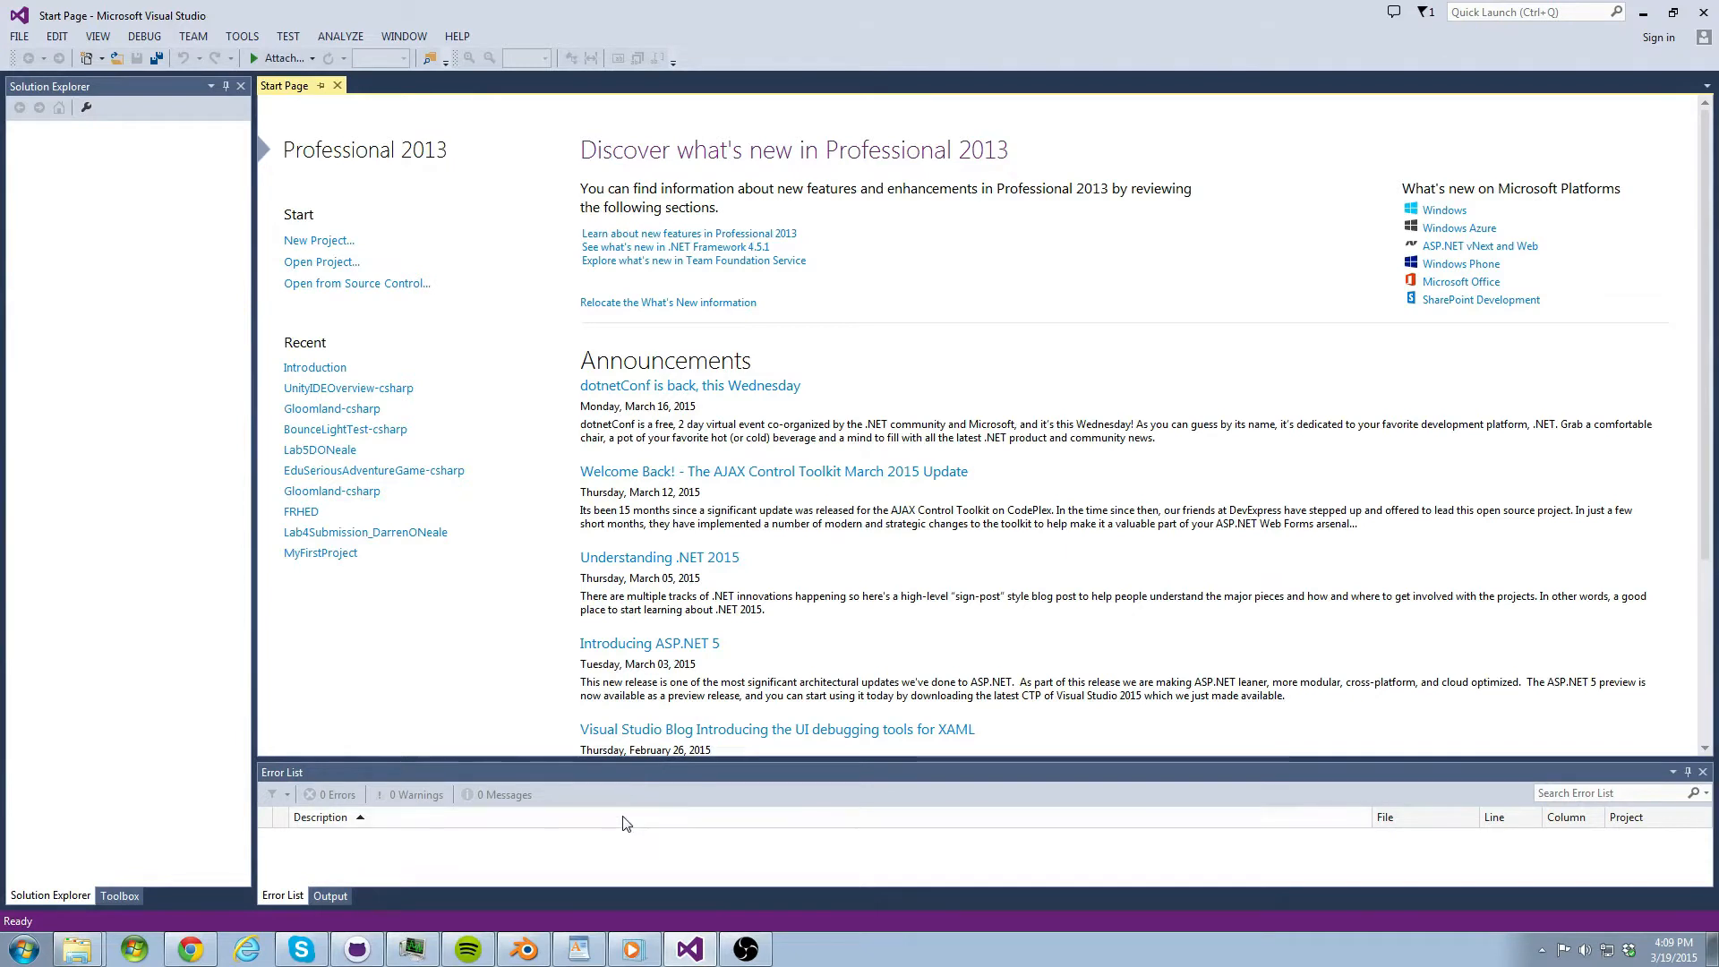
pyautogui.moveTo(543, 716)
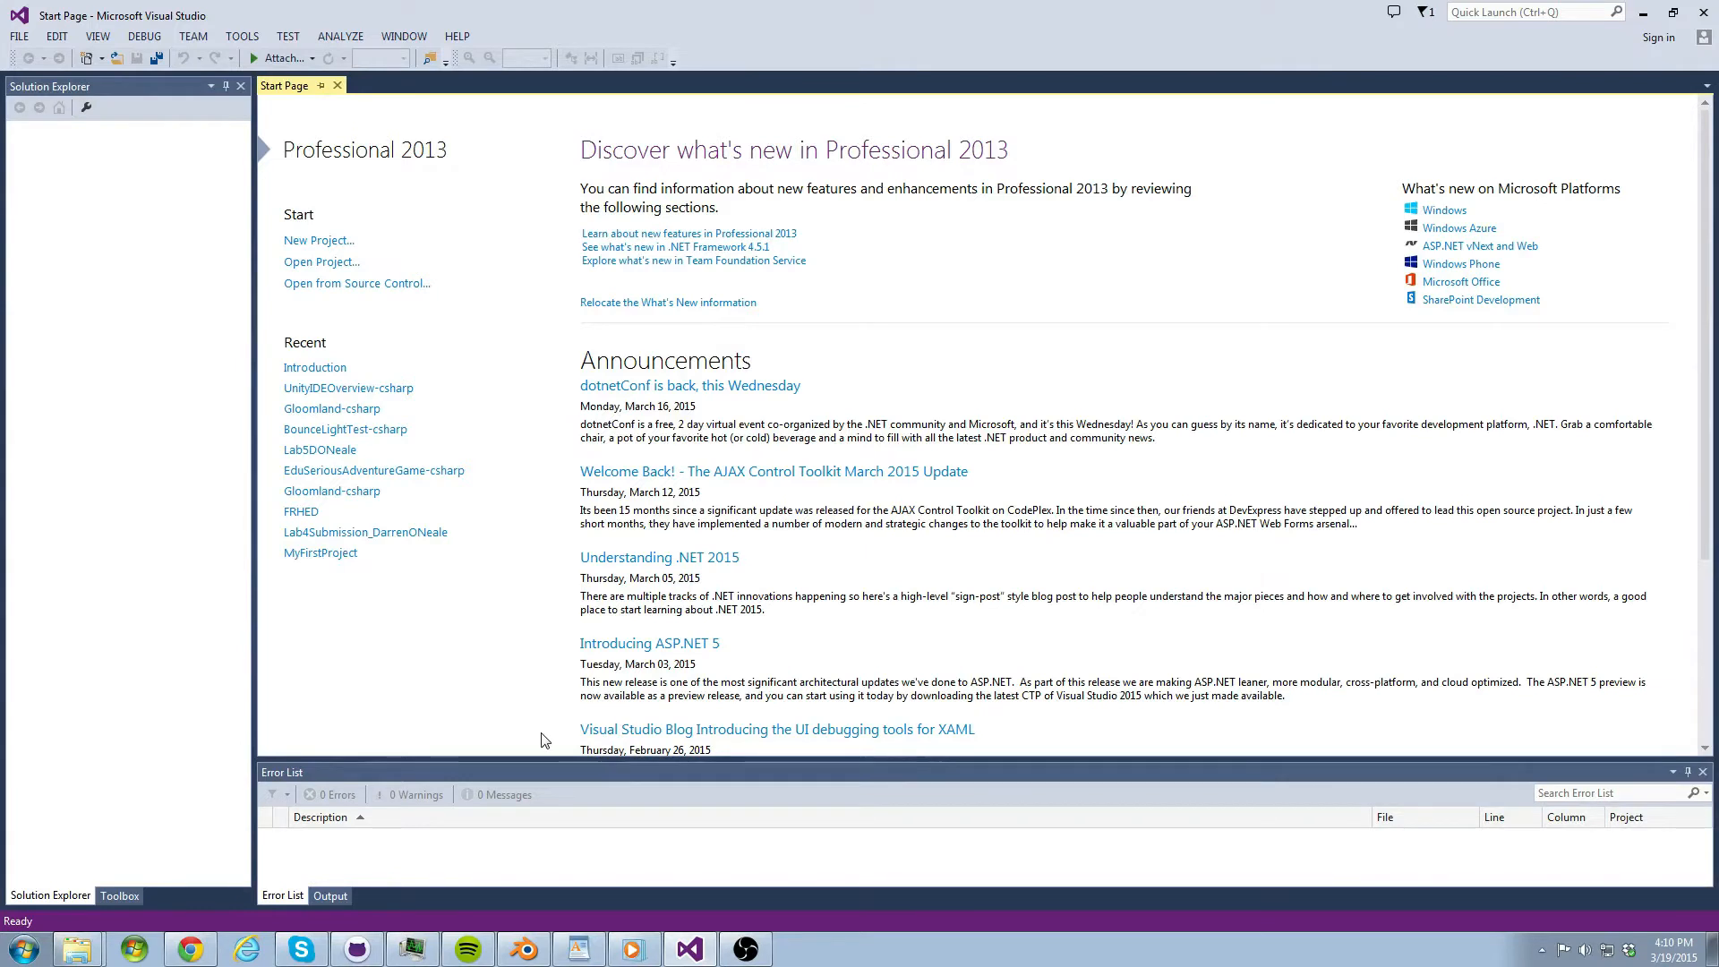
pyautogui.moveTo(513, 748)
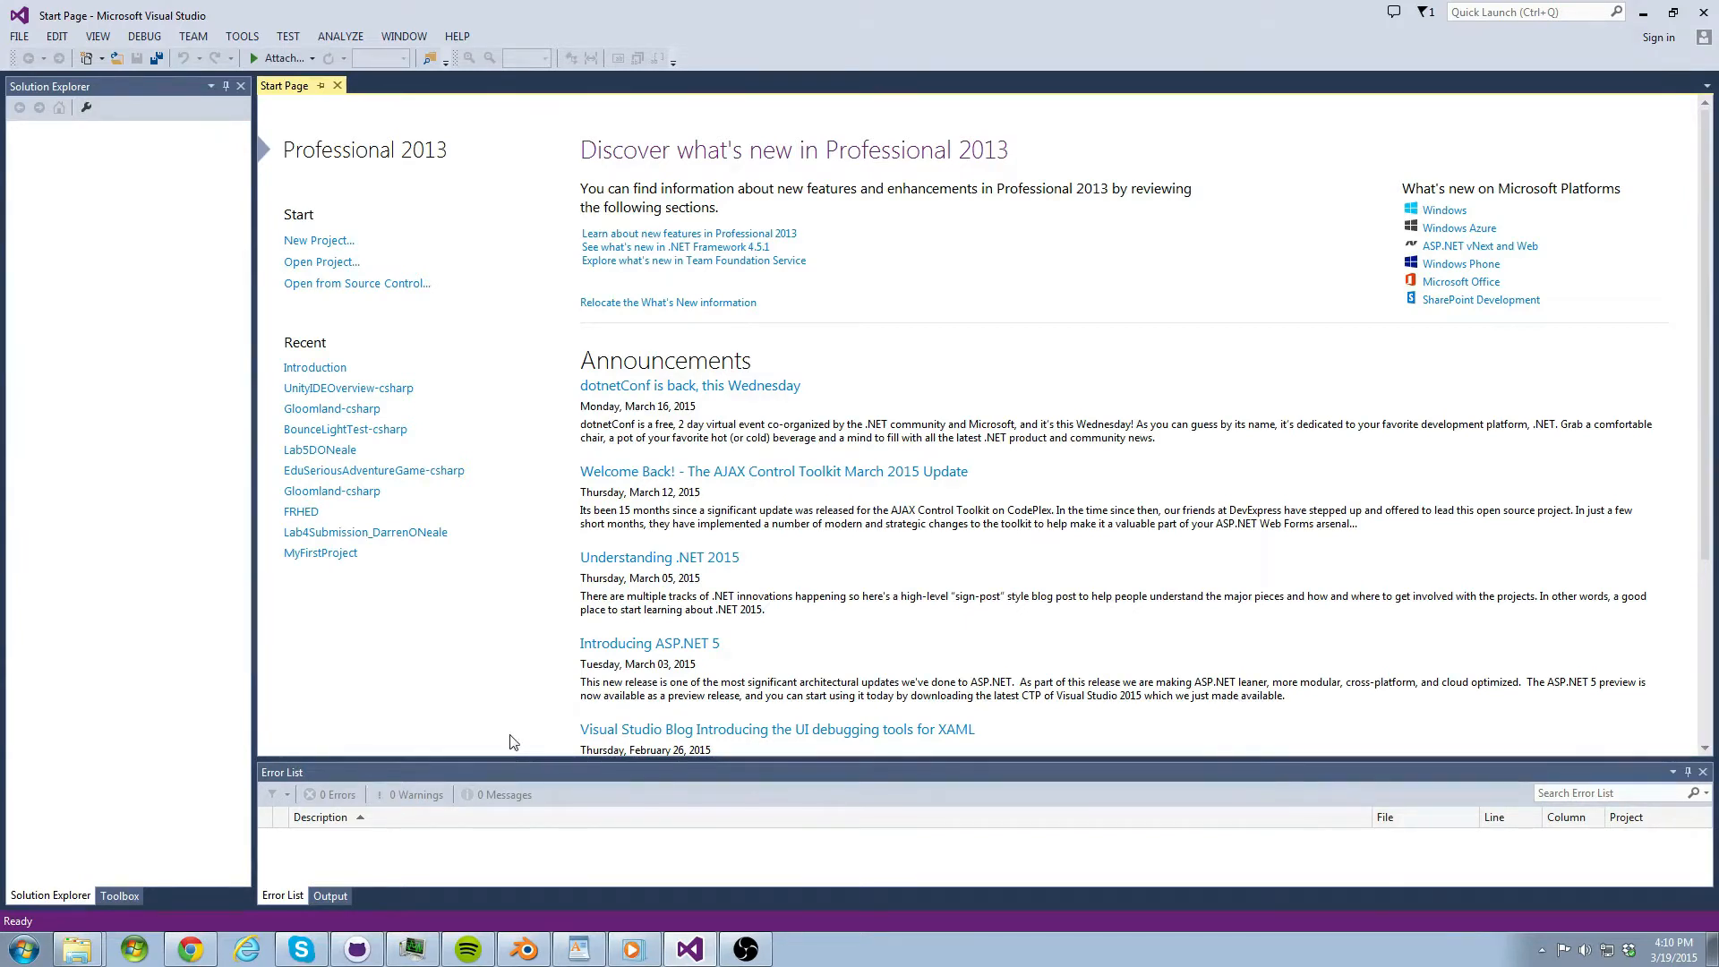
pyautogui.moveTo(516, 691)
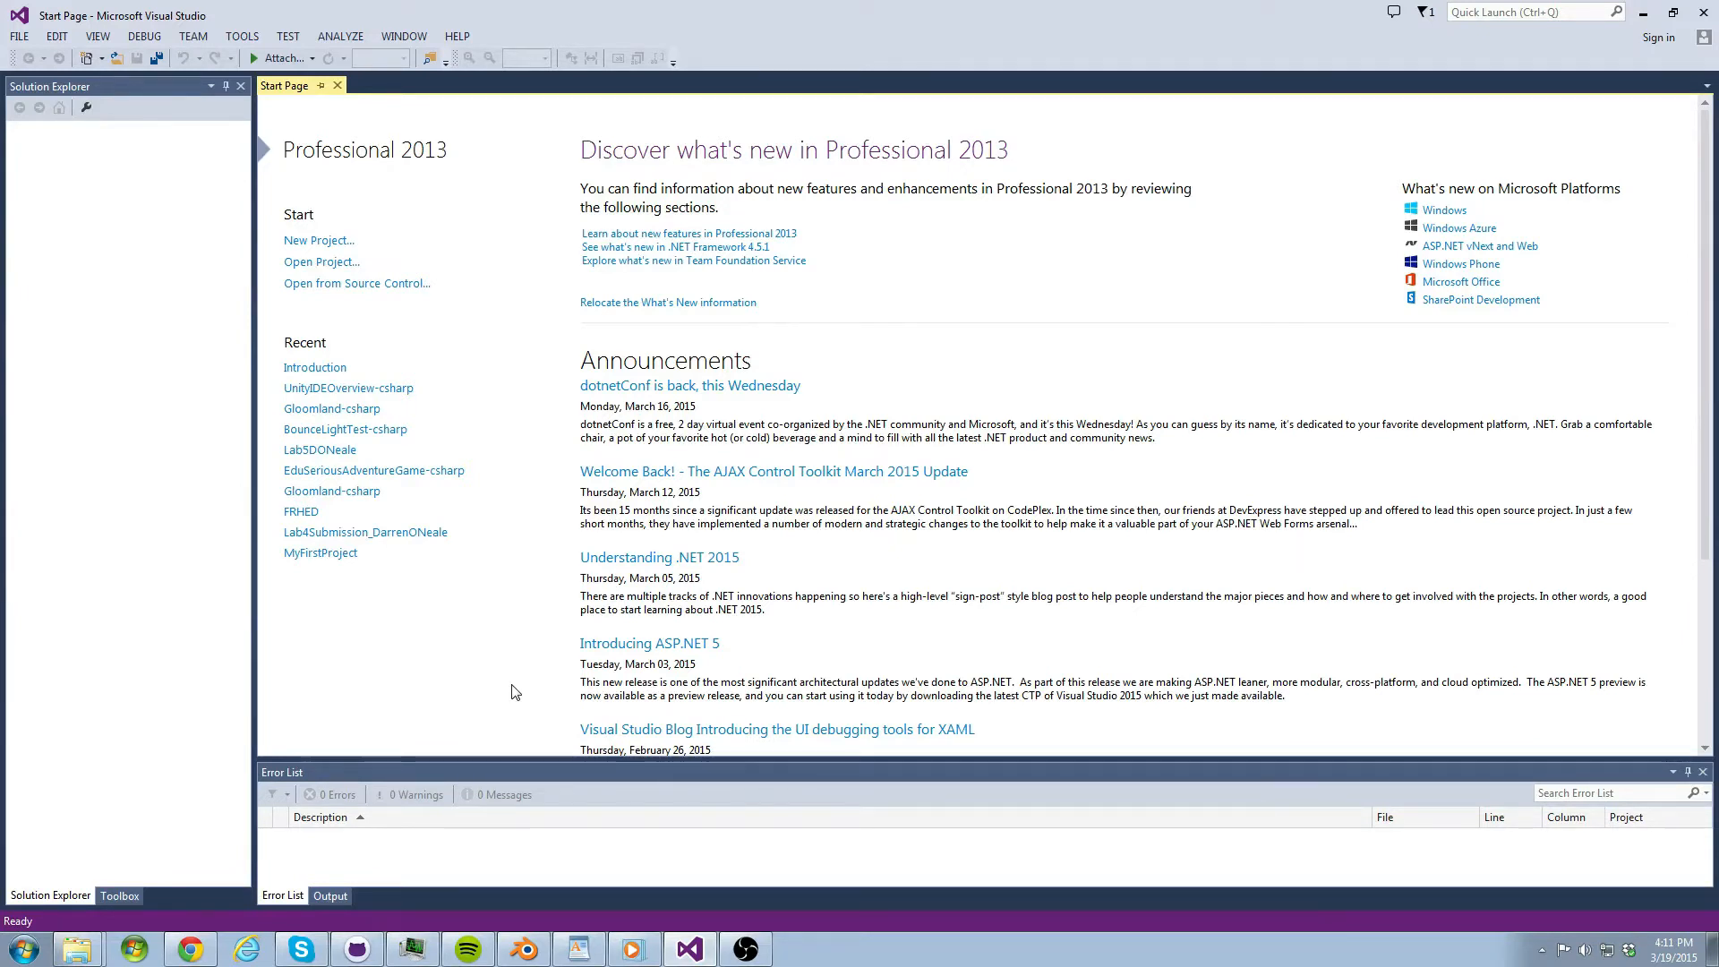
pyautogui.moveTo(335, 245)
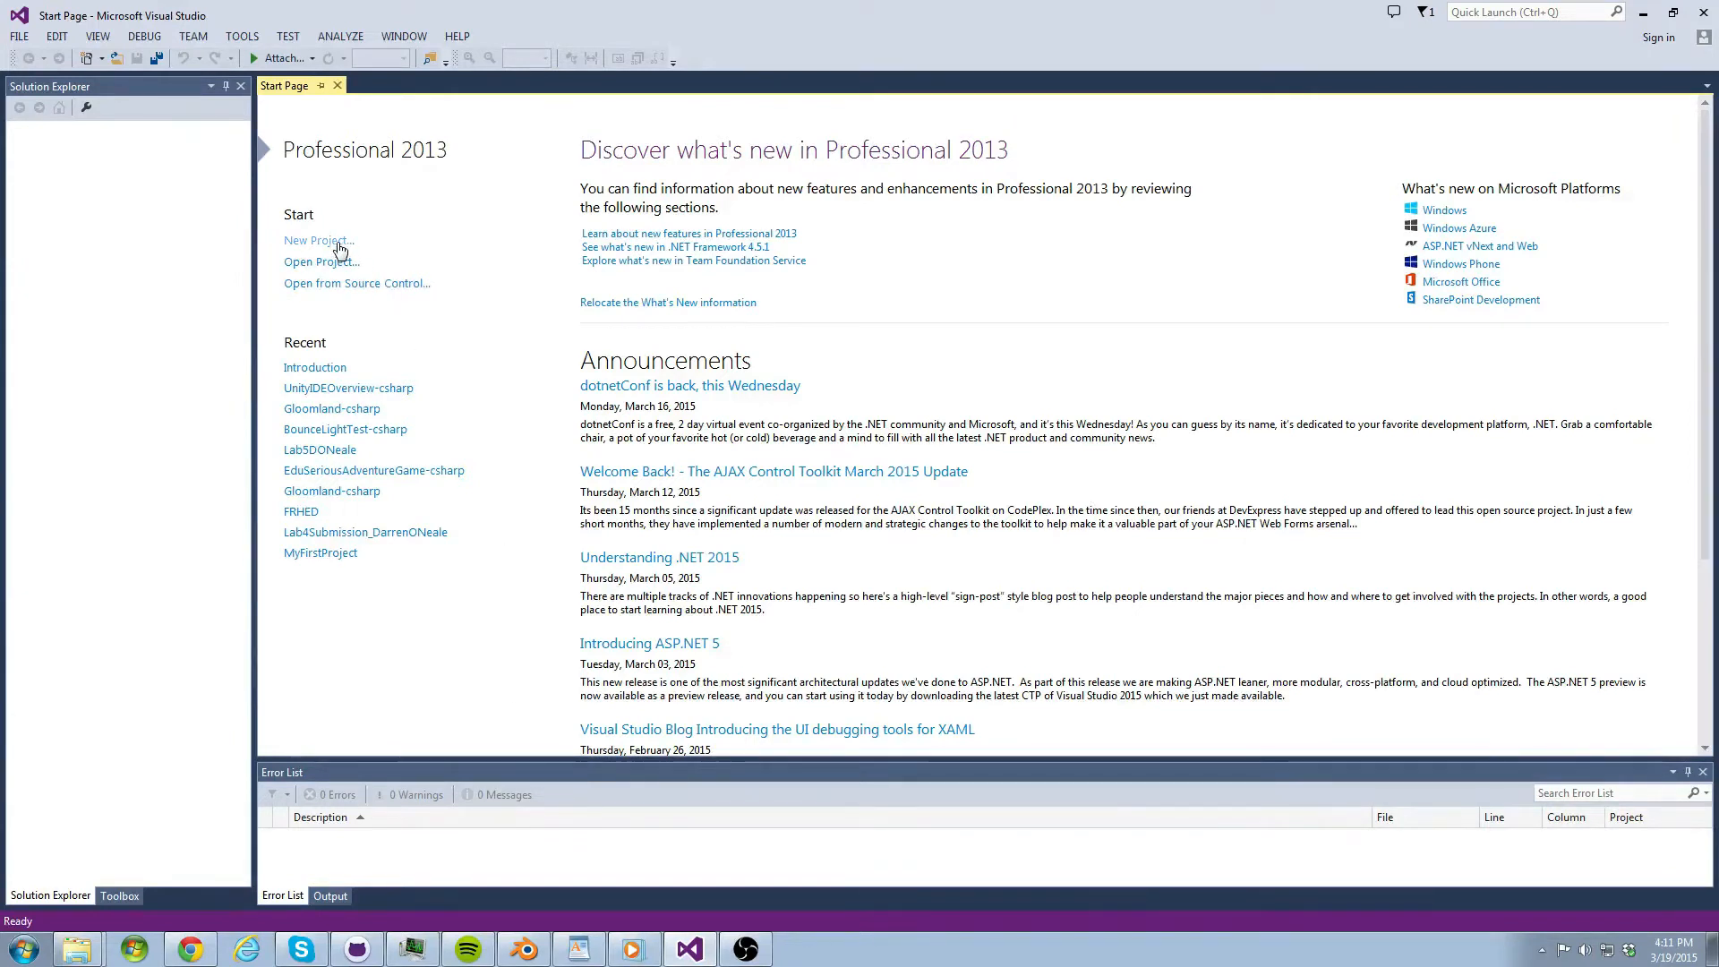
# - Start a new project named 'myProject', browse for a folder, then cancel the dialog
pyautogui.click(319, 240)
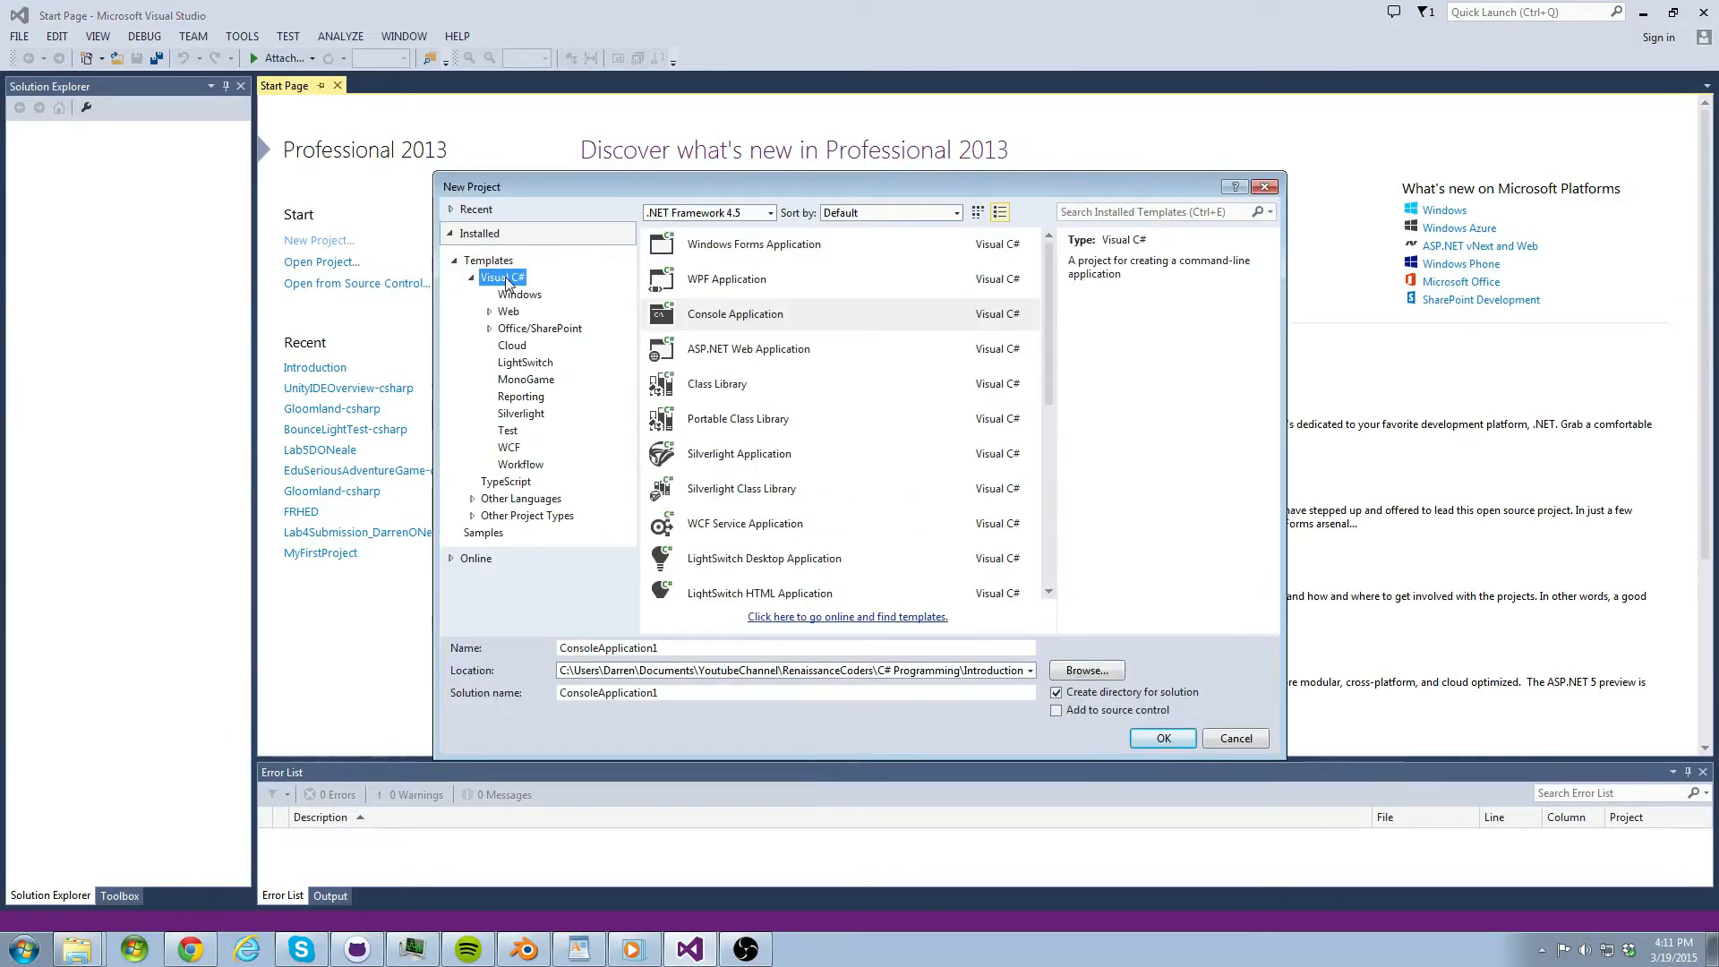
pyautogui.click(734, 314)
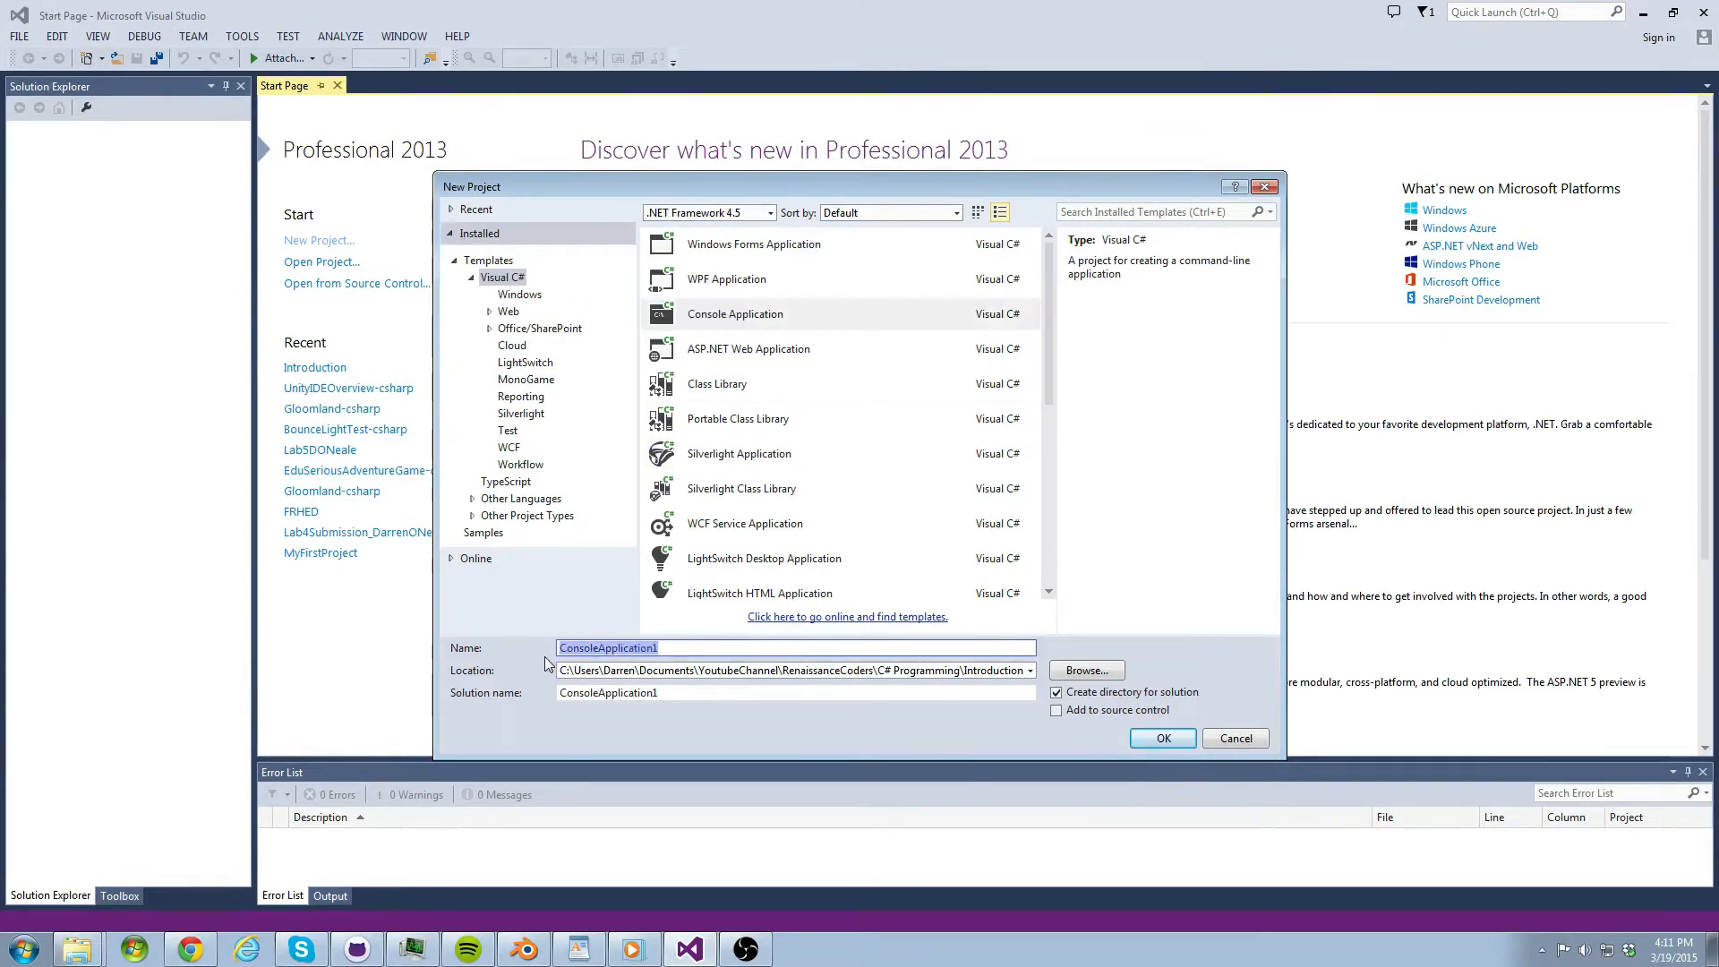
pyautogui.write('myProject')
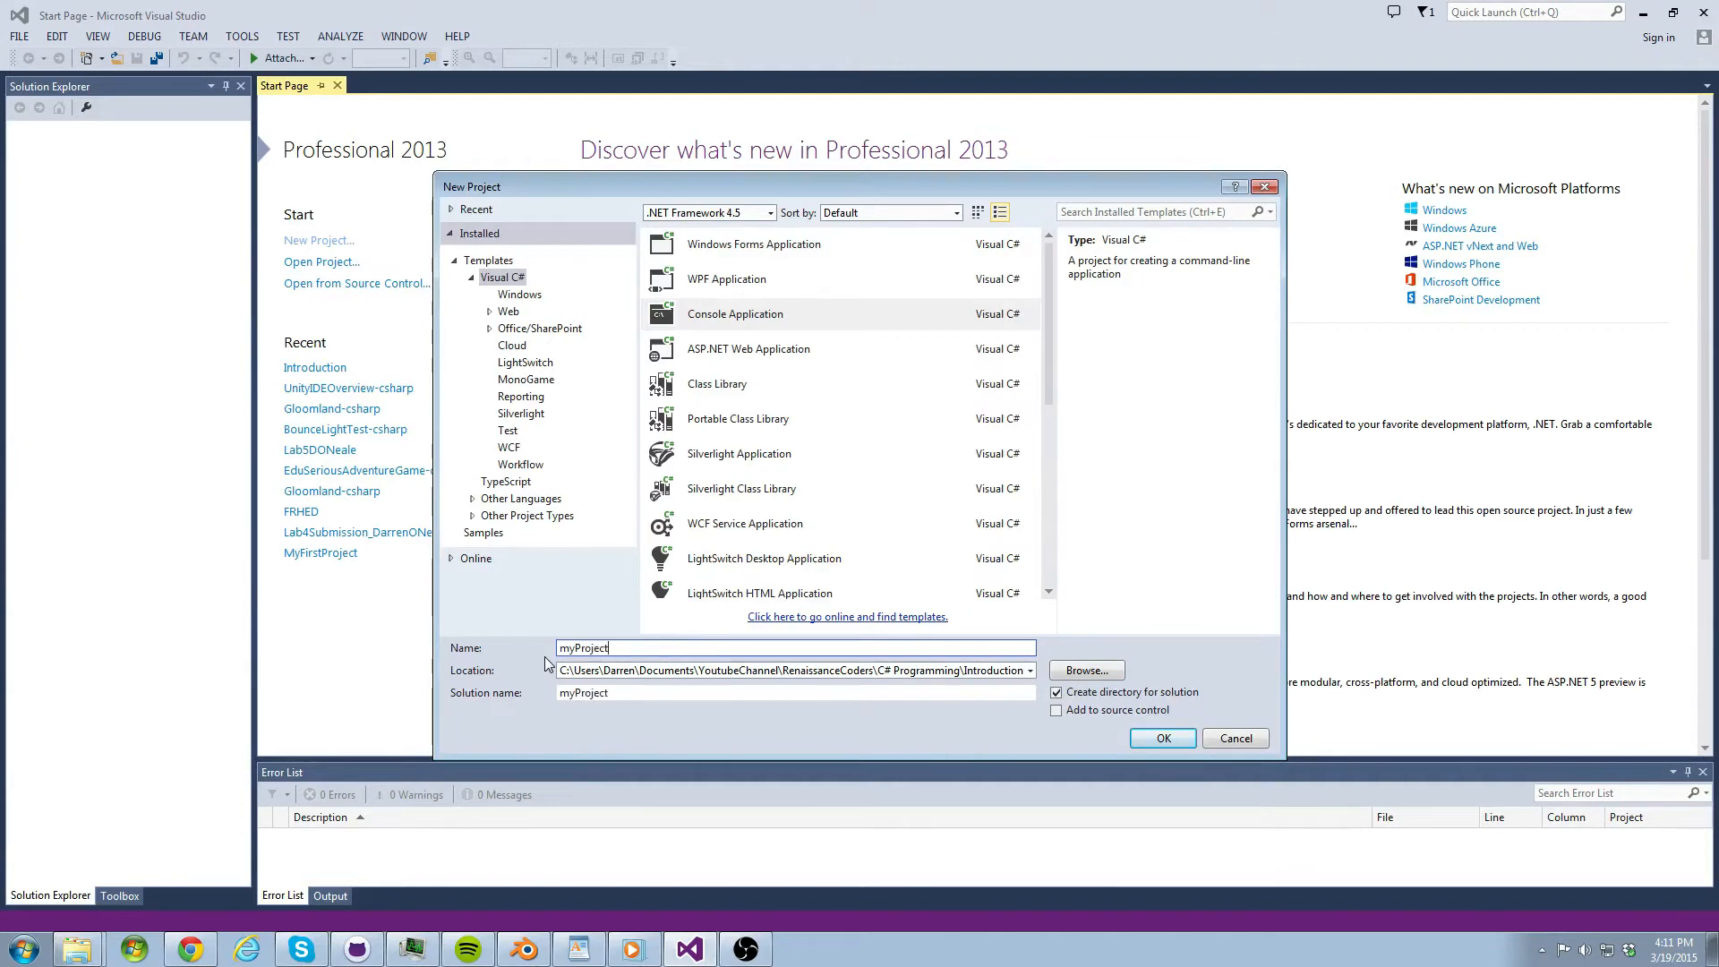
pyautogui.write('Name')
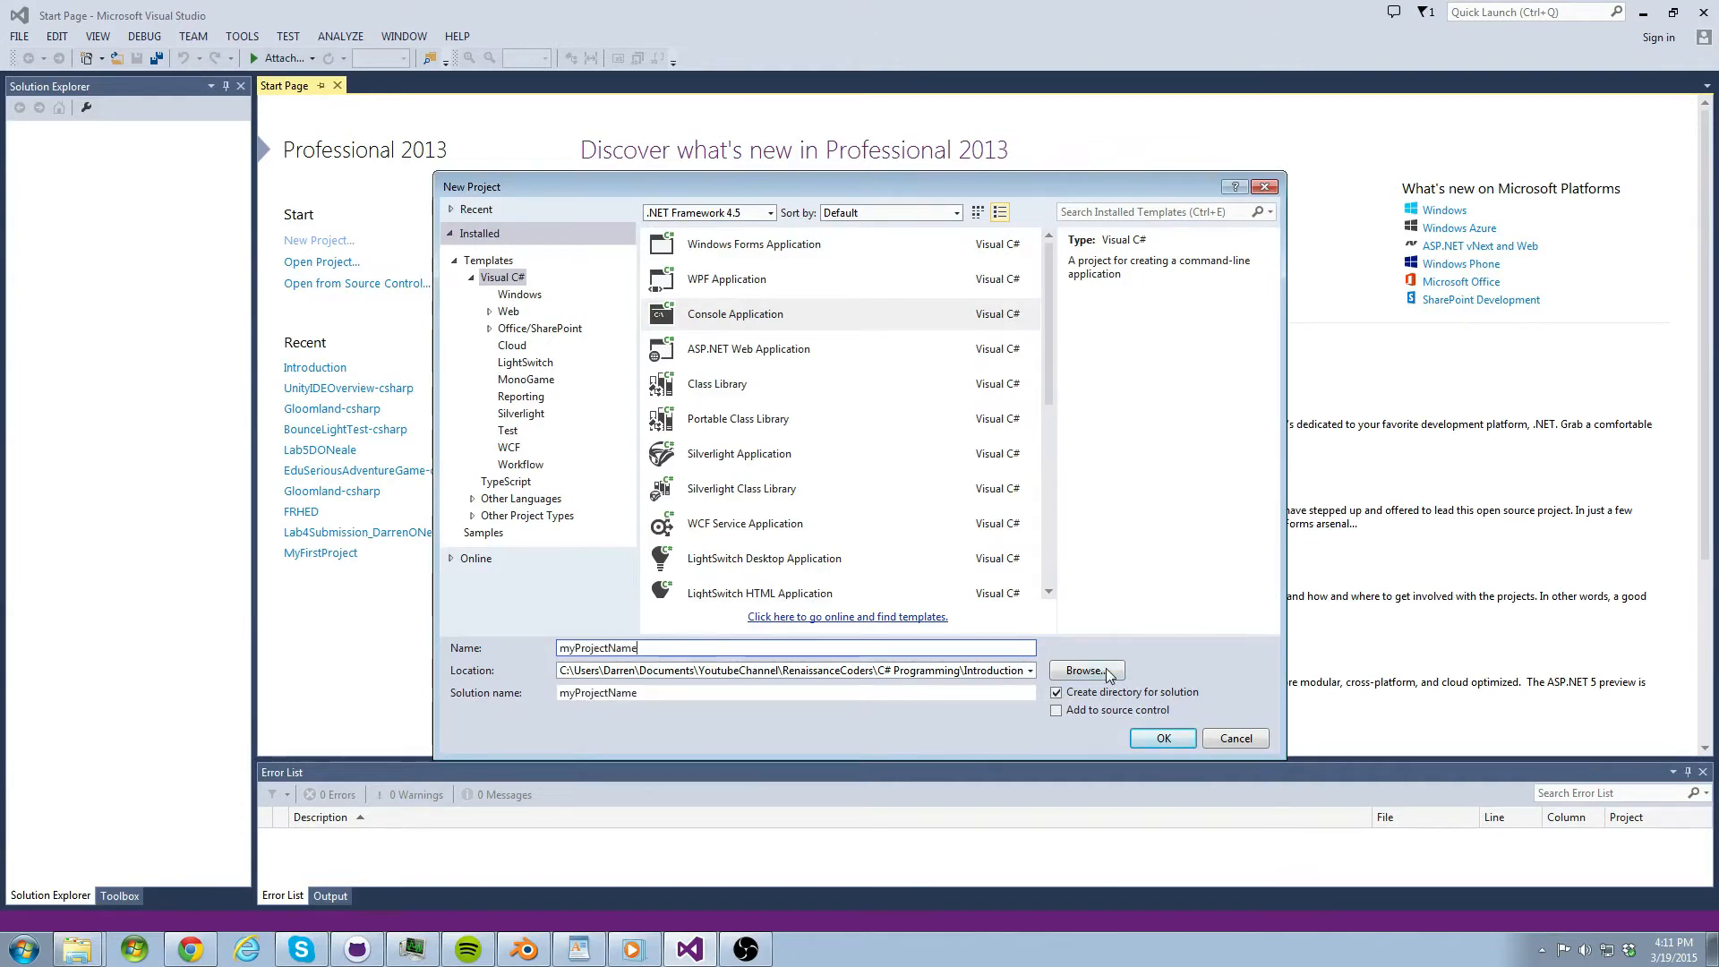
pyautogui.click(1086, 670)
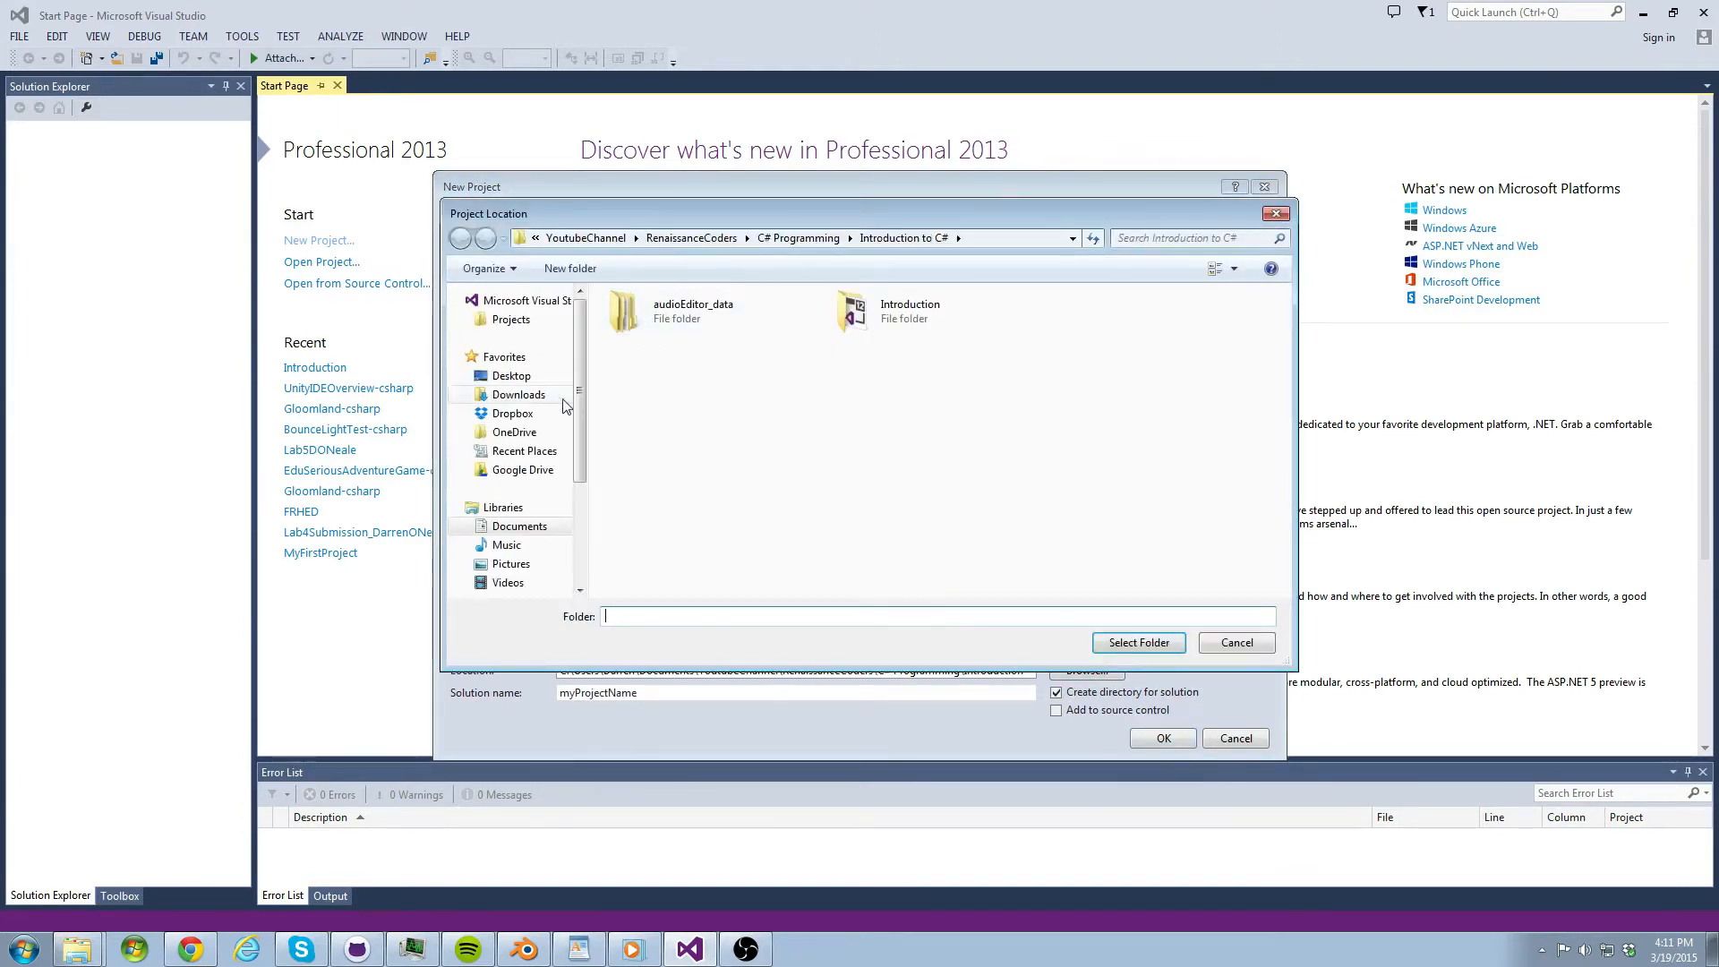
pyautogui.click(1237, 643)
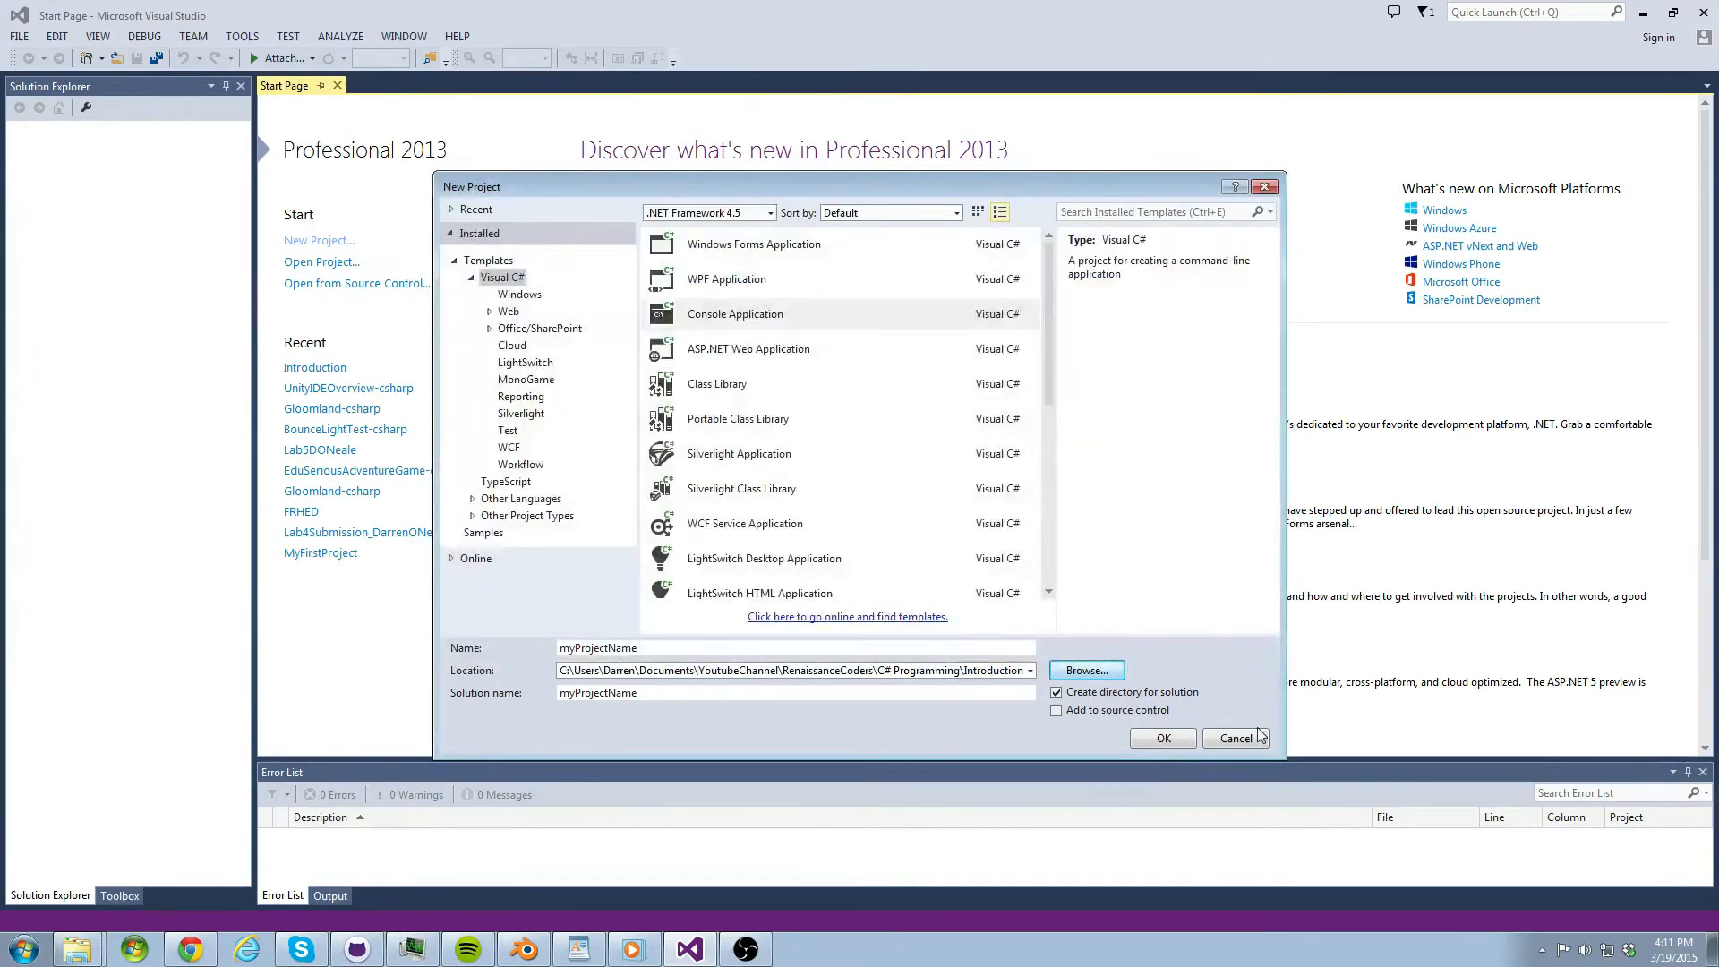
pyautogui.click(1237, 738)
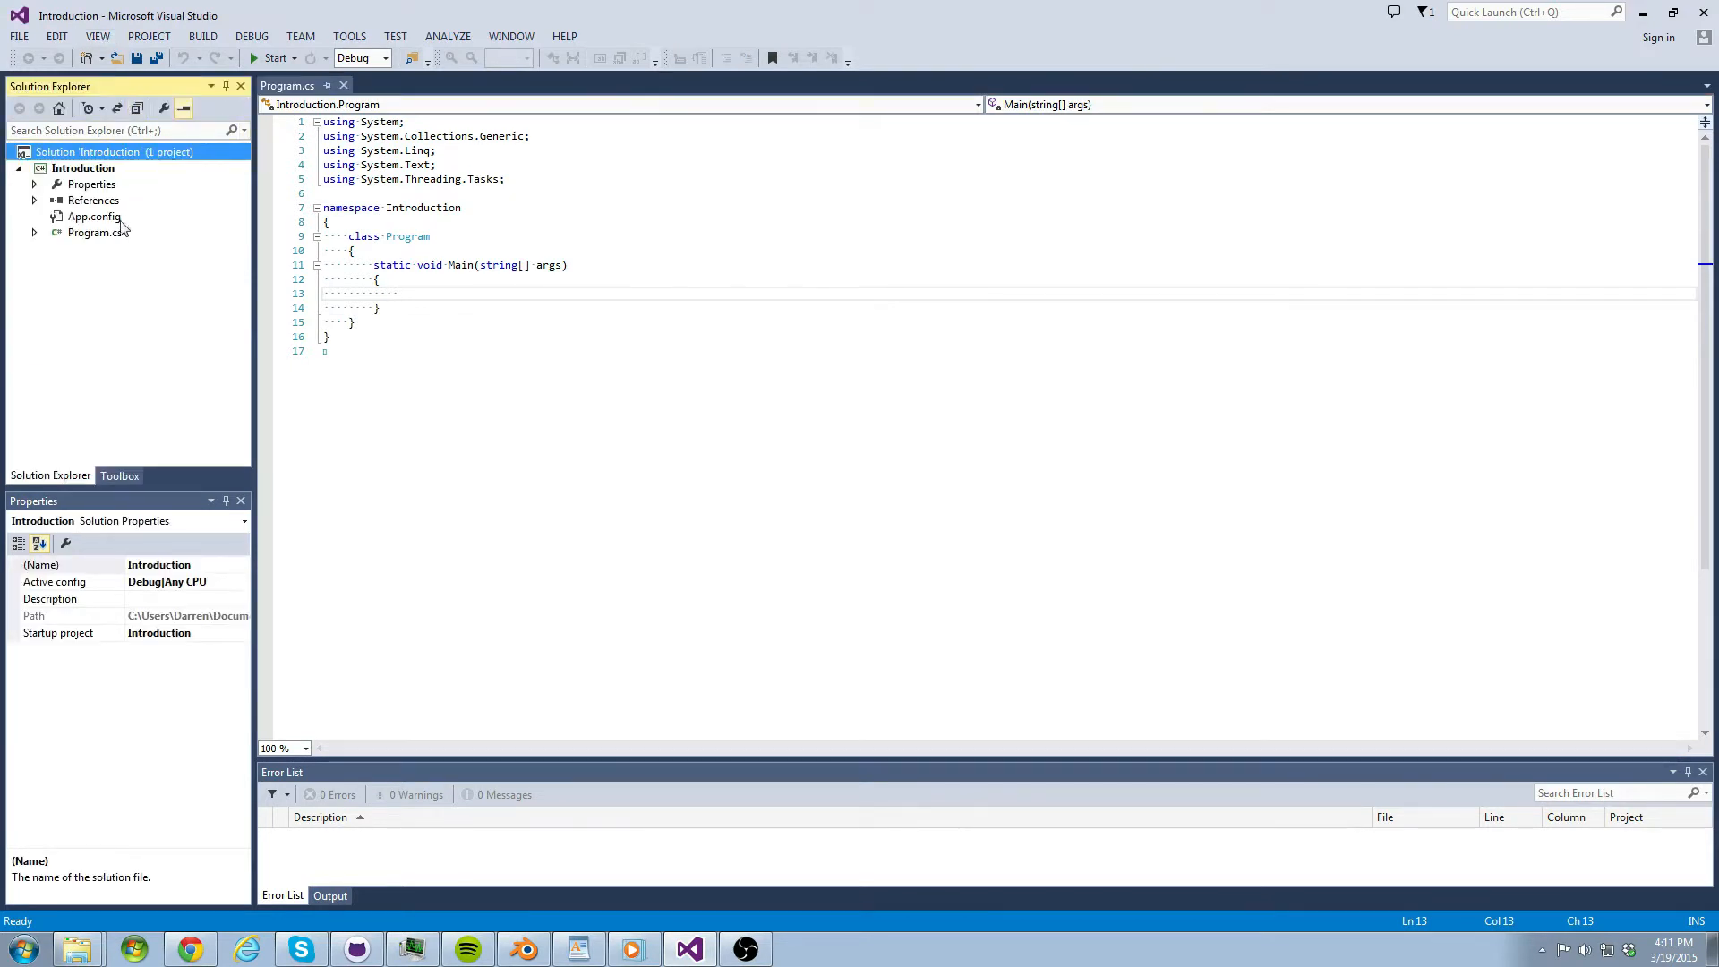
# - Open Program.cs, inspect the namespace and class blocks, and save the file
pyautogui.click(86, 233)
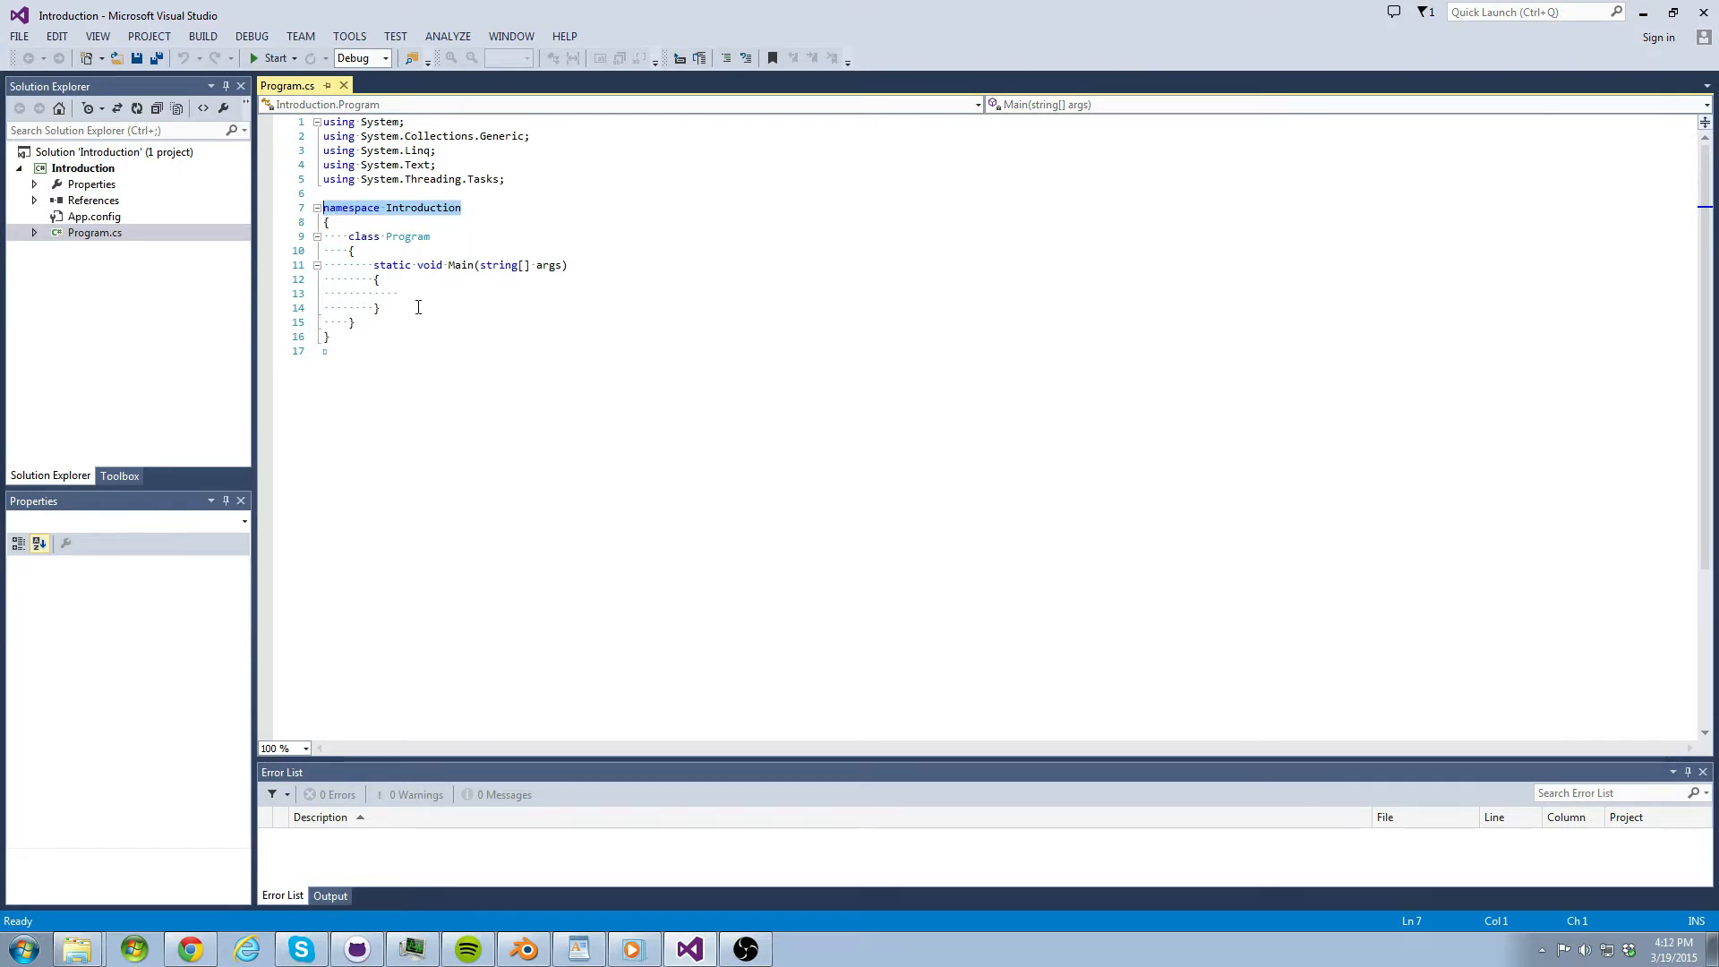
pyautogui.click(353, 322)
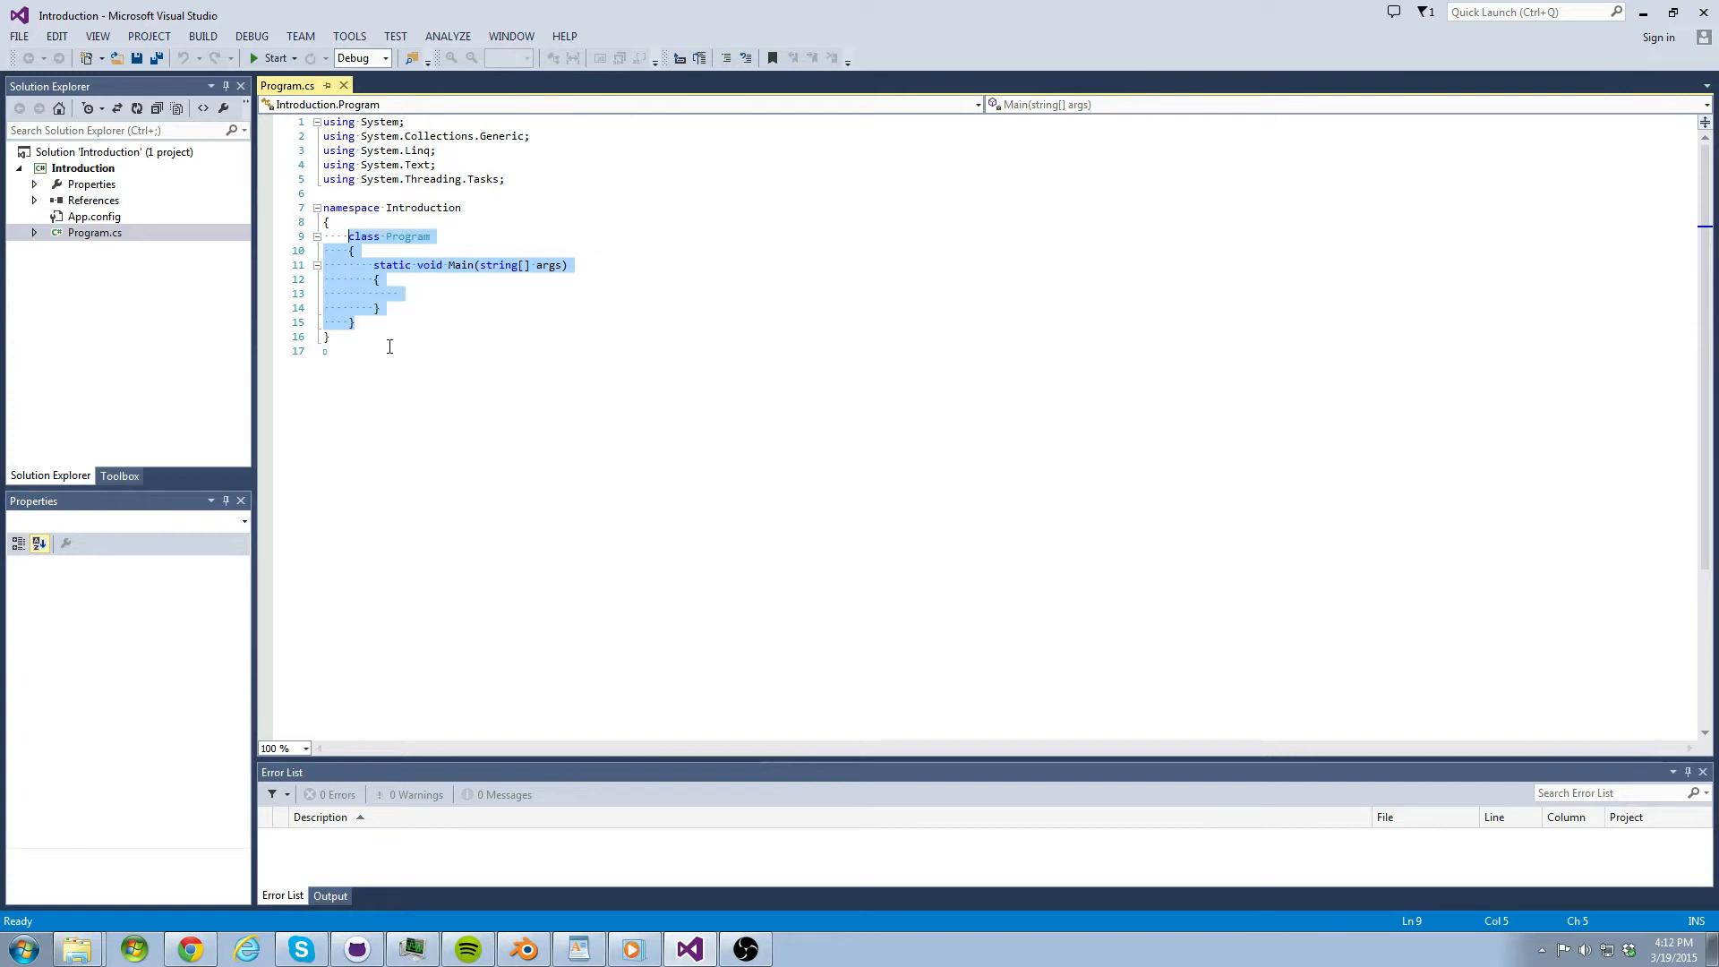
pyautogui.click(392, 337)
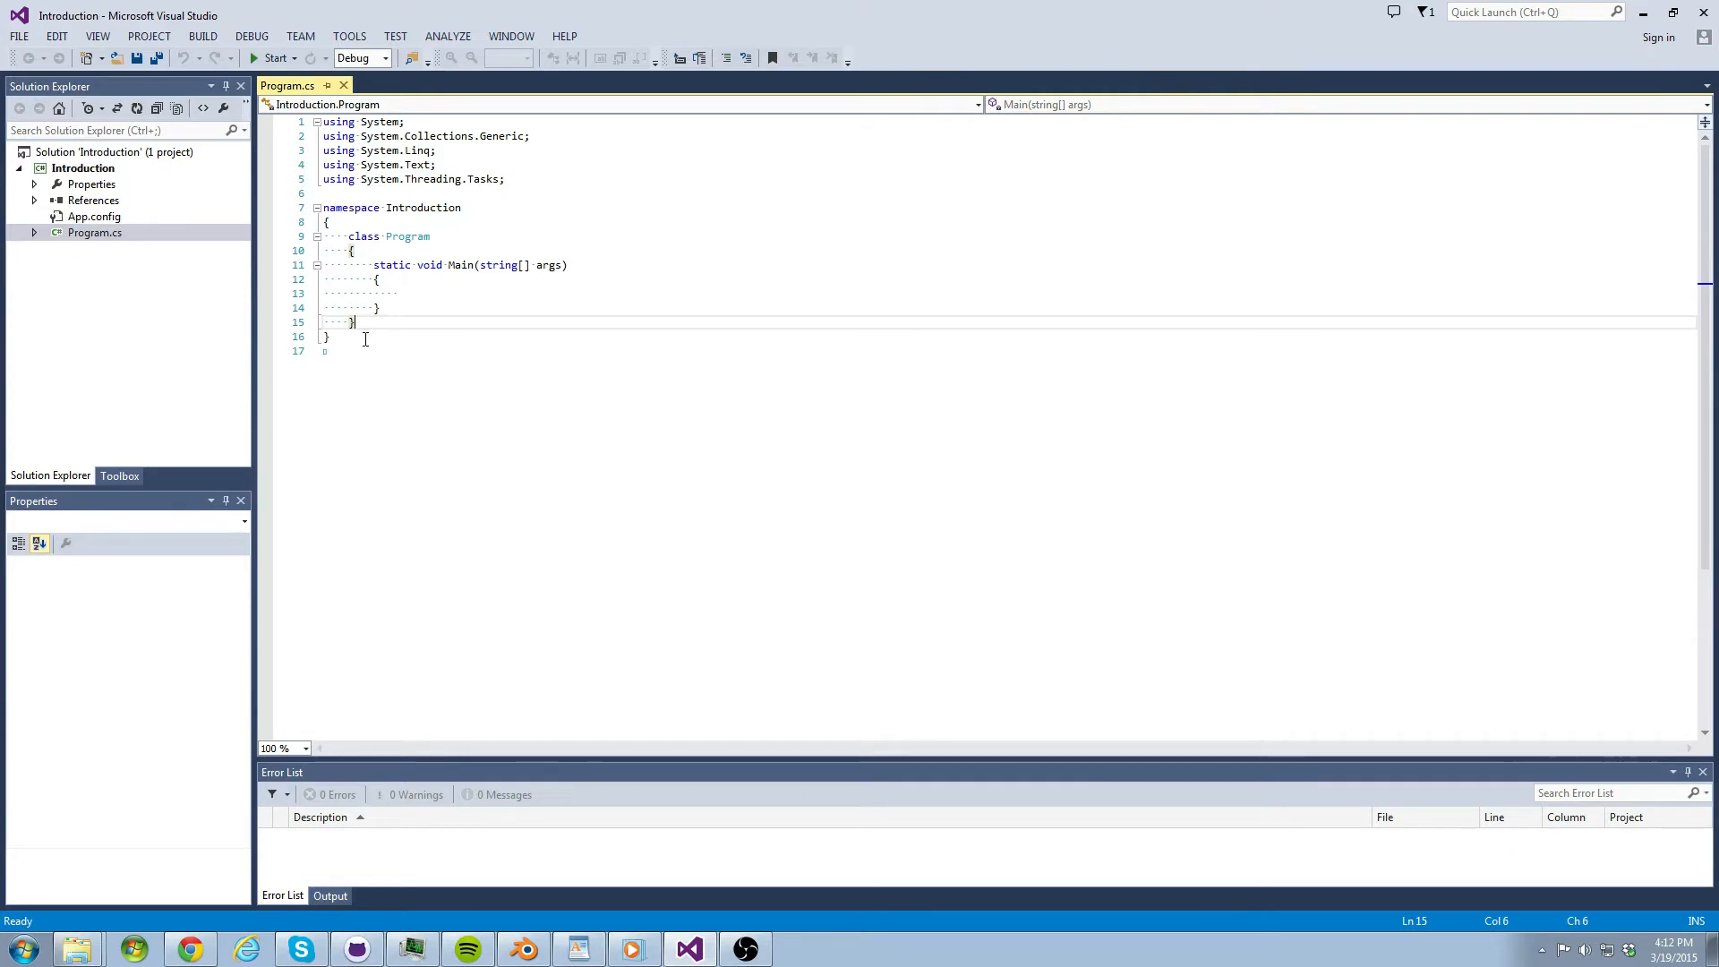
pyautogui.press('Backspace')
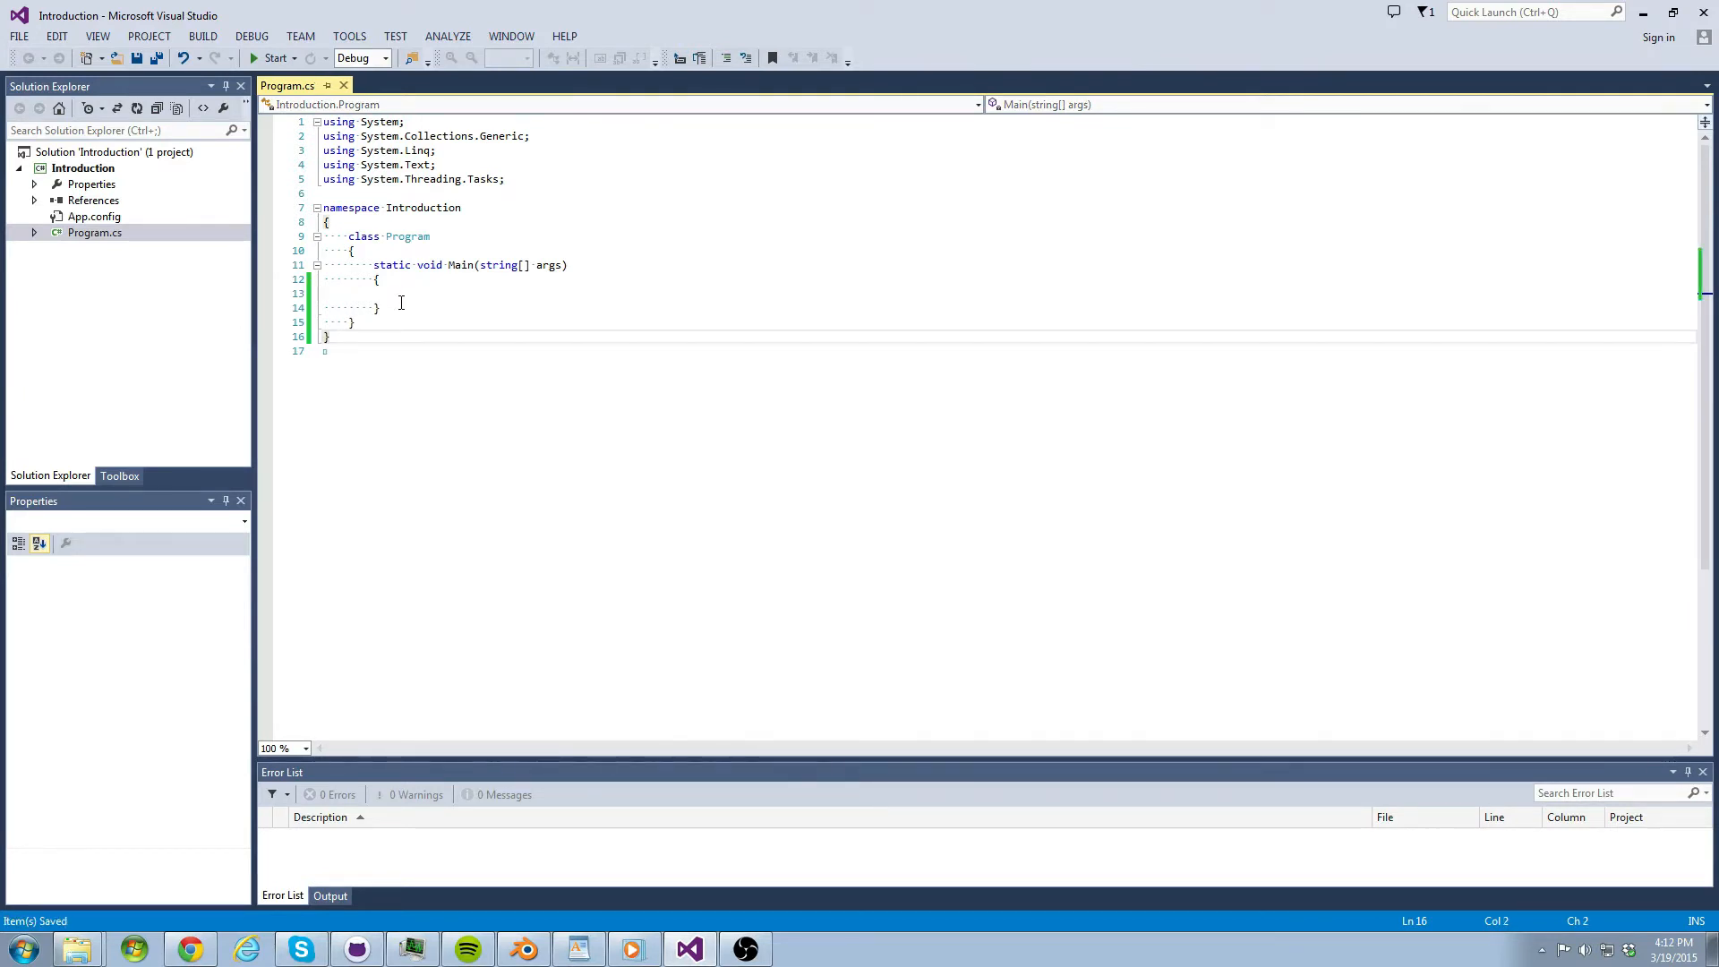
# - Inspect Main's braces and begin a declaration inside Main with 'bool'
pyautogui.click(401, 293)
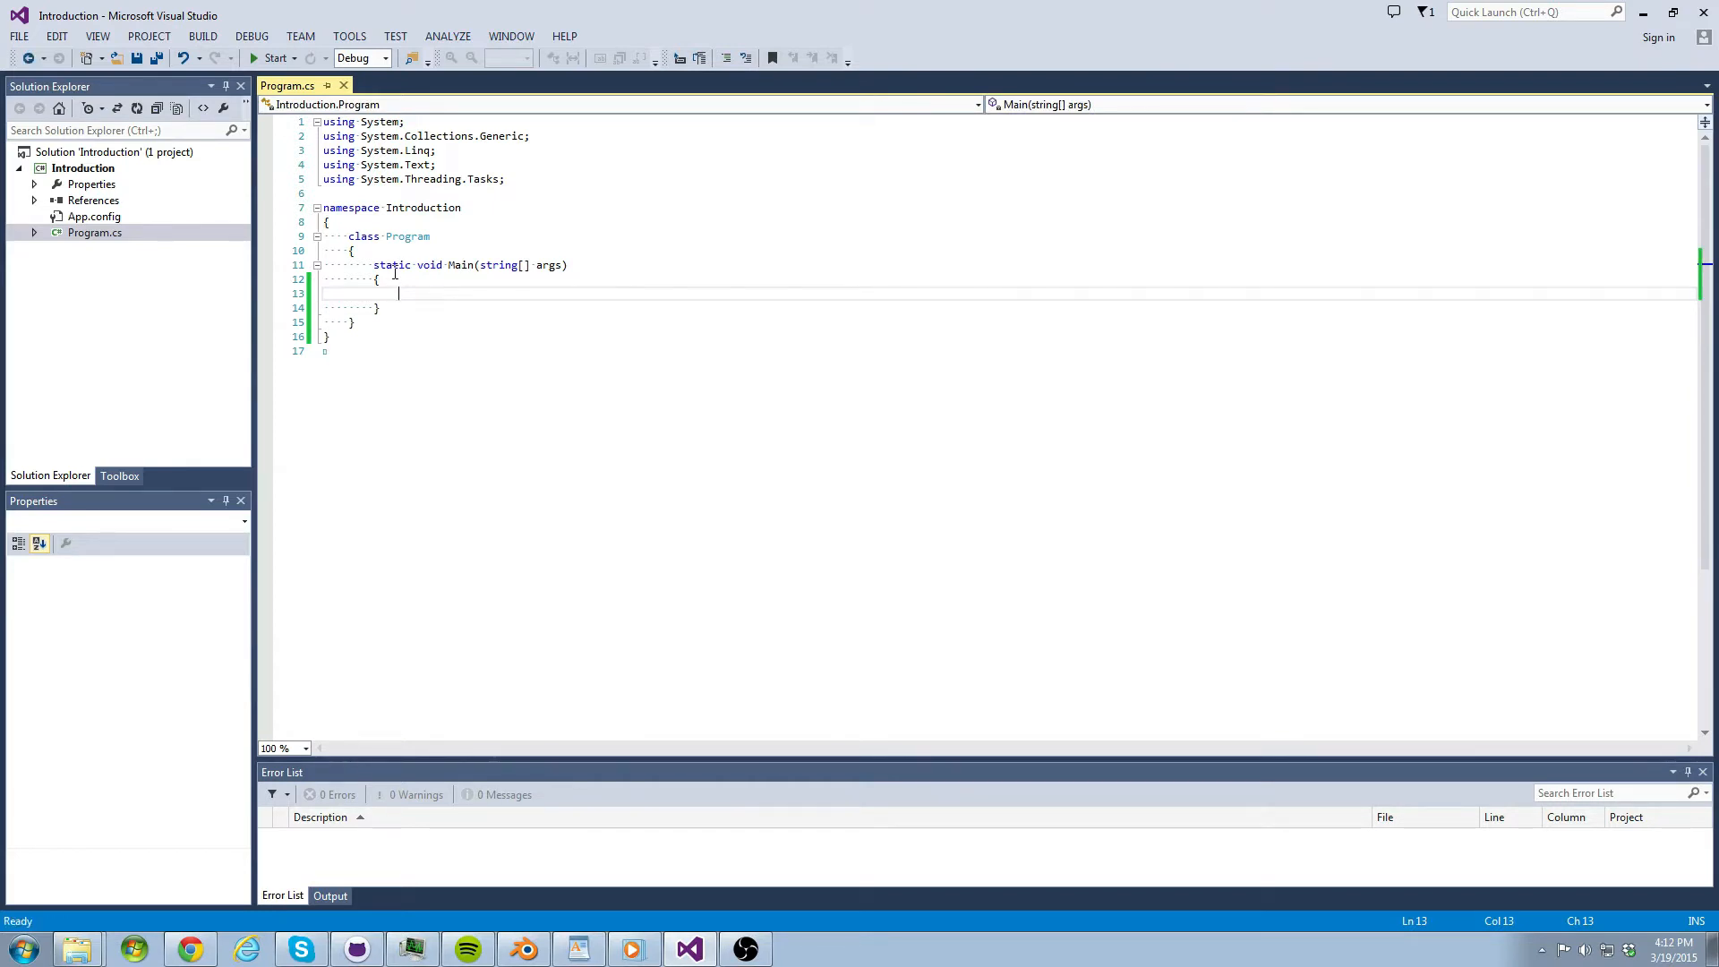
pyautogui.click(355, 251)
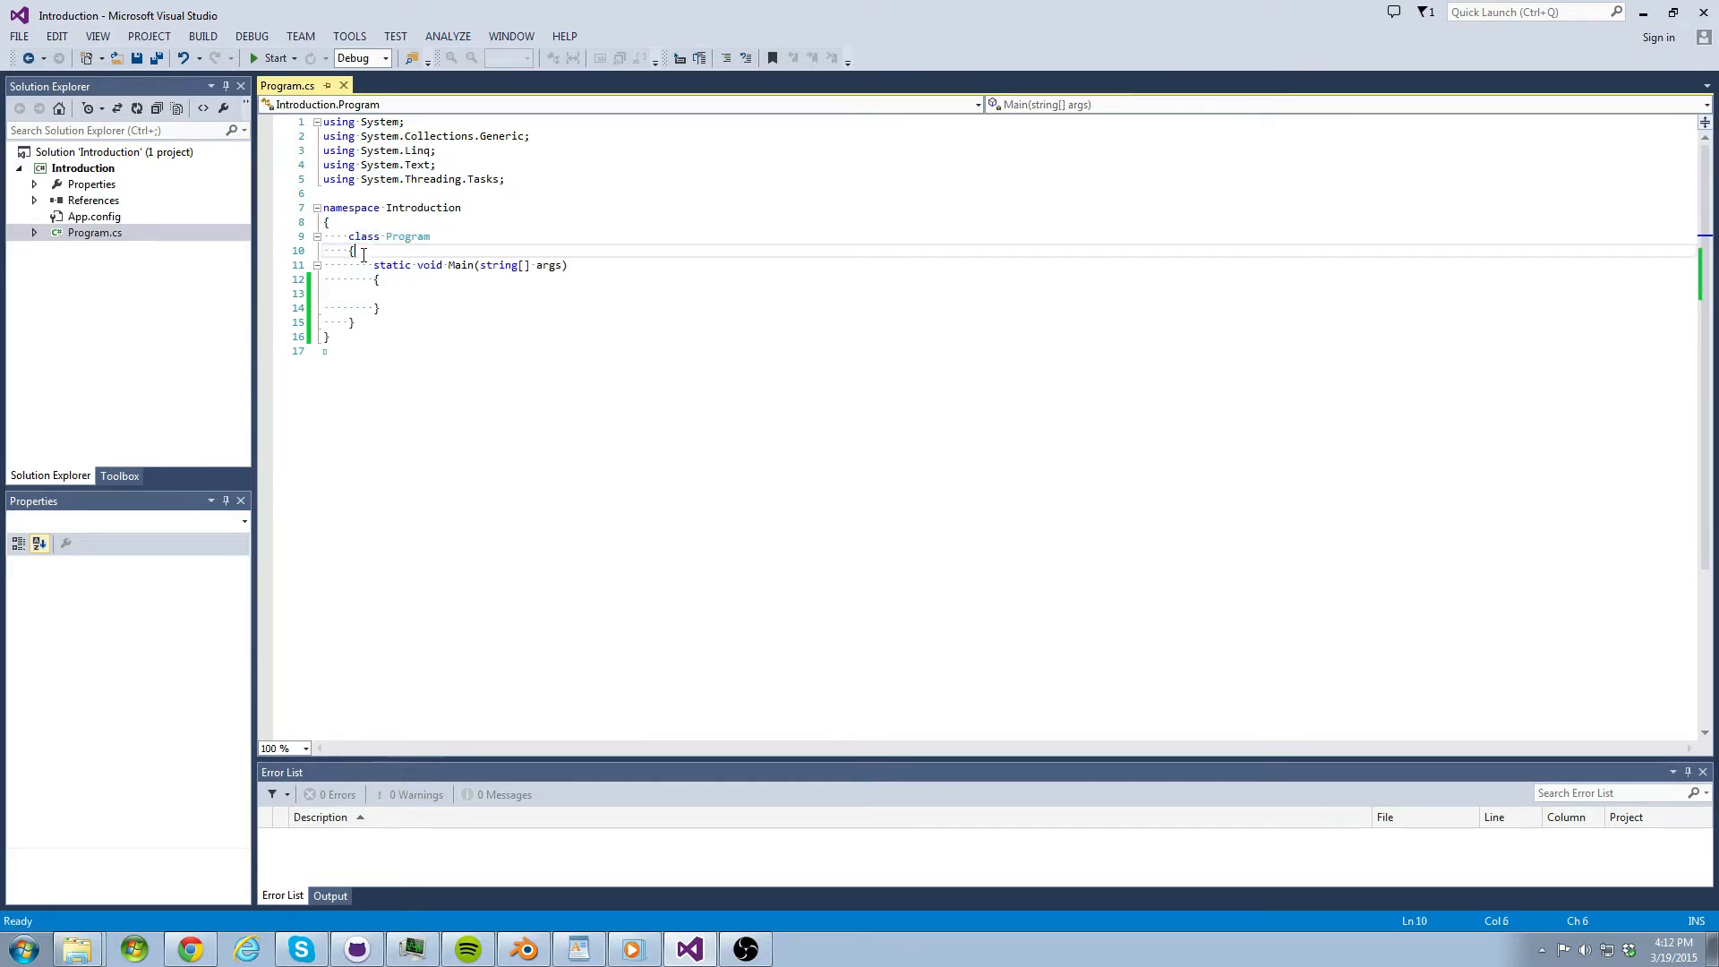
pyautogui.moveTo(373, 264); pyautogui.dragTo(380, 307)
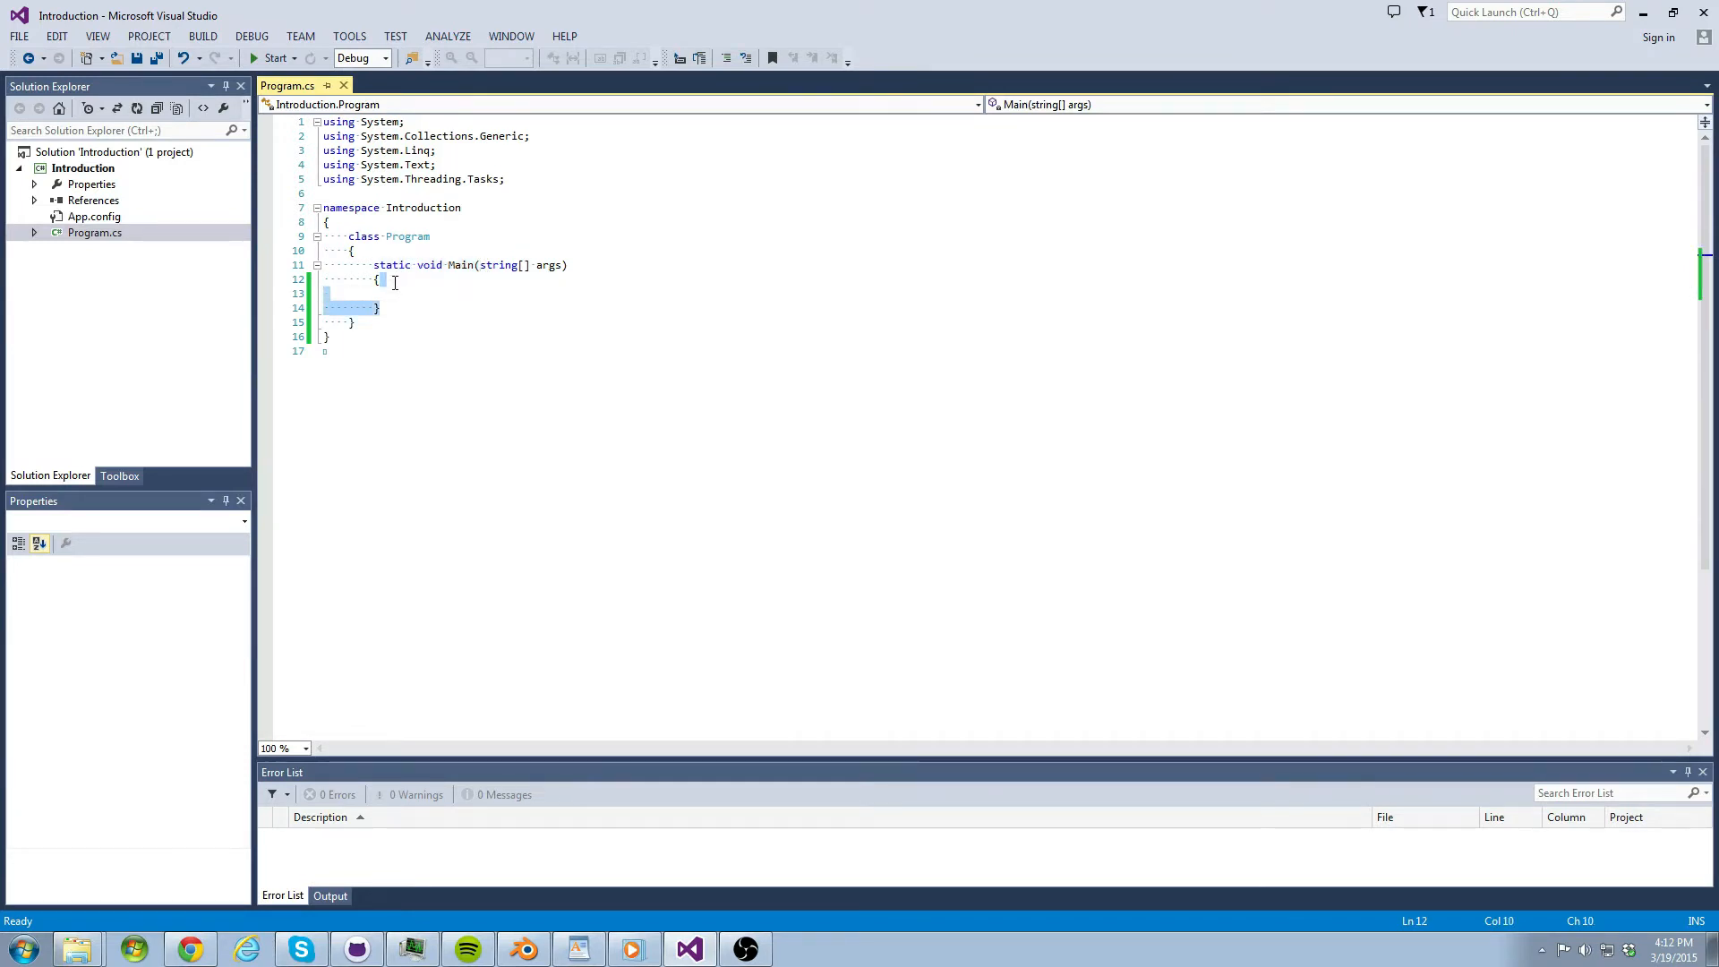
pyautogui.click(443, 294)
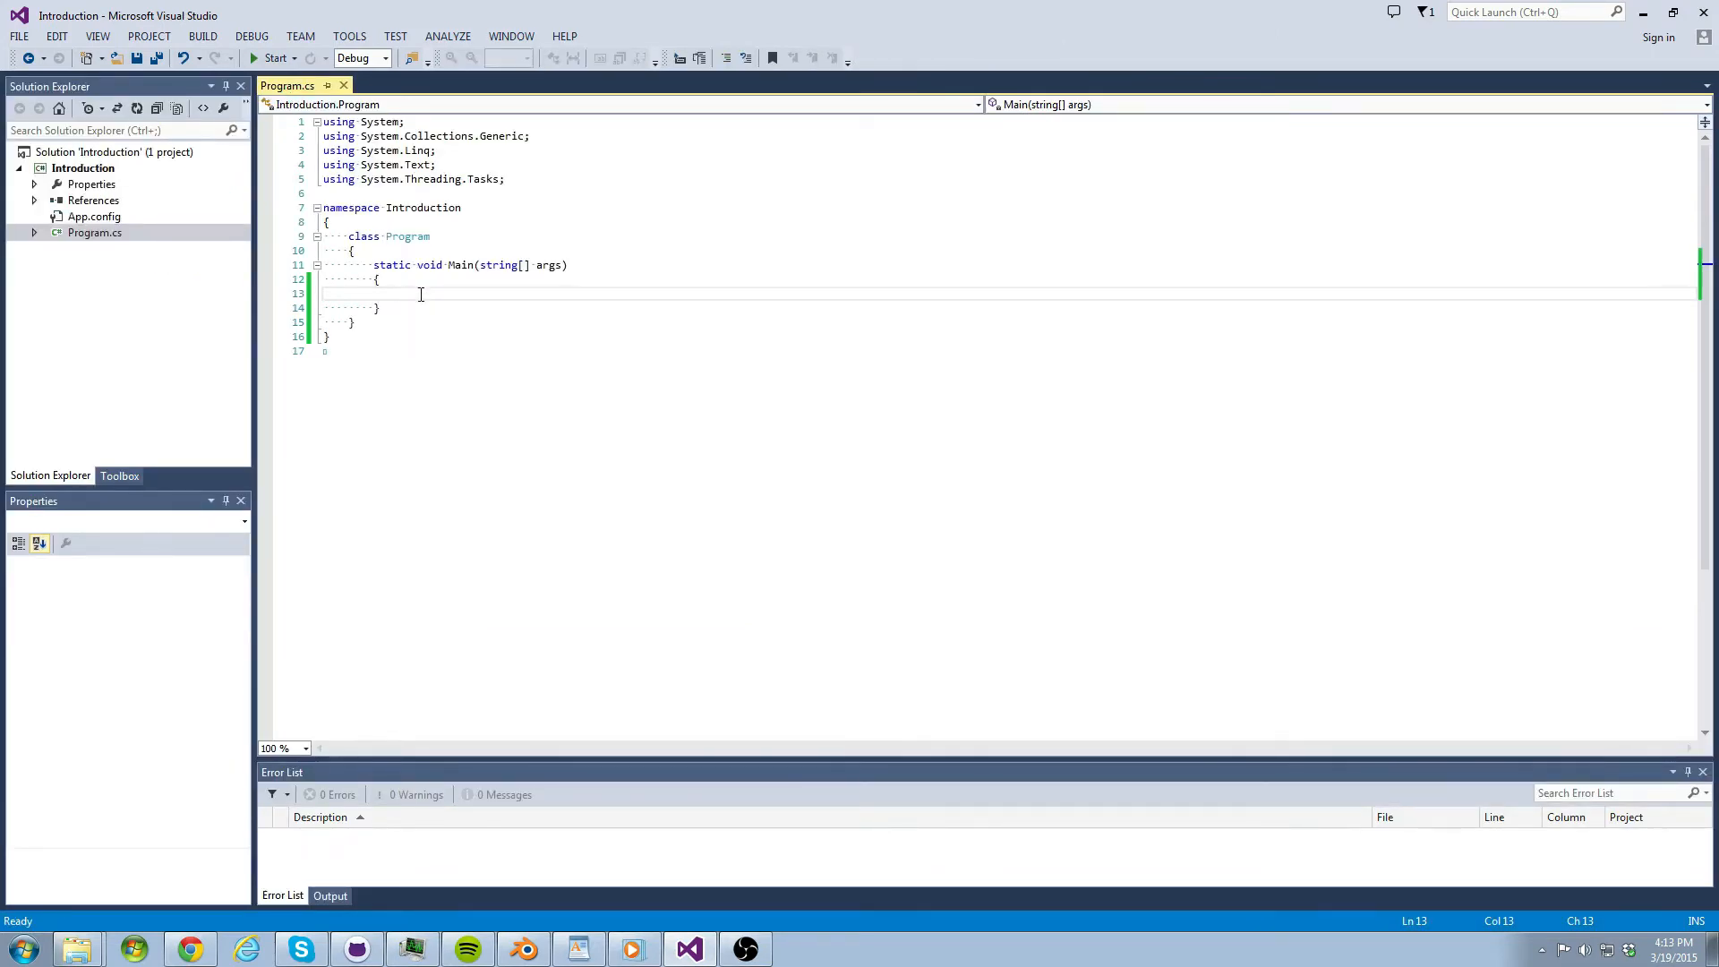
pyautogui.write('bool')
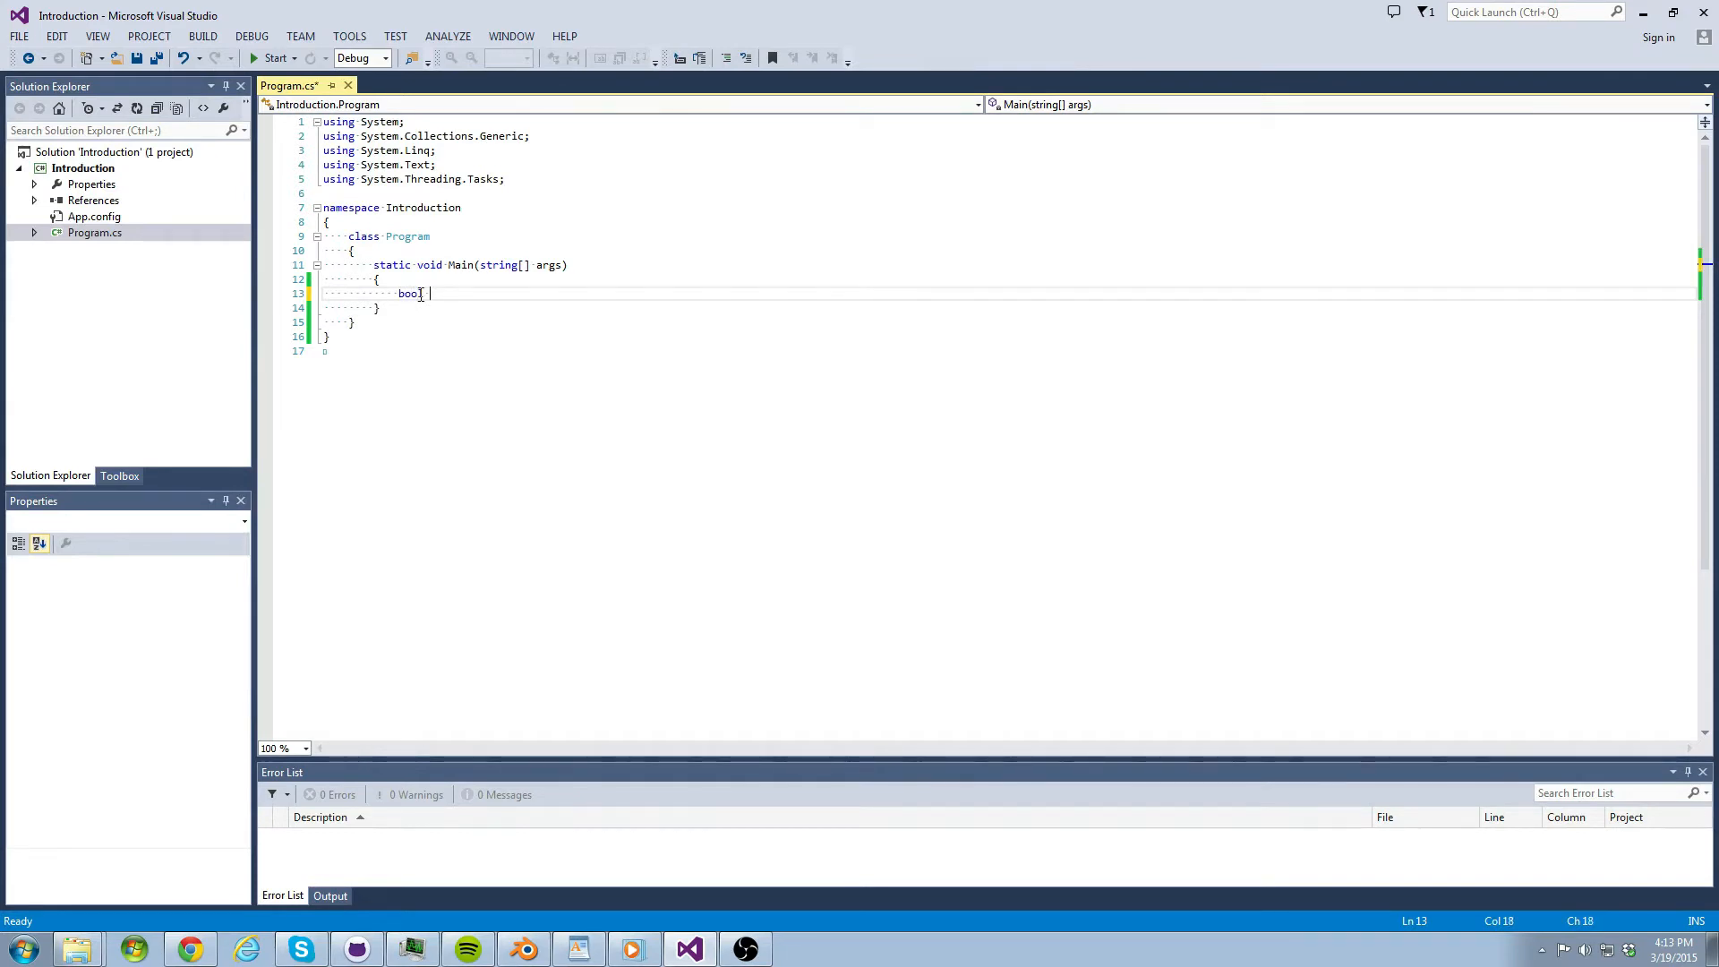
# - Complete the running flag declaration, add a while (running) loop, and start debugging
pyautogui.write('running = false;')
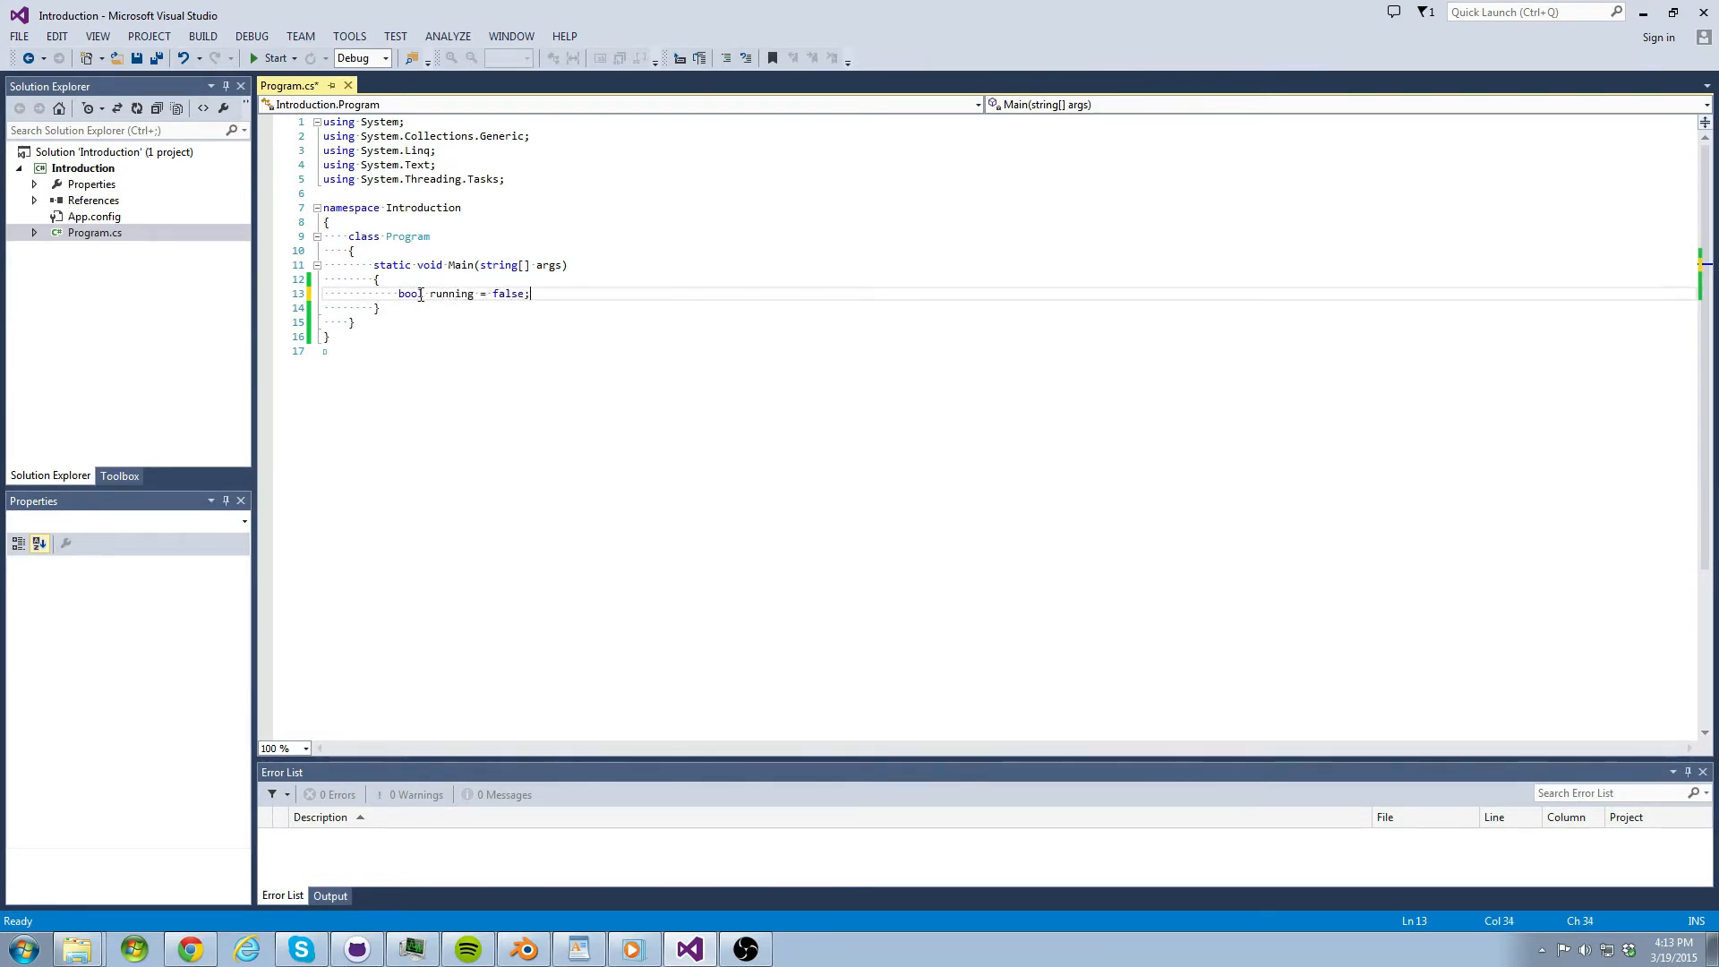
pyautogui.write('while (ru')
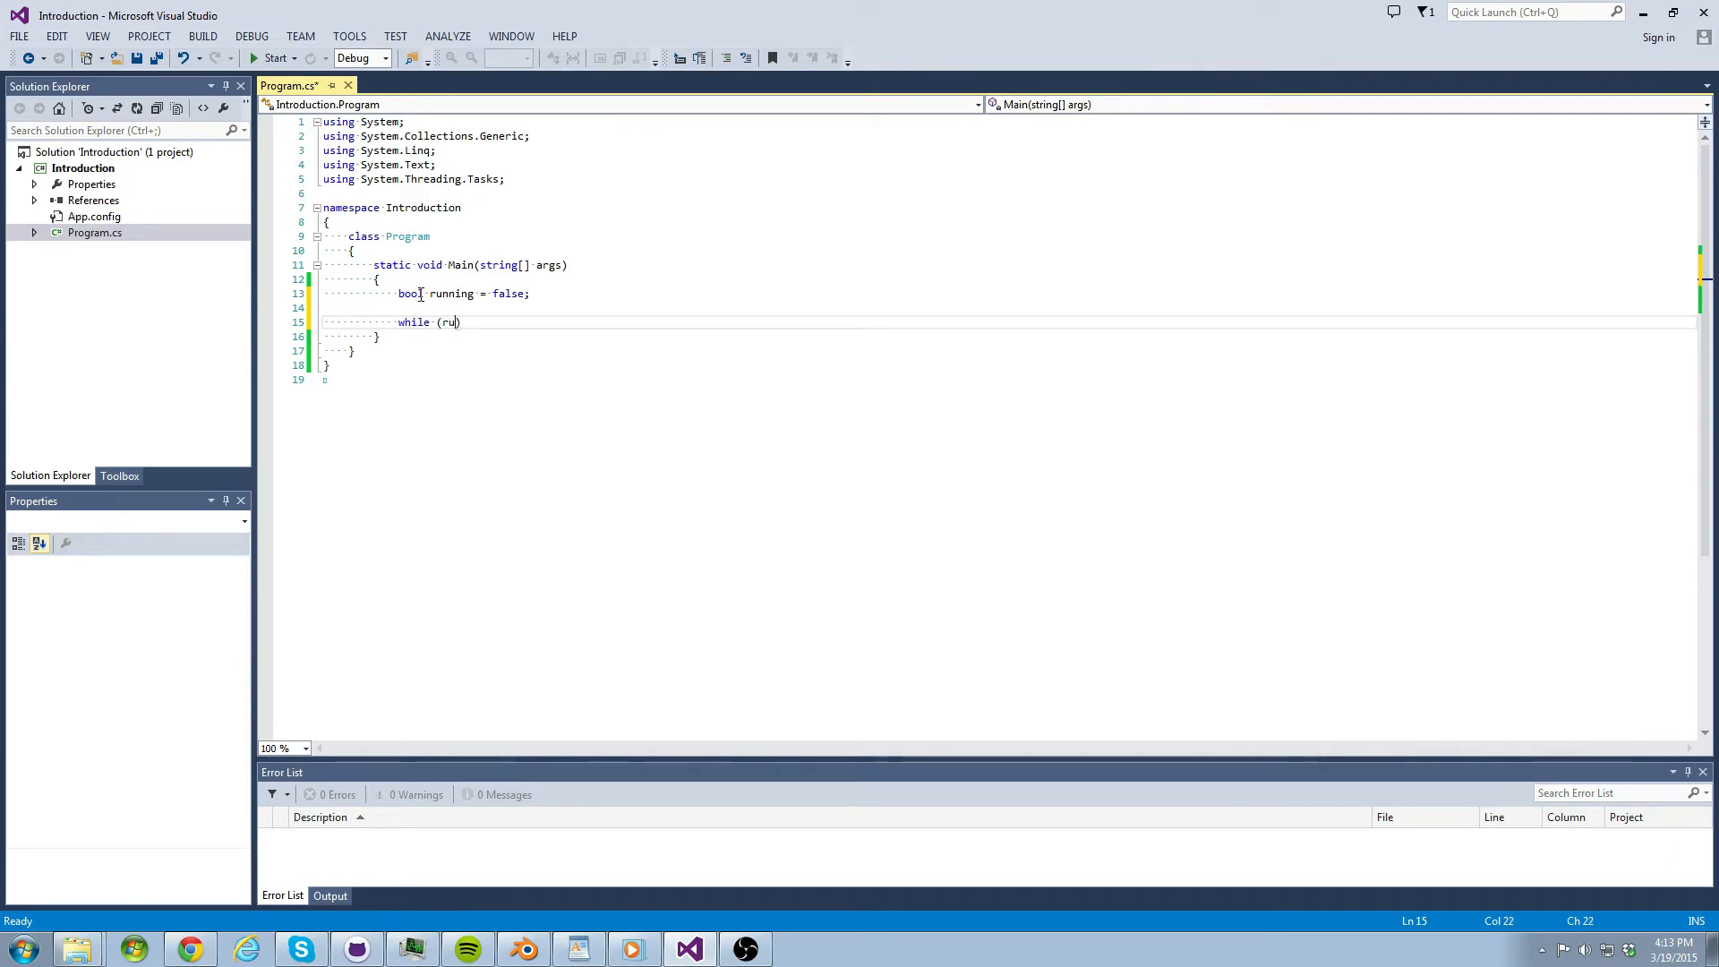
pyautogui.write('nning)')
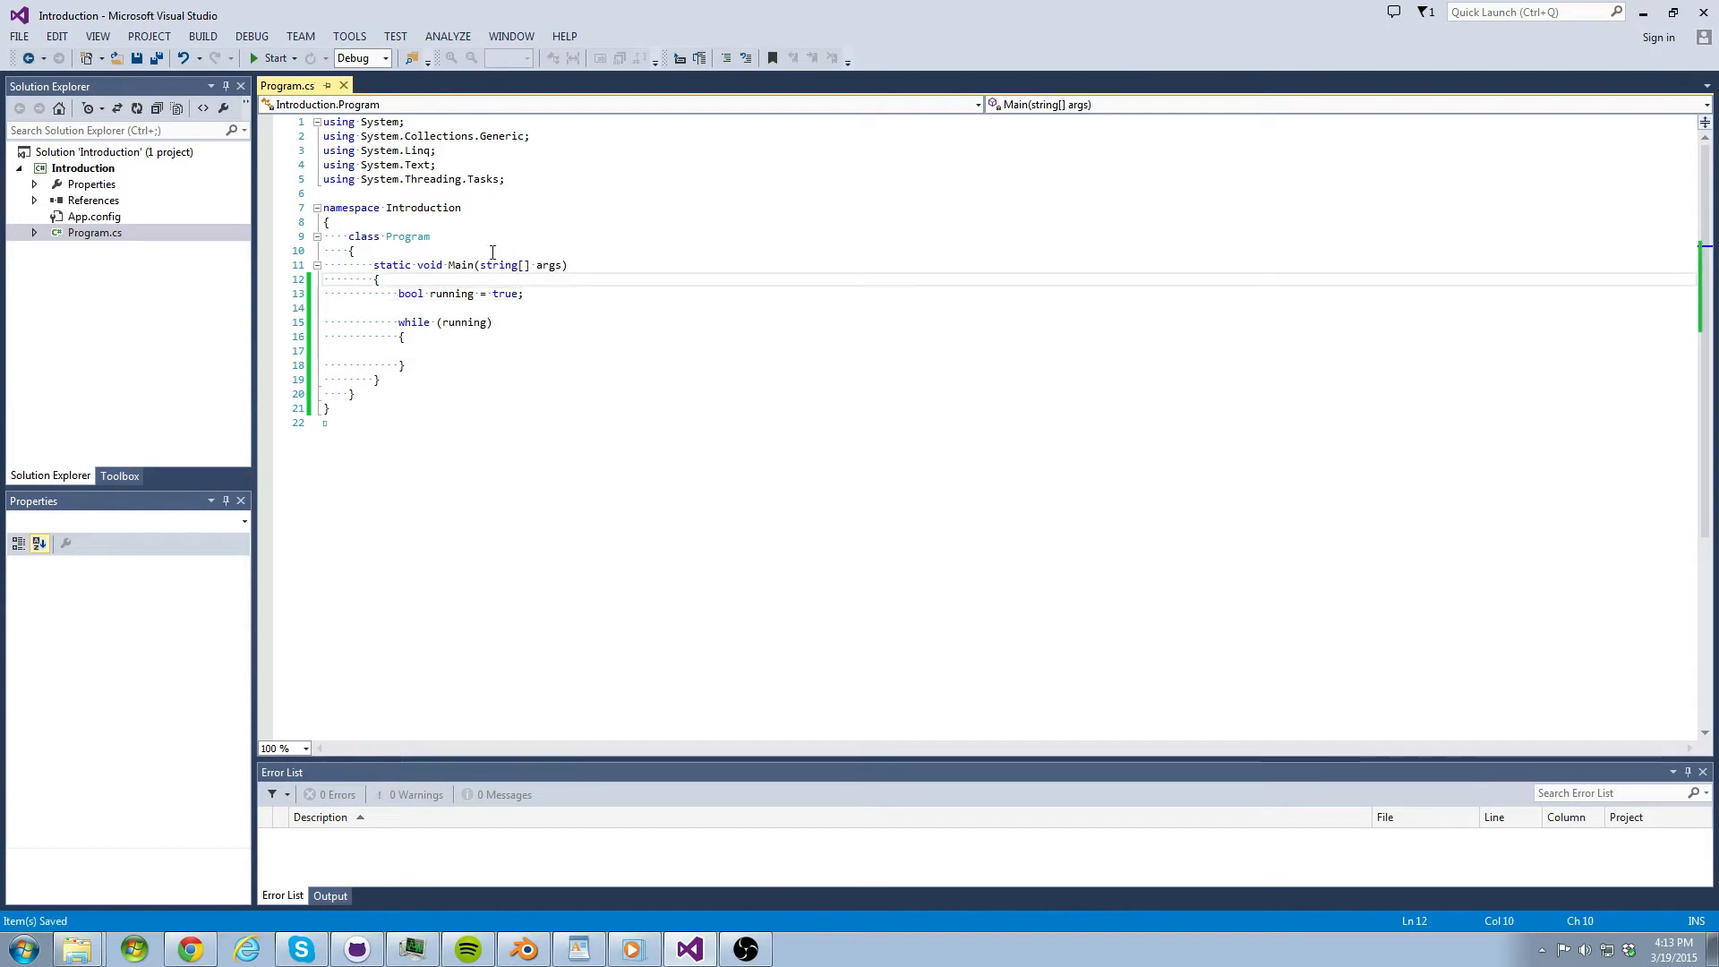
pyautogui.click(271, 57)
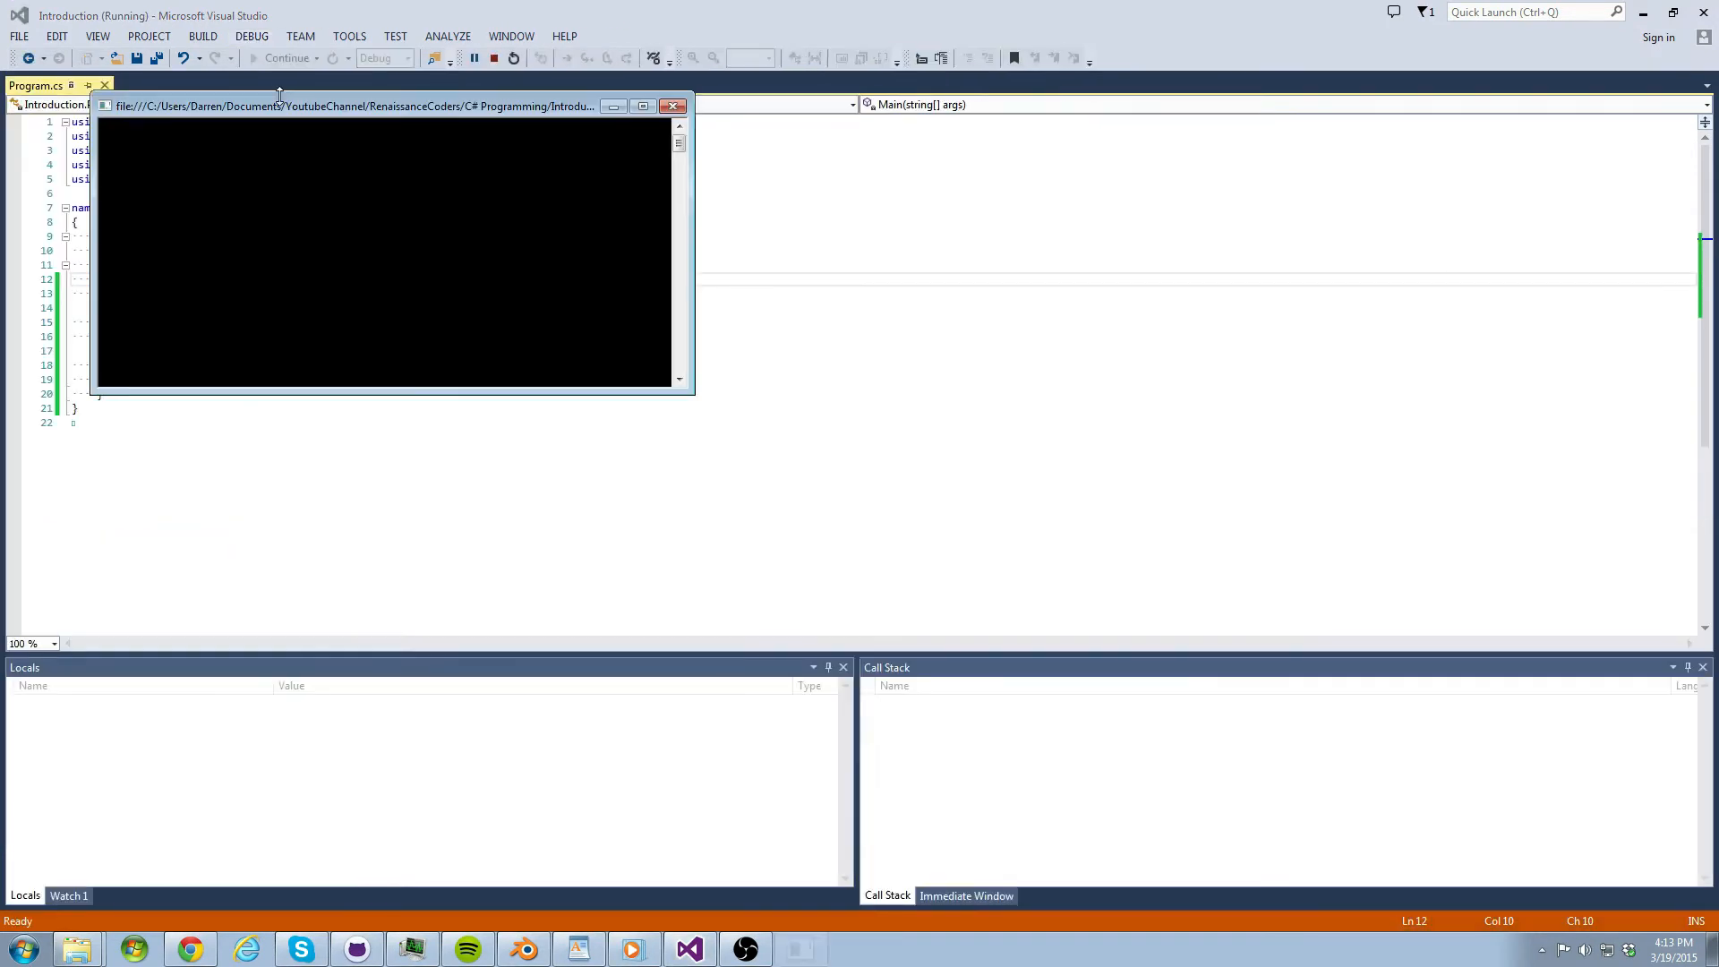
# - Move the debugged program's console window away from the code
pyautogui.moveTo(278, 105); pyautogui.dragTo(753, 129)
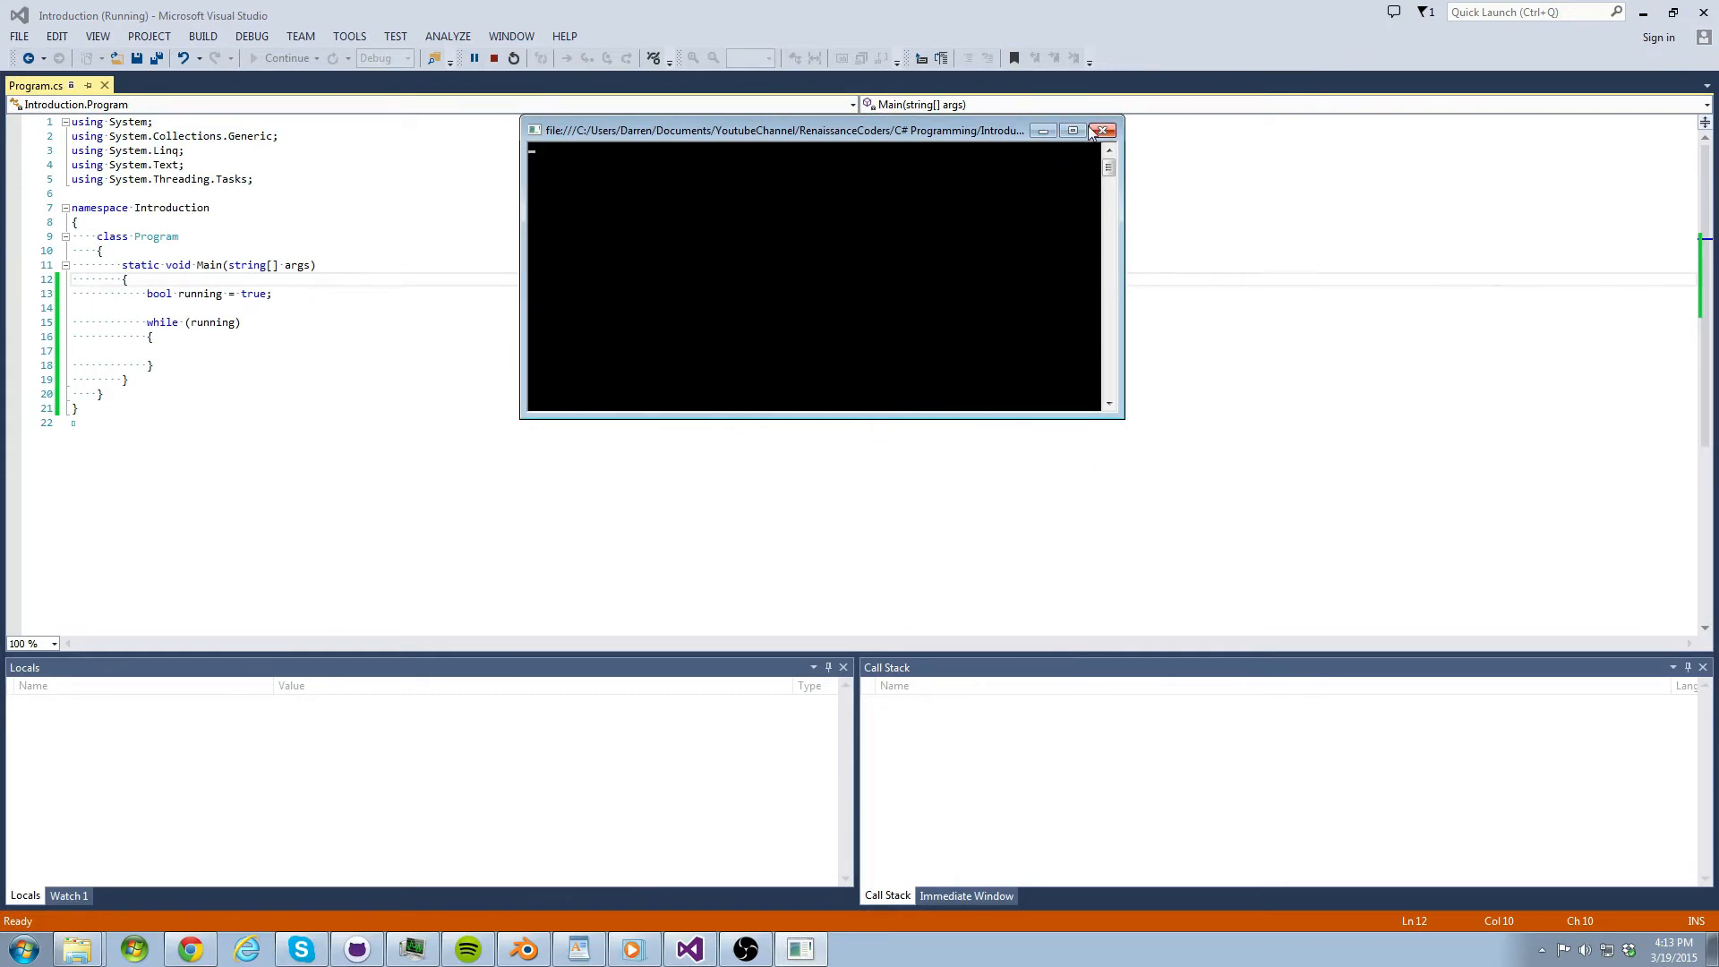
pyautogui.moveTo(218, 341)
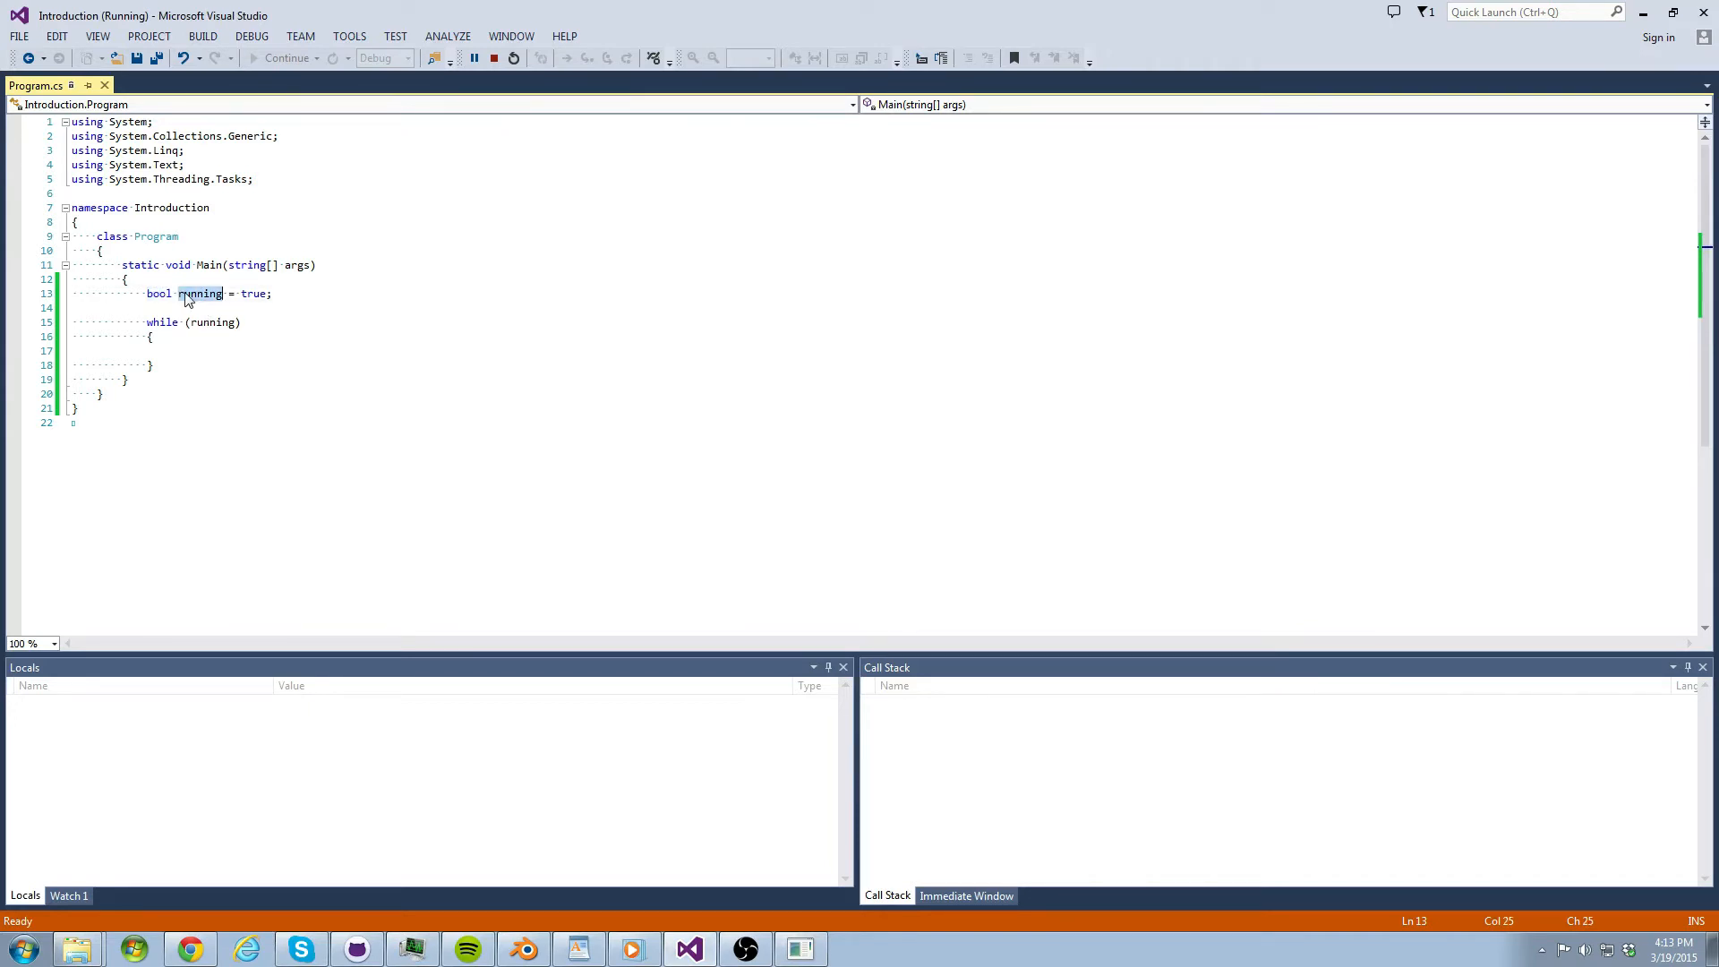
pyautogui.moveTo(255, 316)
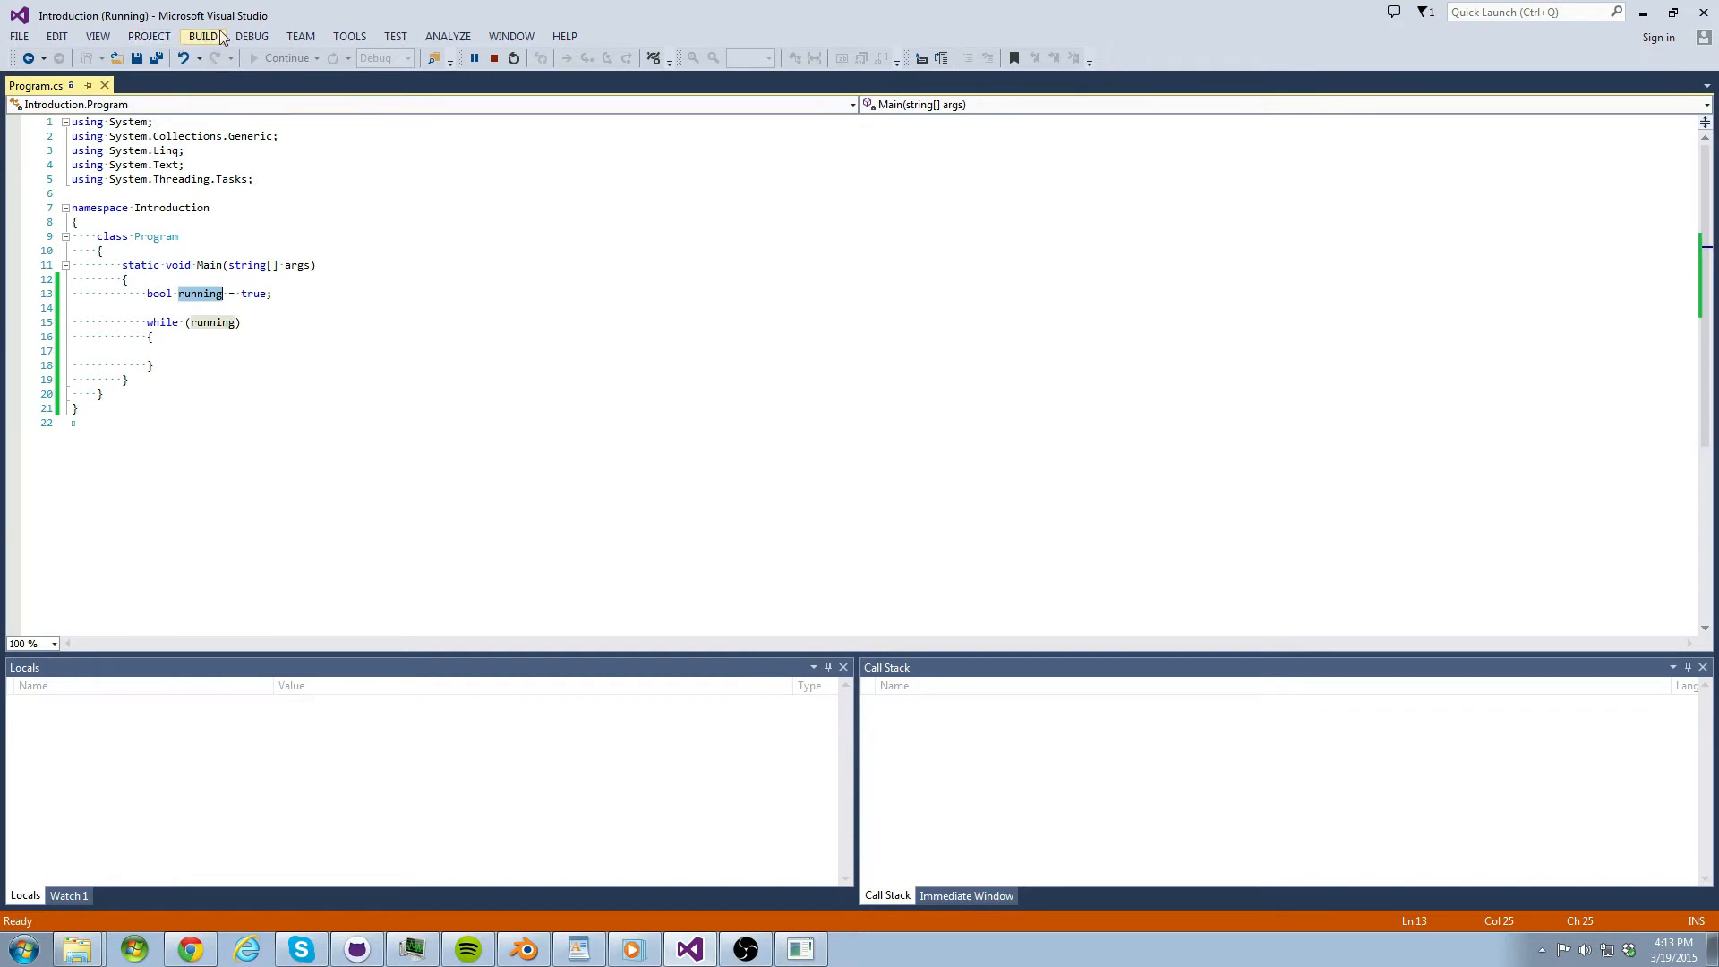
# - Stop debugging and highlight 'bool' and other words in the running declaration
pyautogui.click(473, 58)
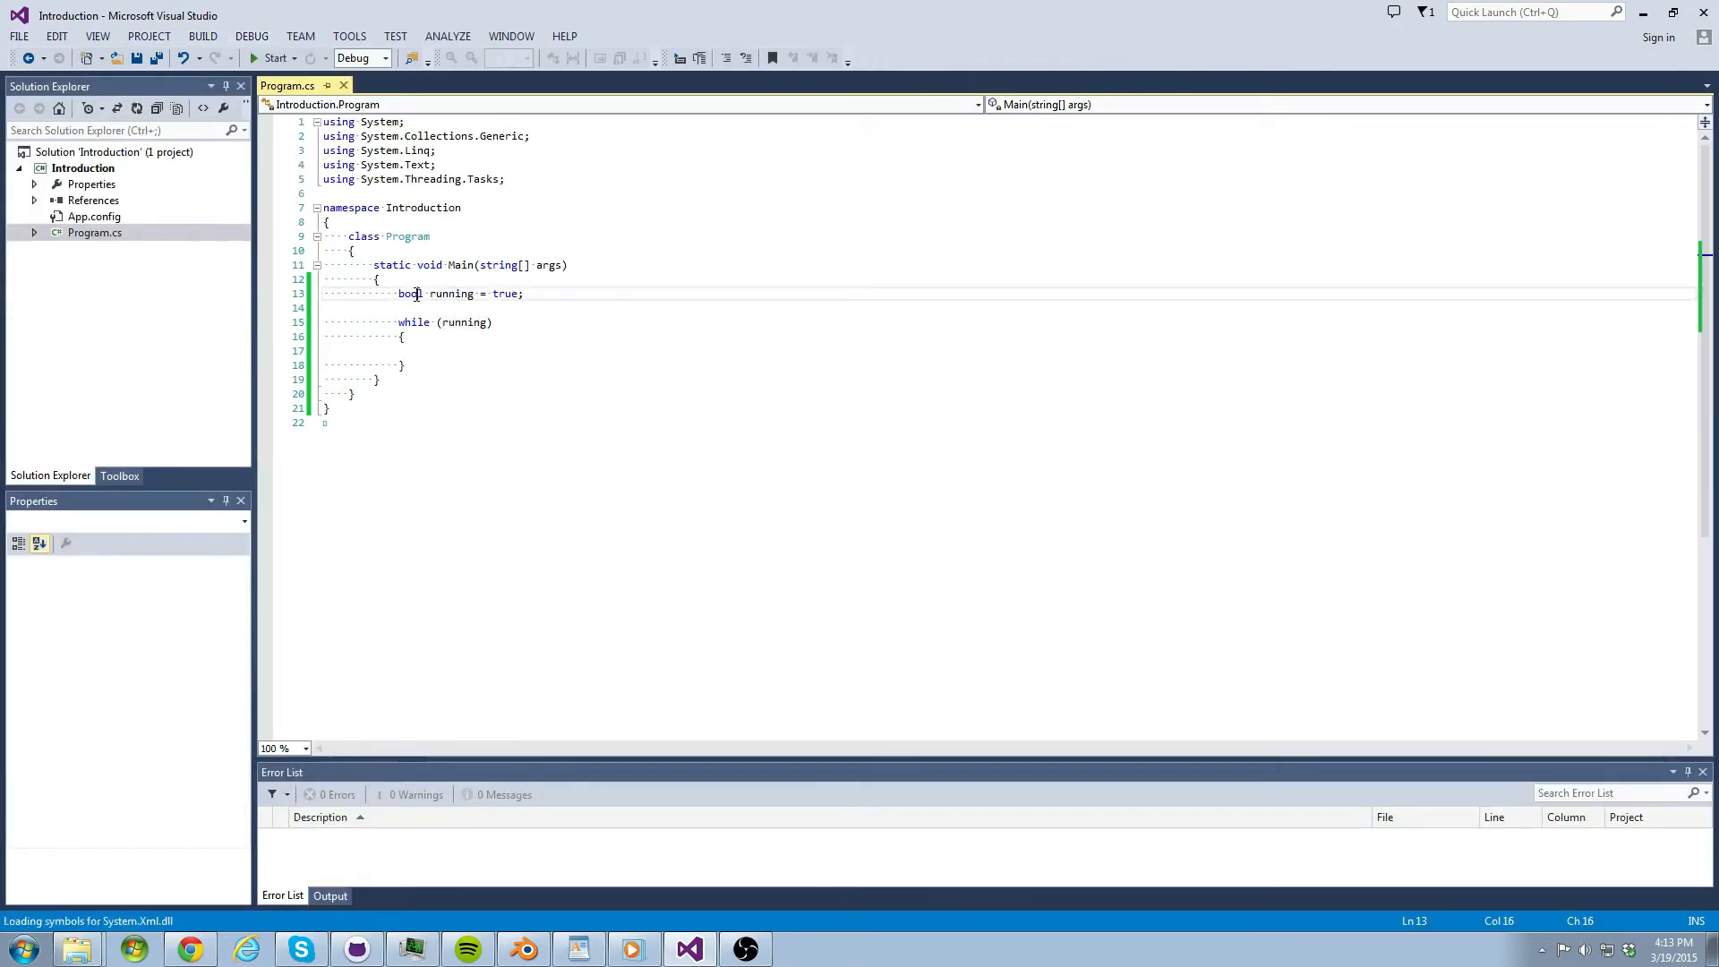
pyautogui.doubleClick(411, 293)
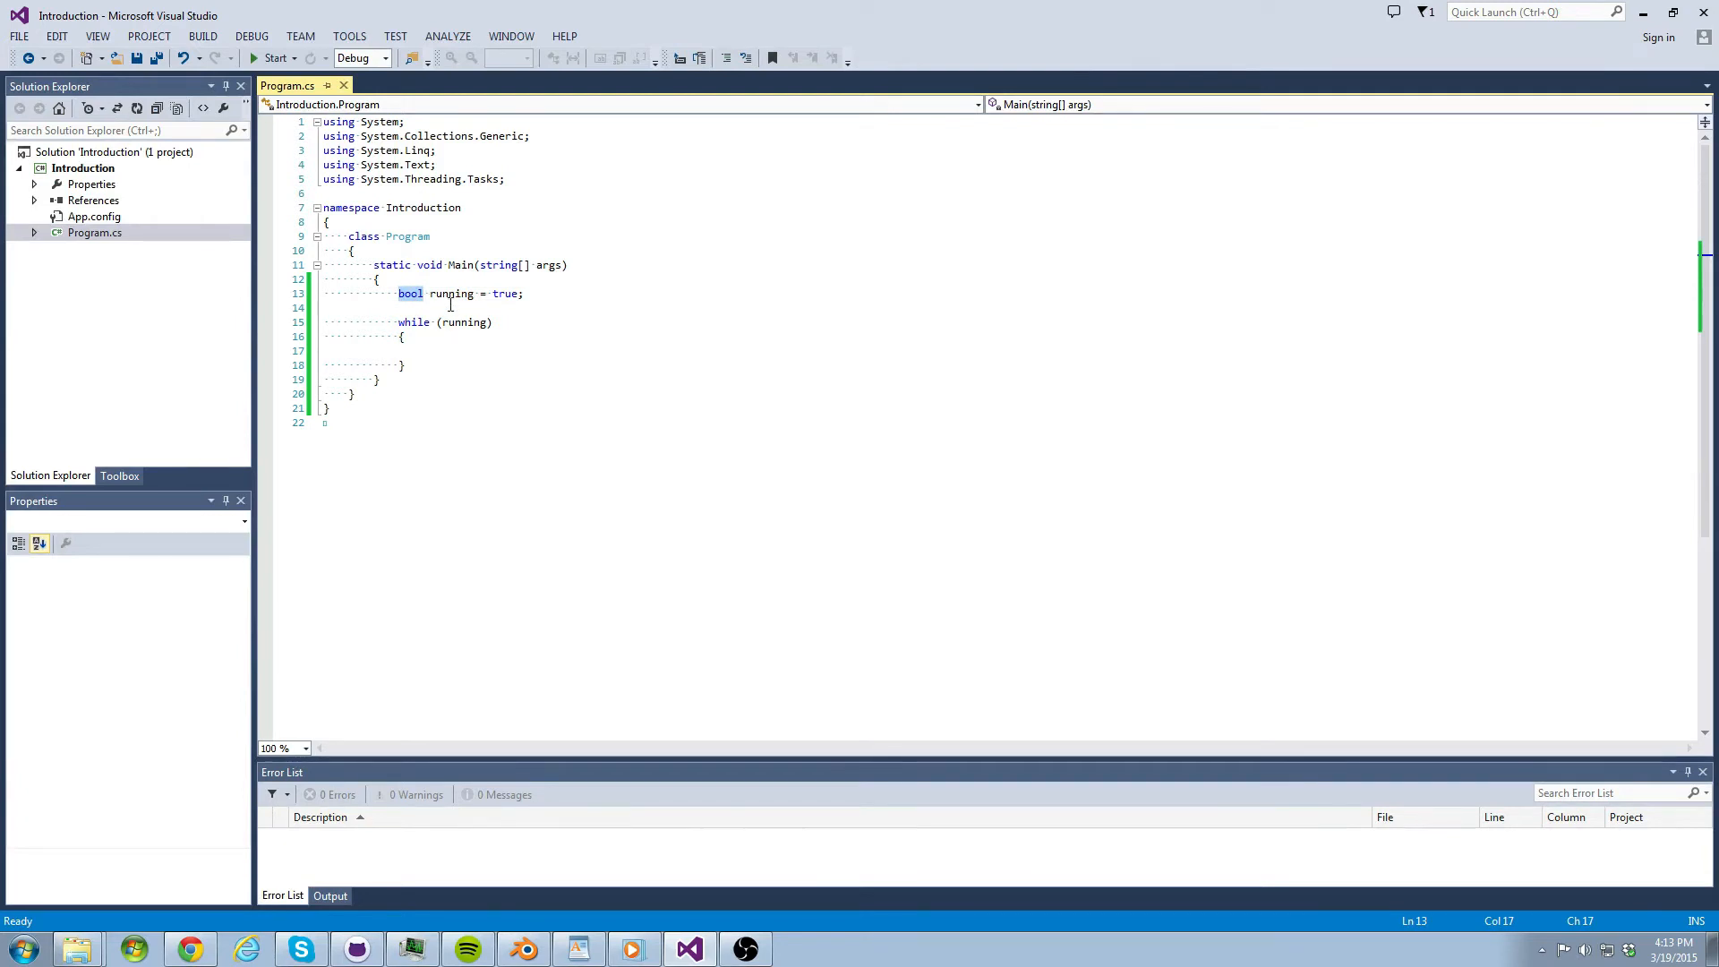
pyautogui.click(505, 294)
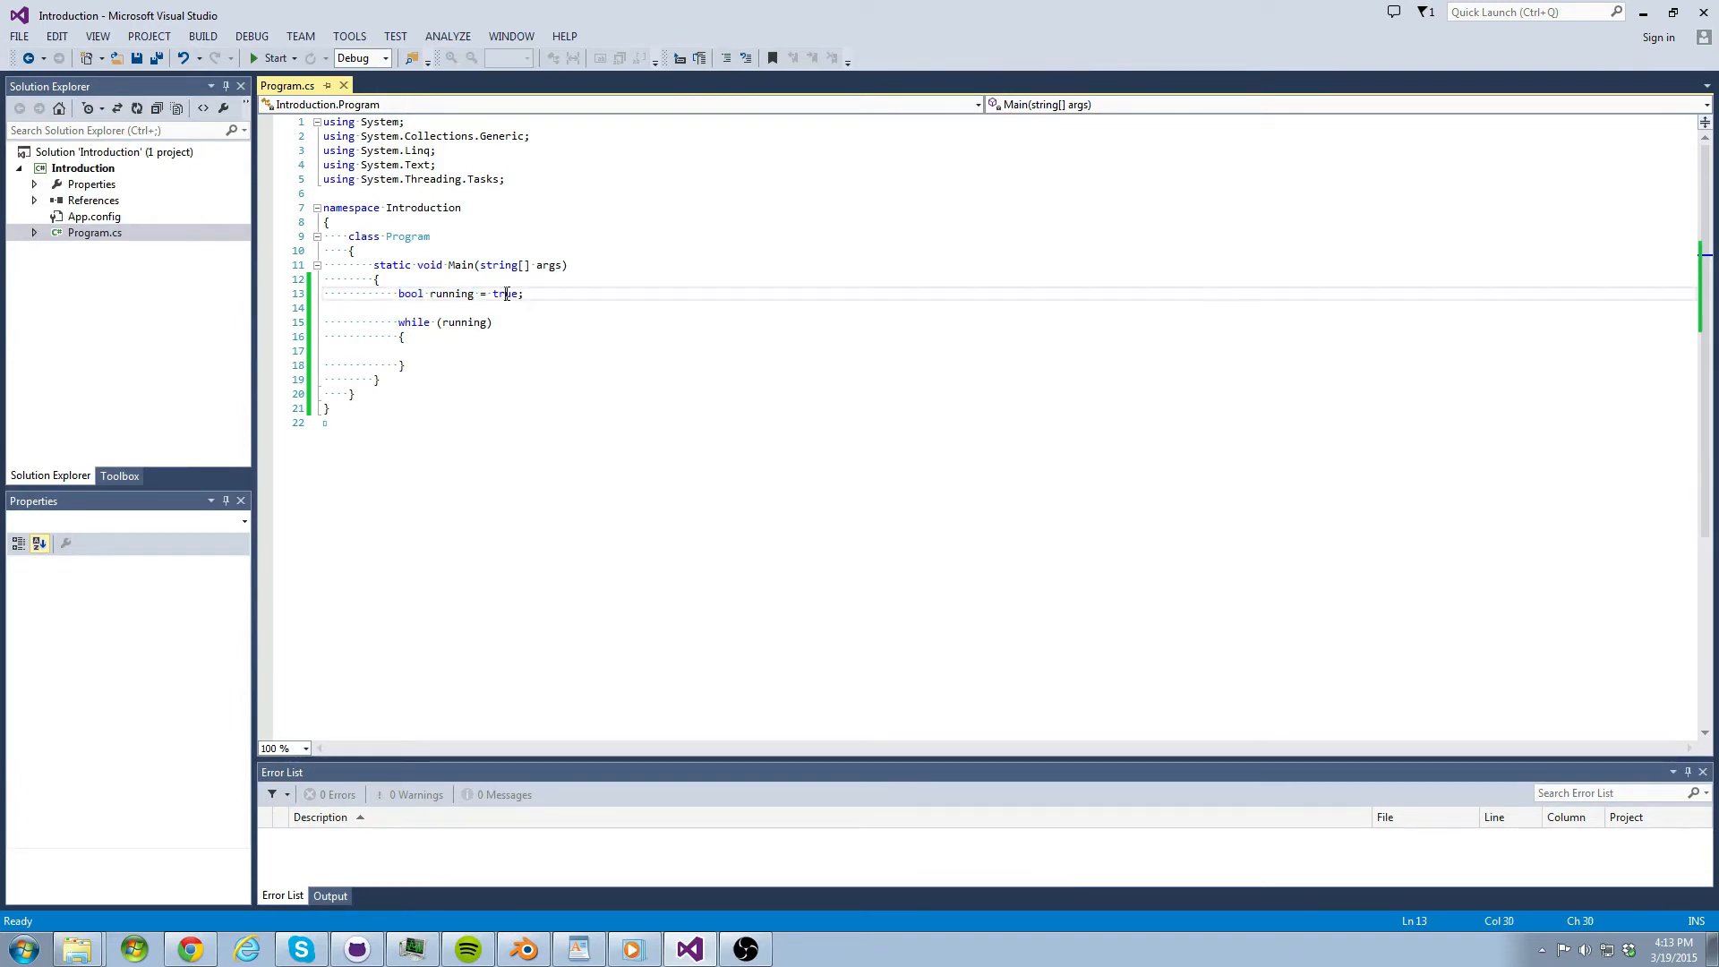
pyautogui.doubleClick(505, 293)
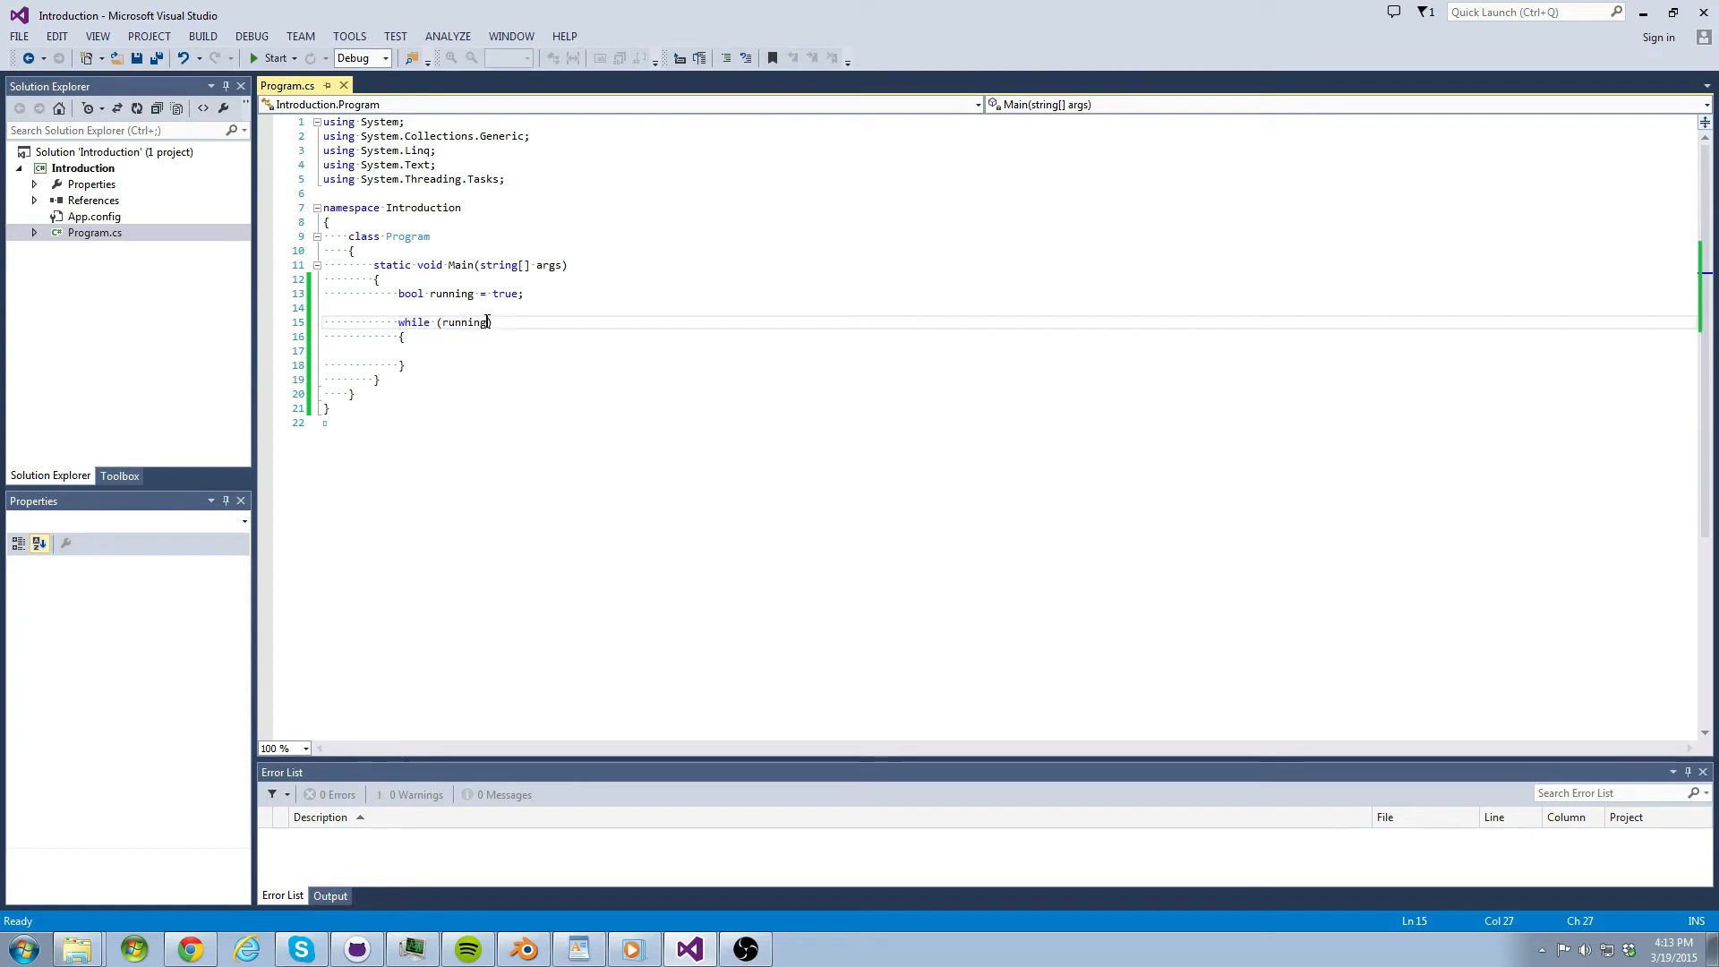
# - Replace true with false in the running flag and run the program once
pyautogui.doubleClick(505, 293)
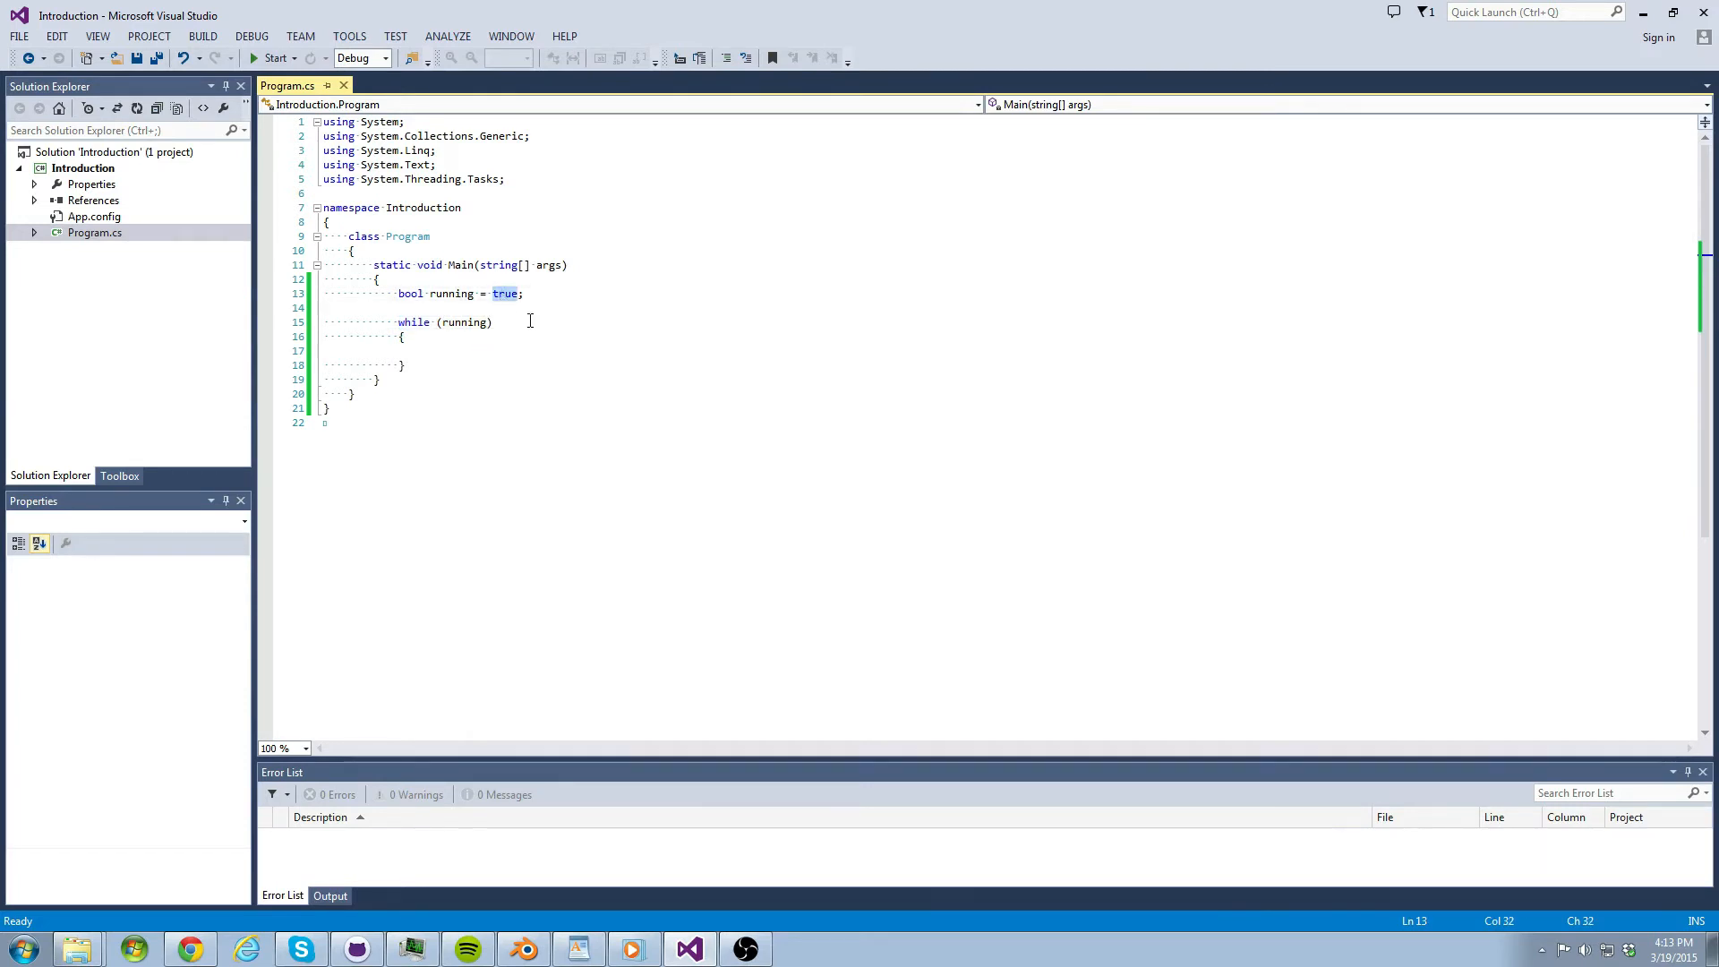
pyautogui.write('false')
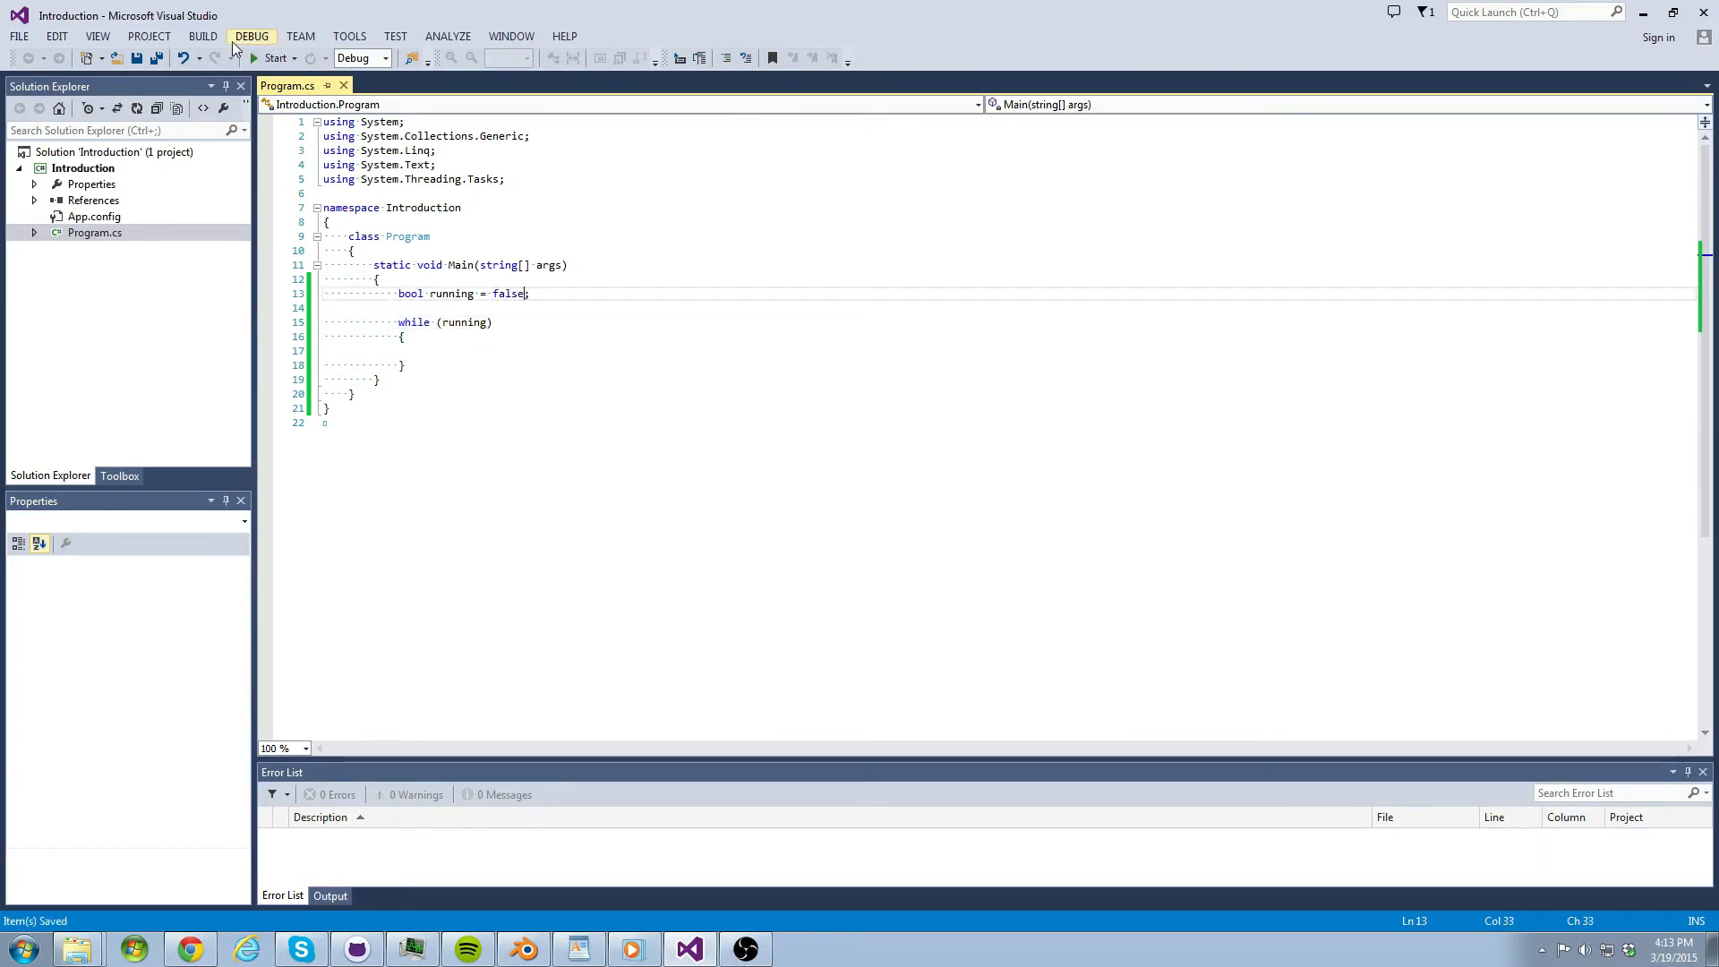
pyautogui.click(273, 58)
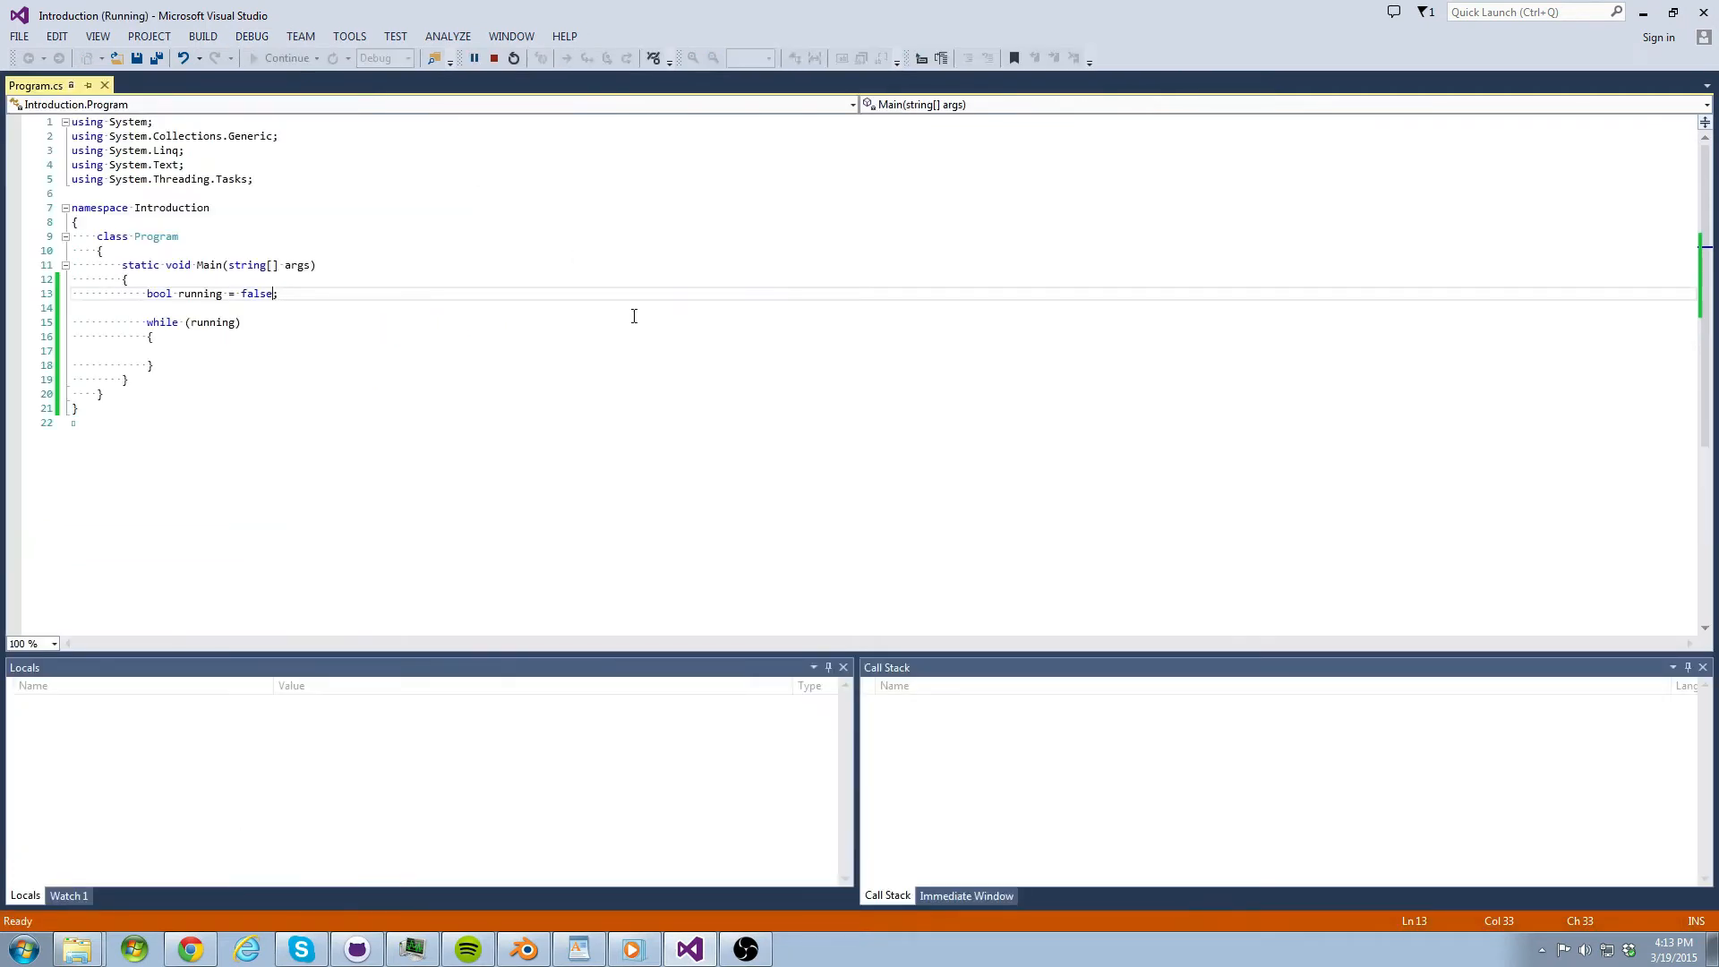
pyautogui.click(513, 59)
pyautogui.write(';')
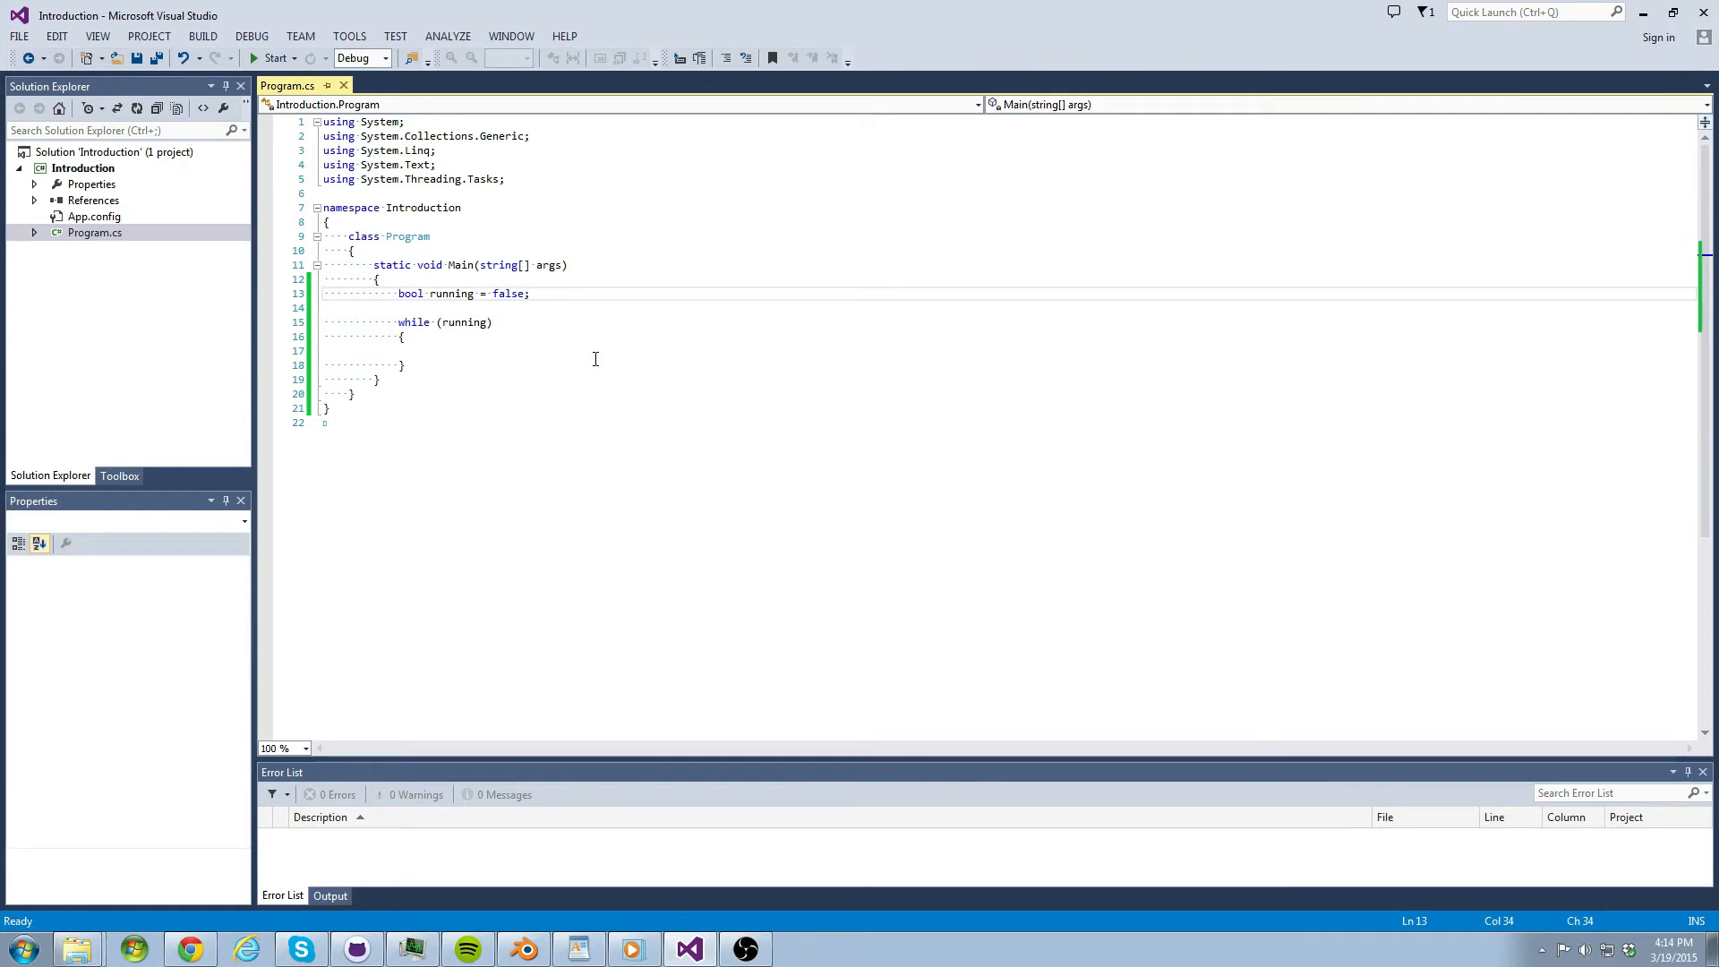
# - Add 'int playerHealth = 100;' on a new line after the bool declaration
pyautogui.press('Enter')
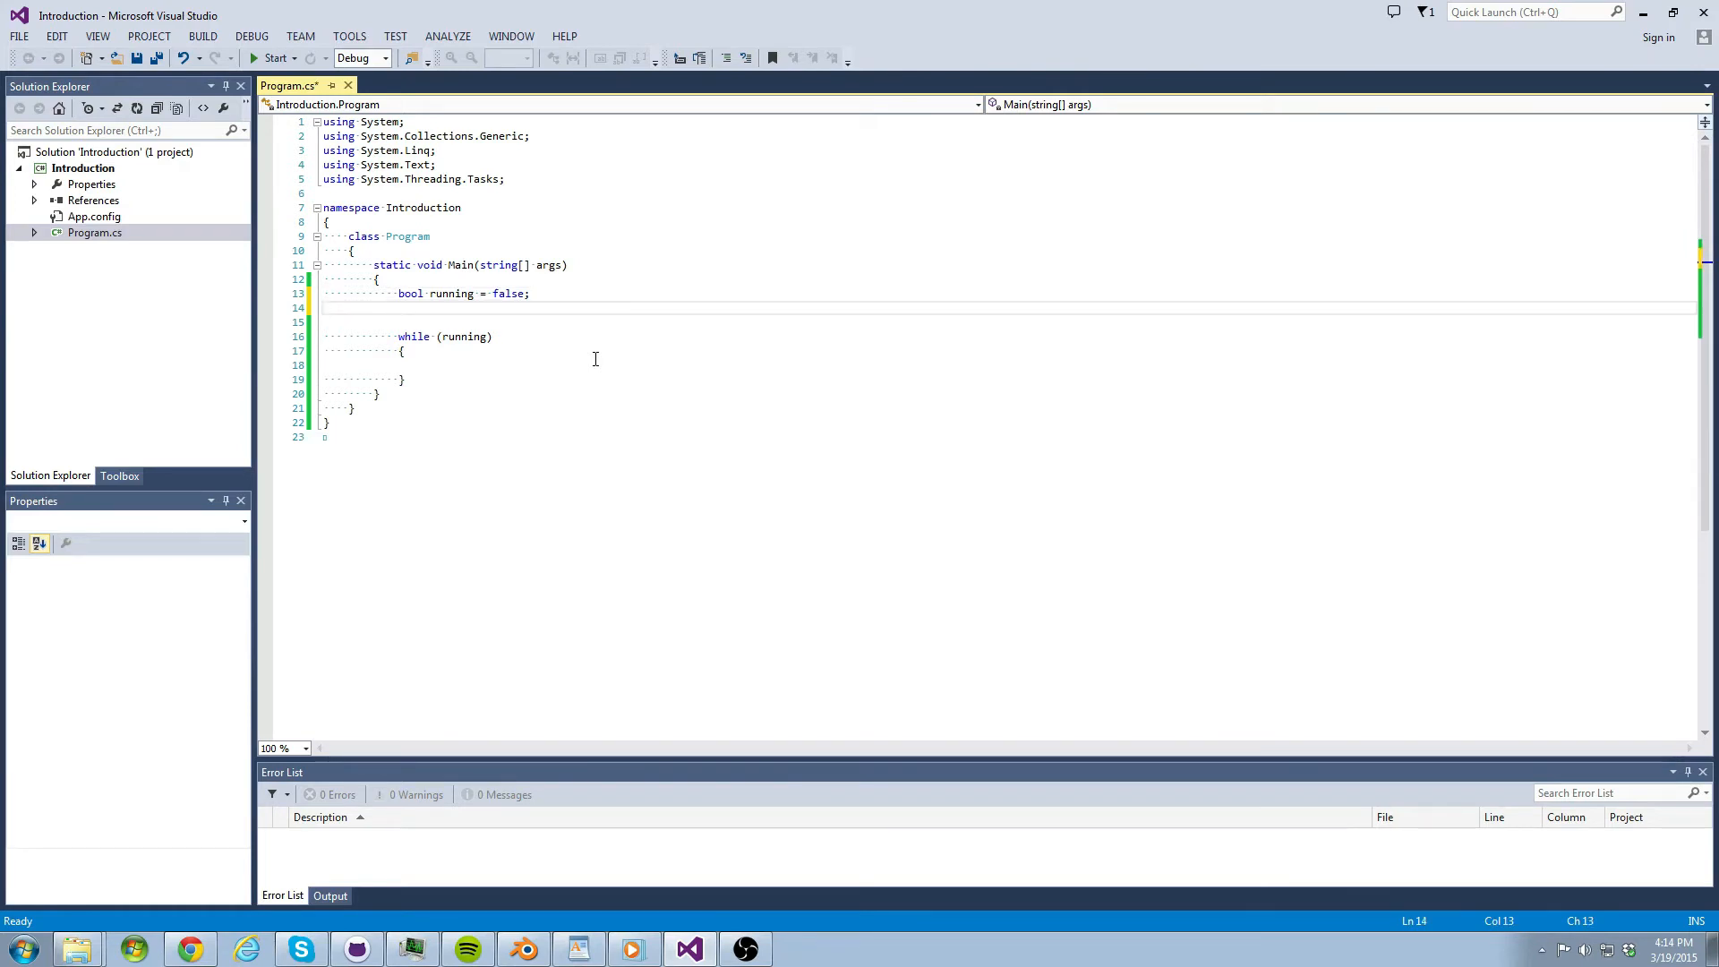
pyautogui.write('int')
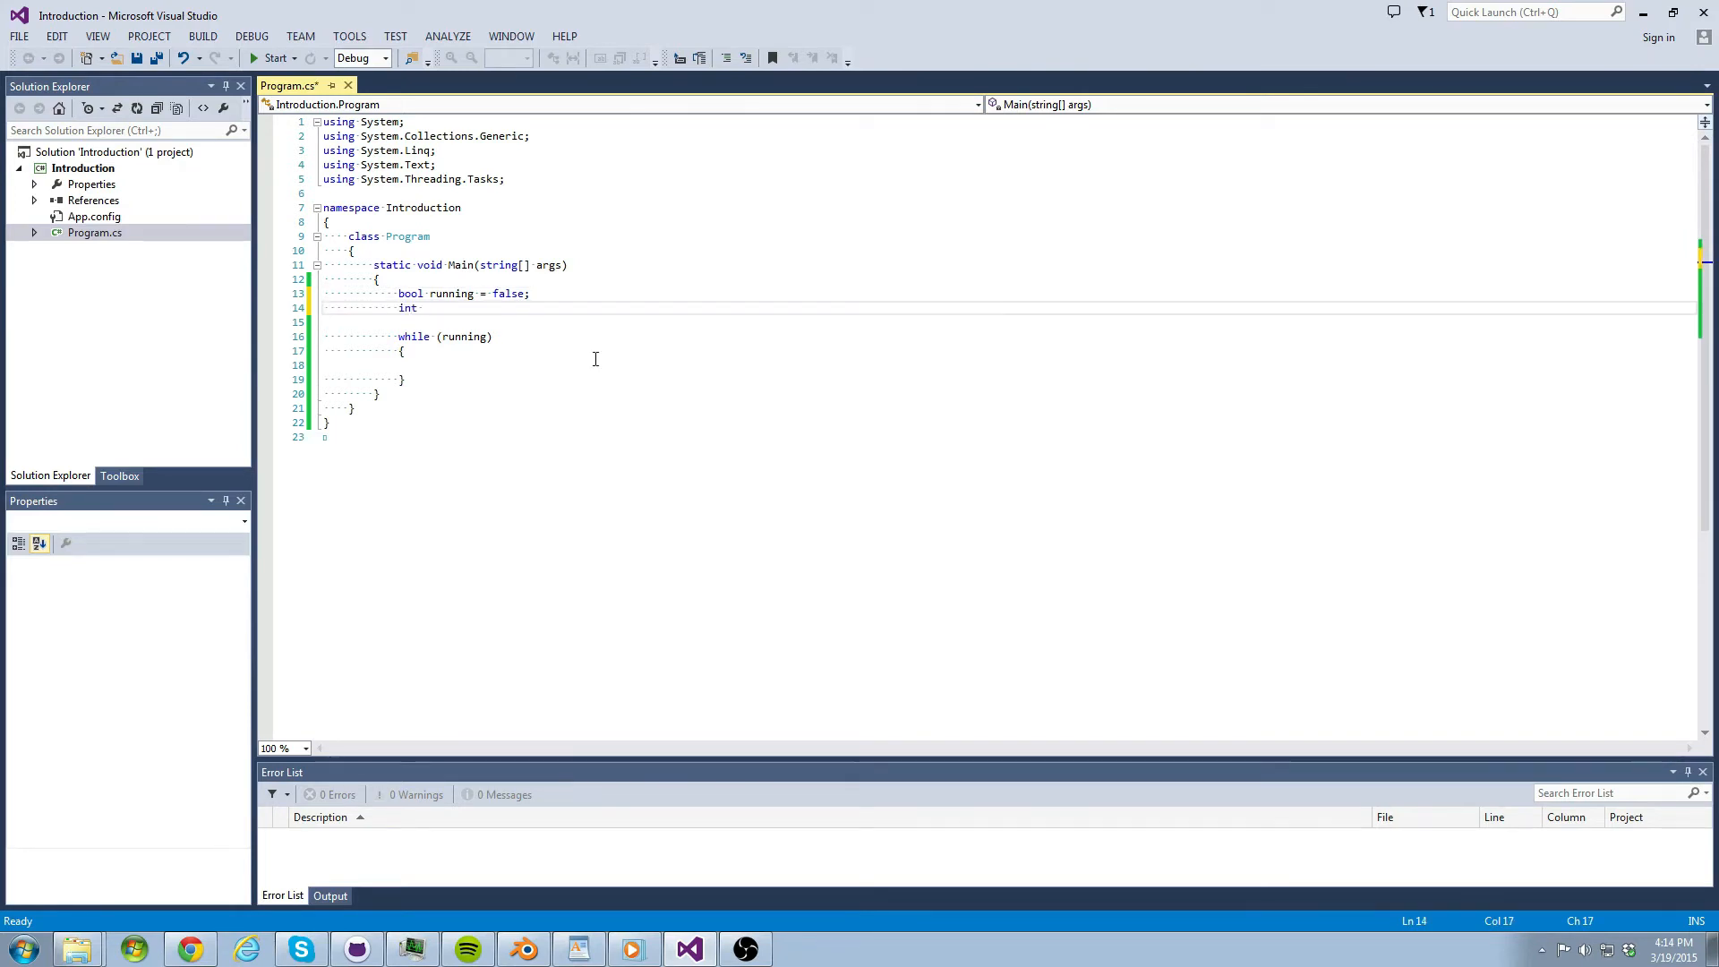
pyautogui.write('playerHealth')
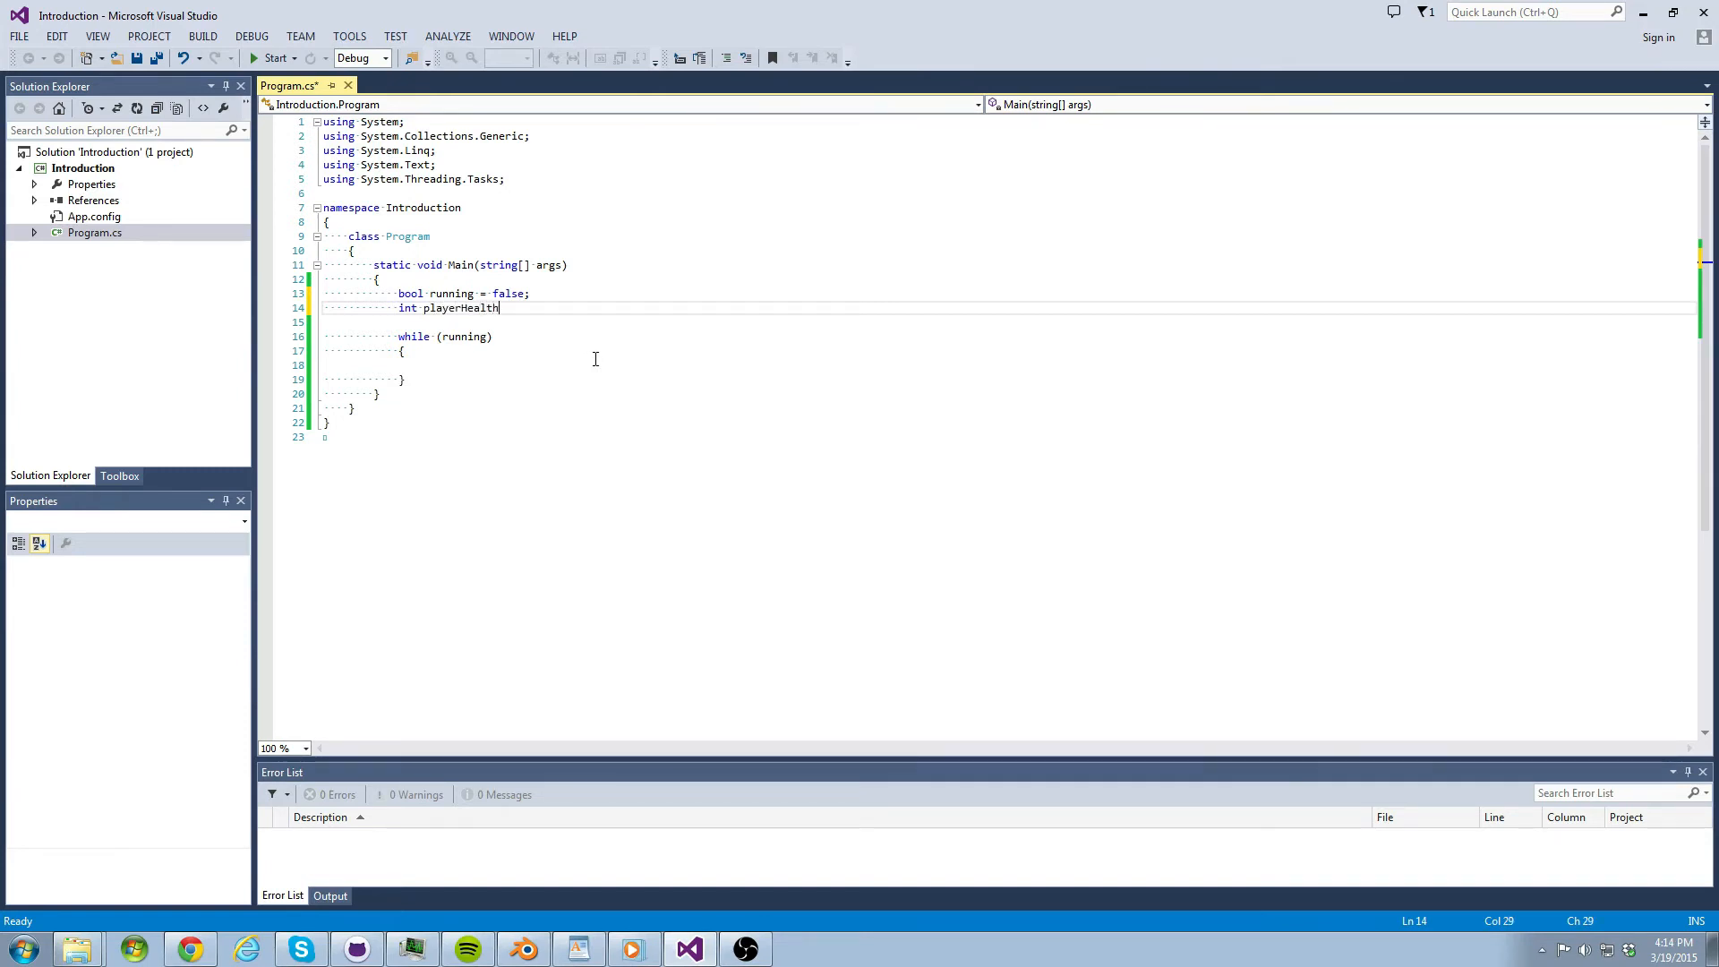
pyautogui.write('= 1')
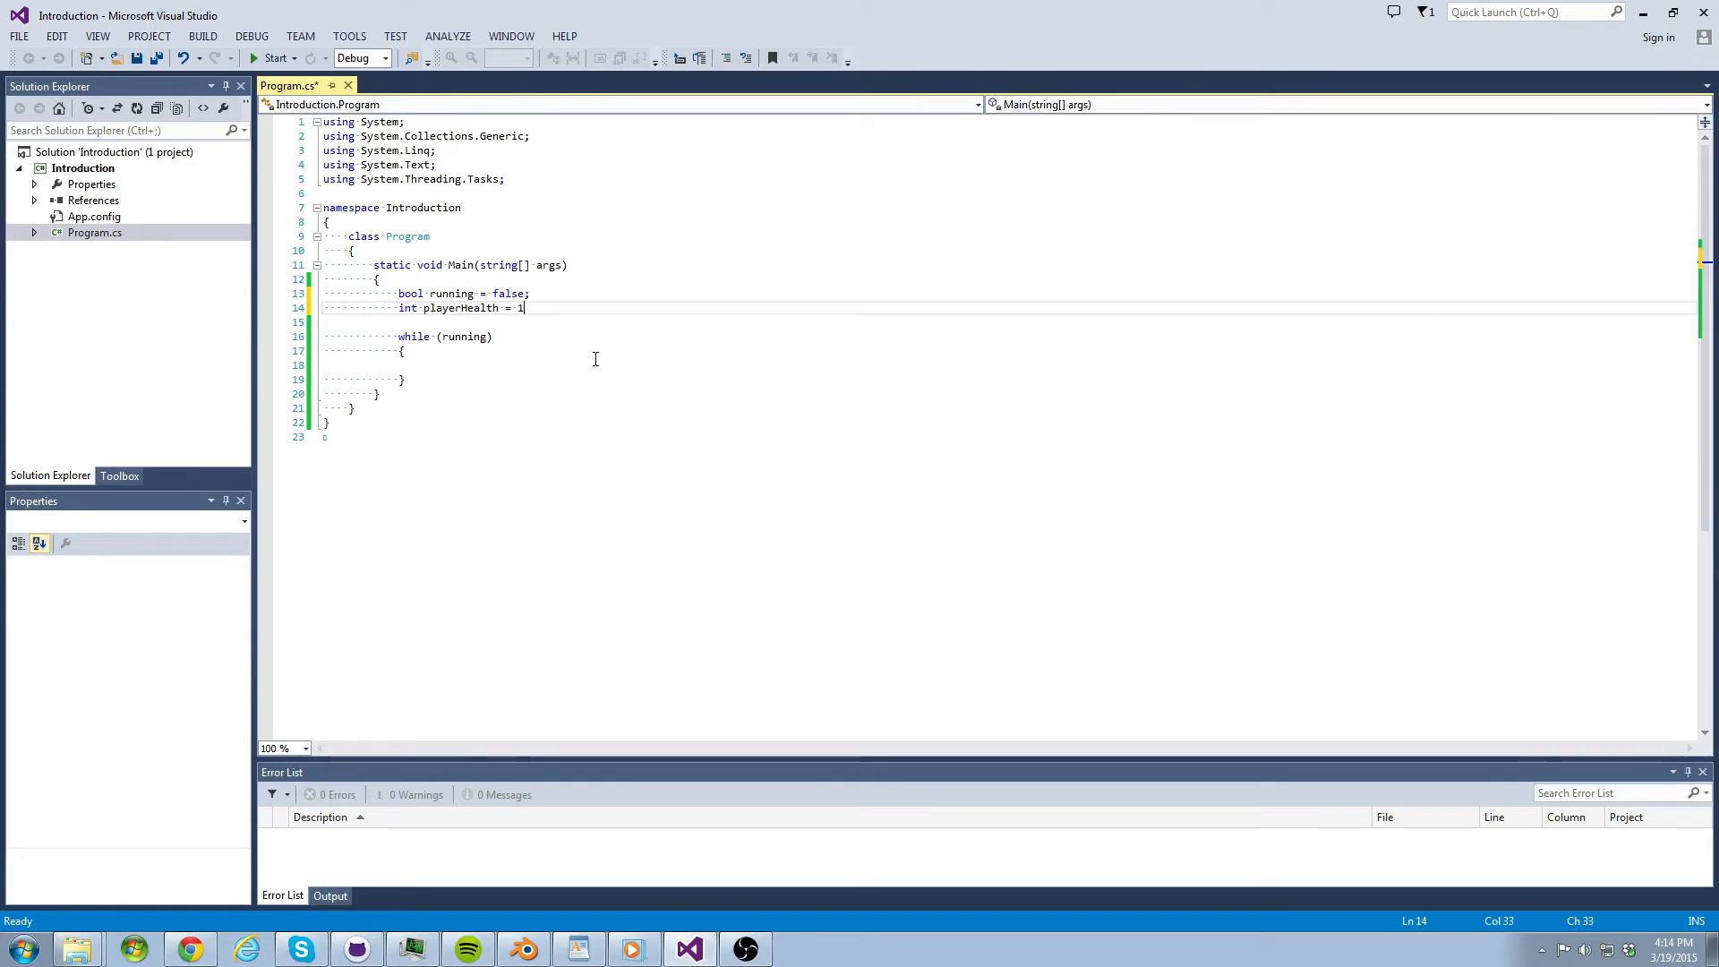
pyautogui.write('00;')
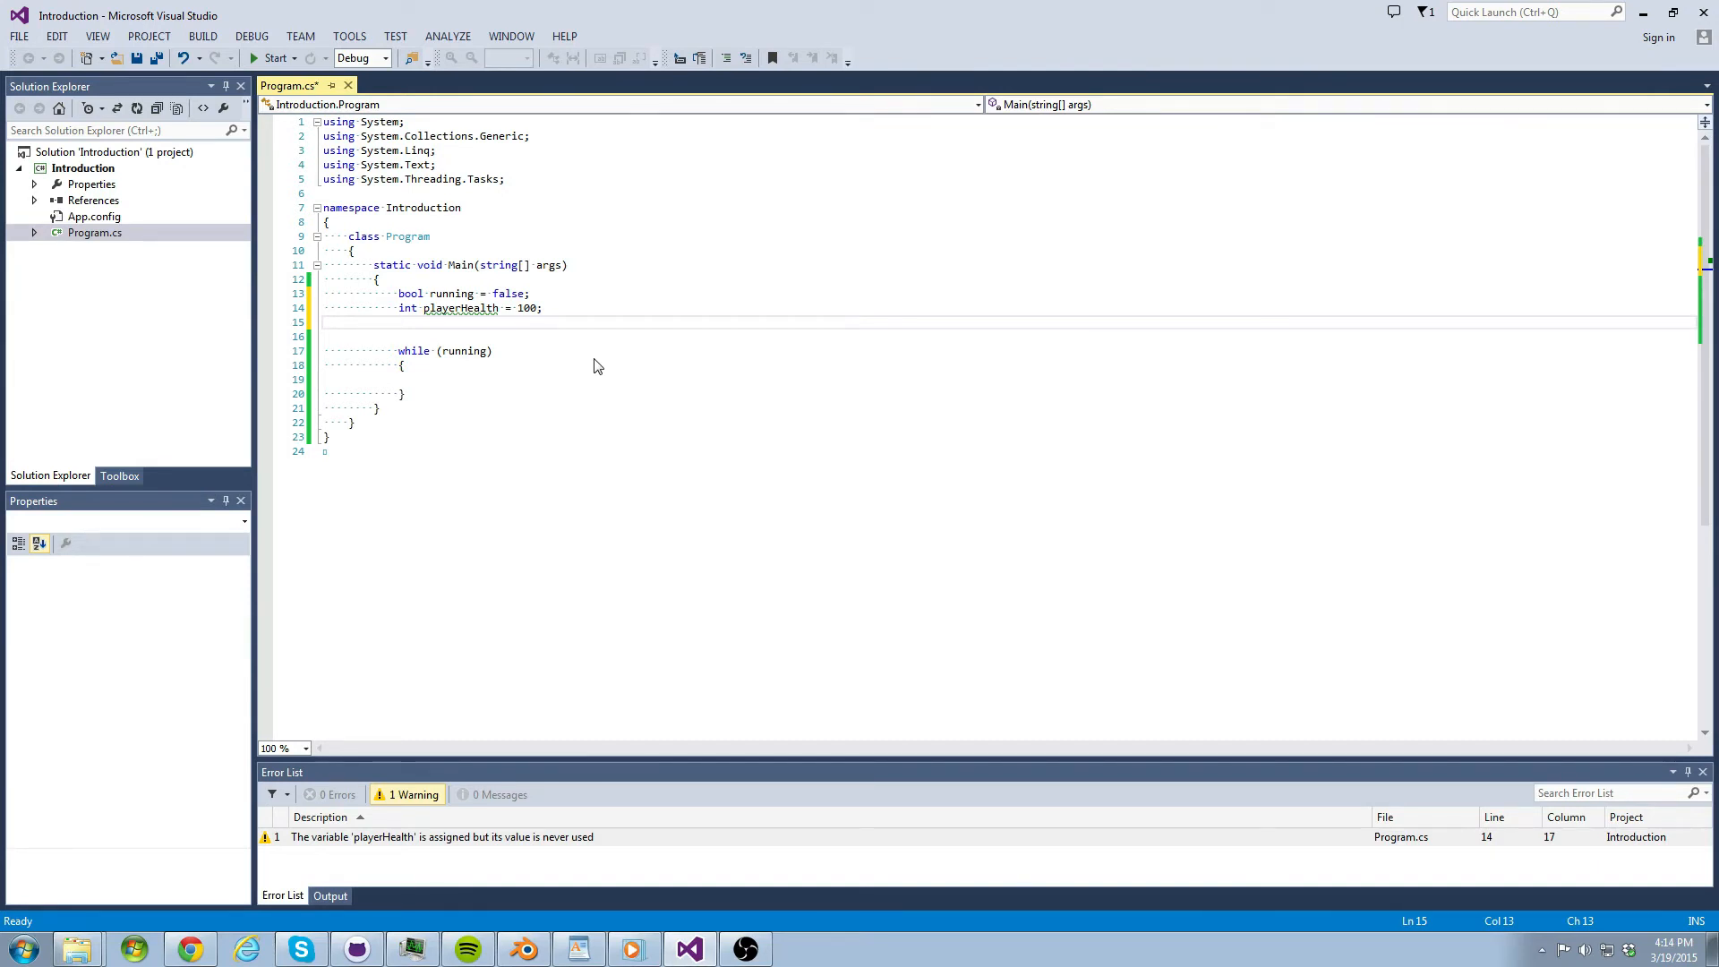
# - Type 'float runSpeed = 5.4325;' below playerHealth, removing the f suffix
pyautogui.write('float')
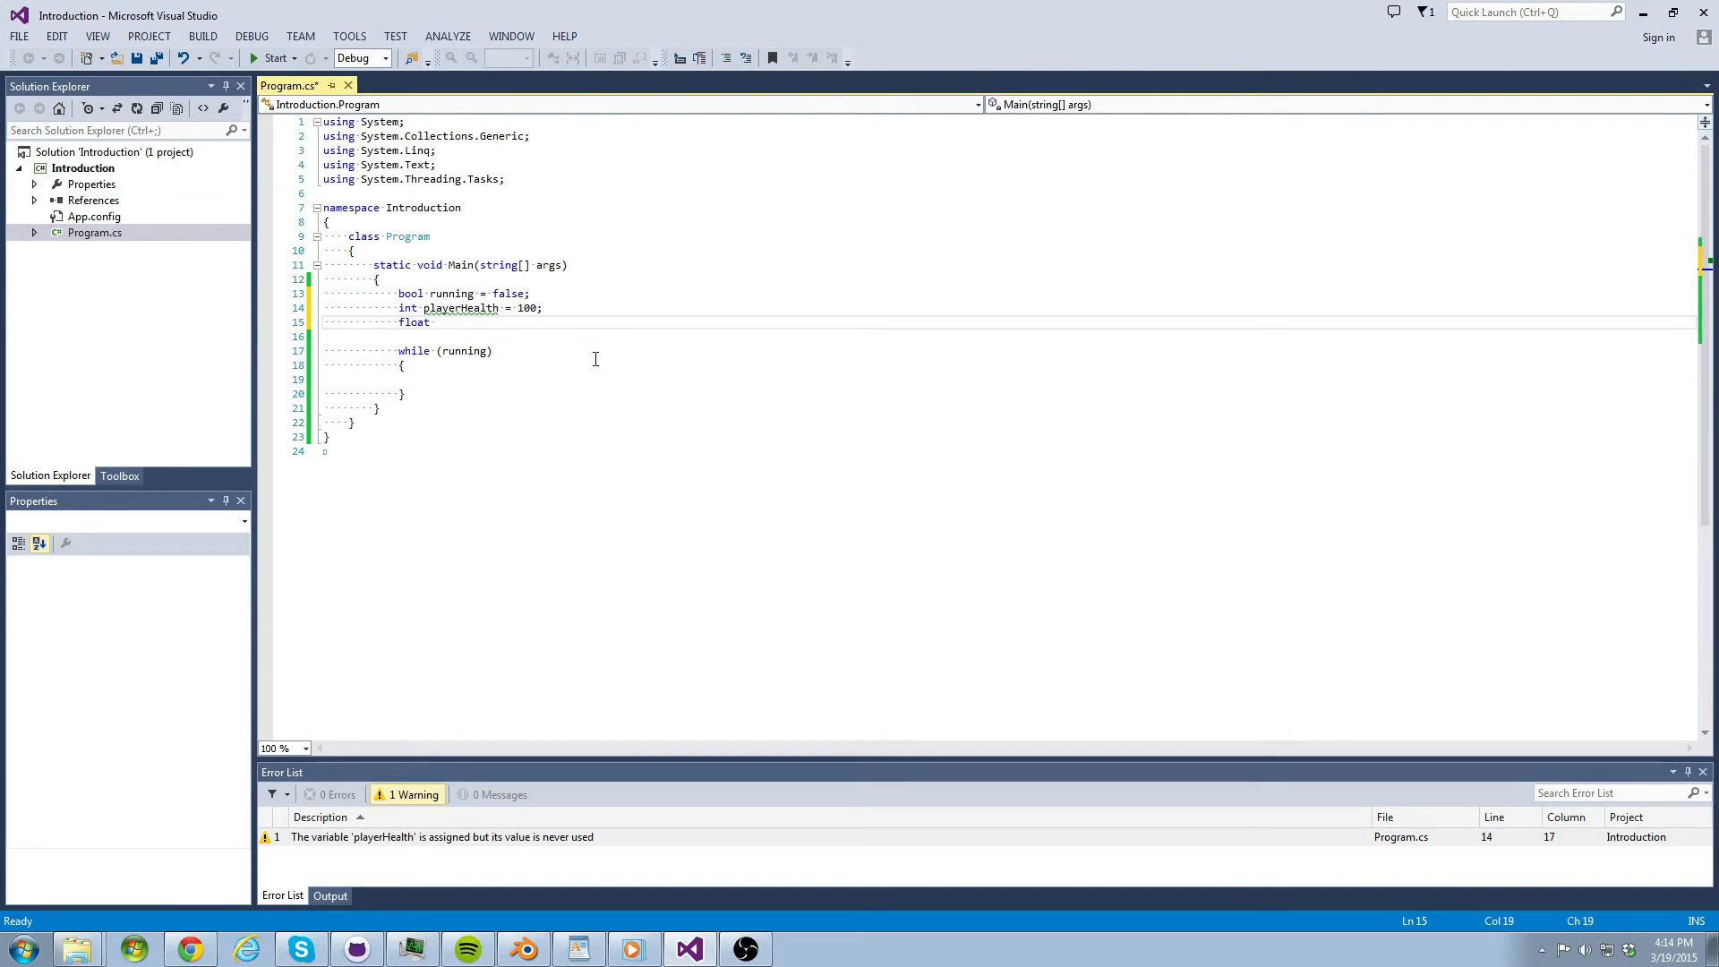
pyautogui.write('runSpeed =')
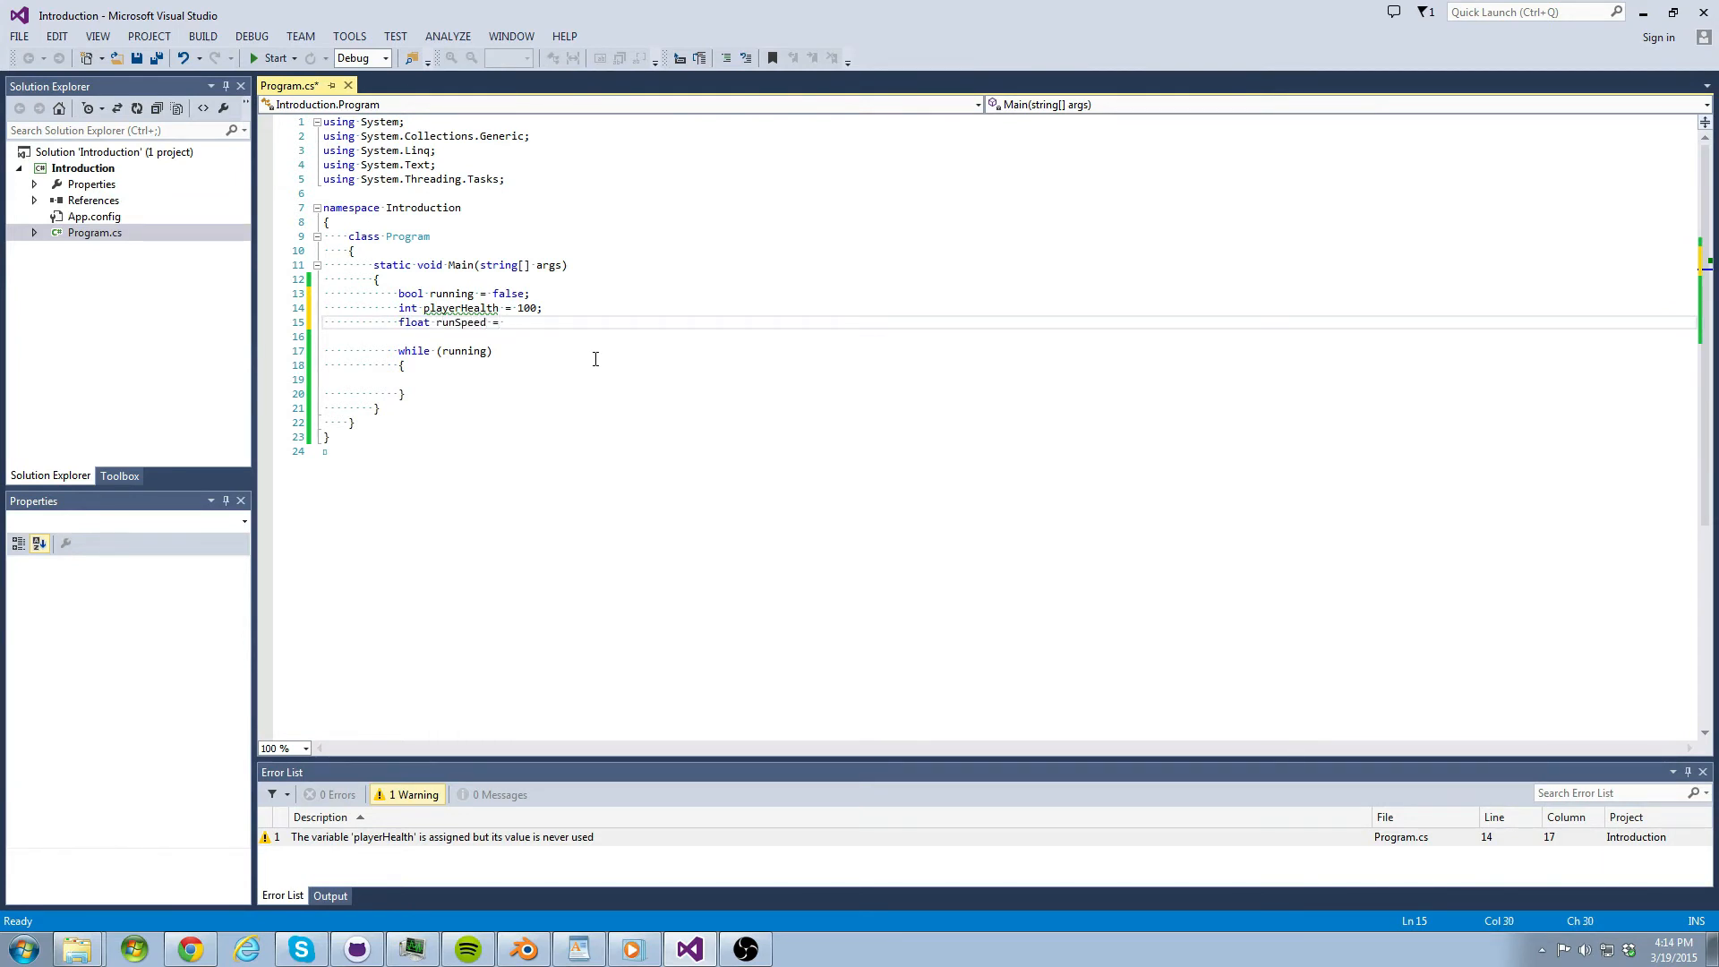
pyautogui.write('5.432')
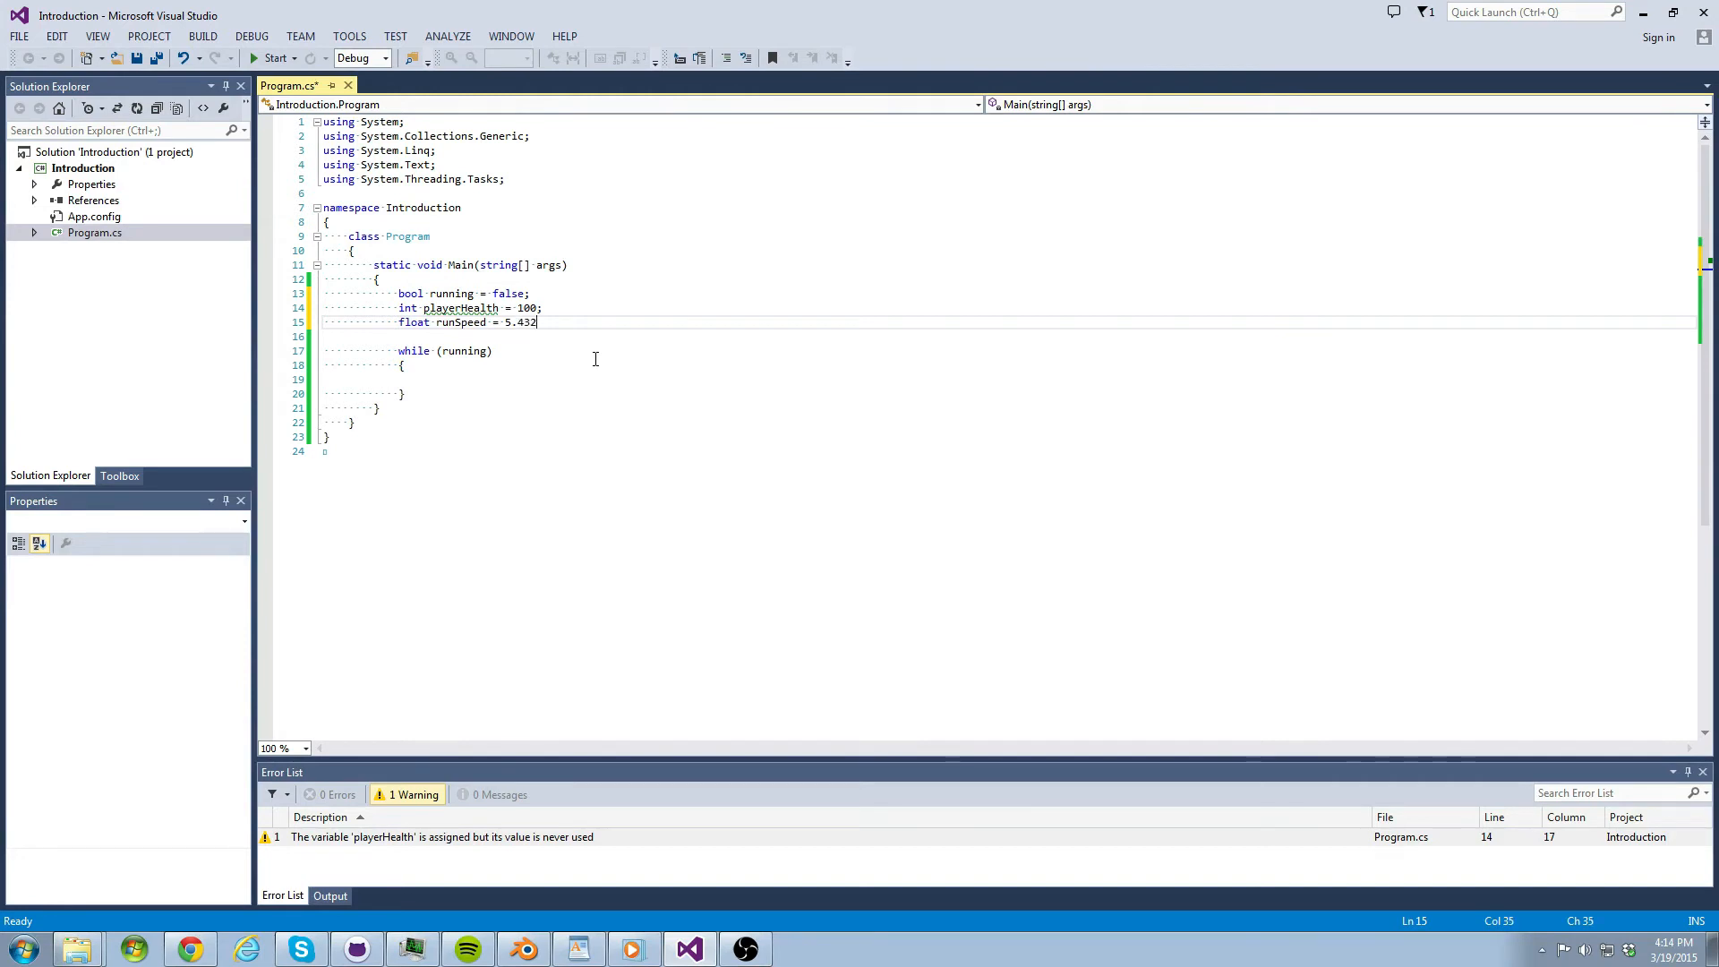
pyautogui.write('5f')
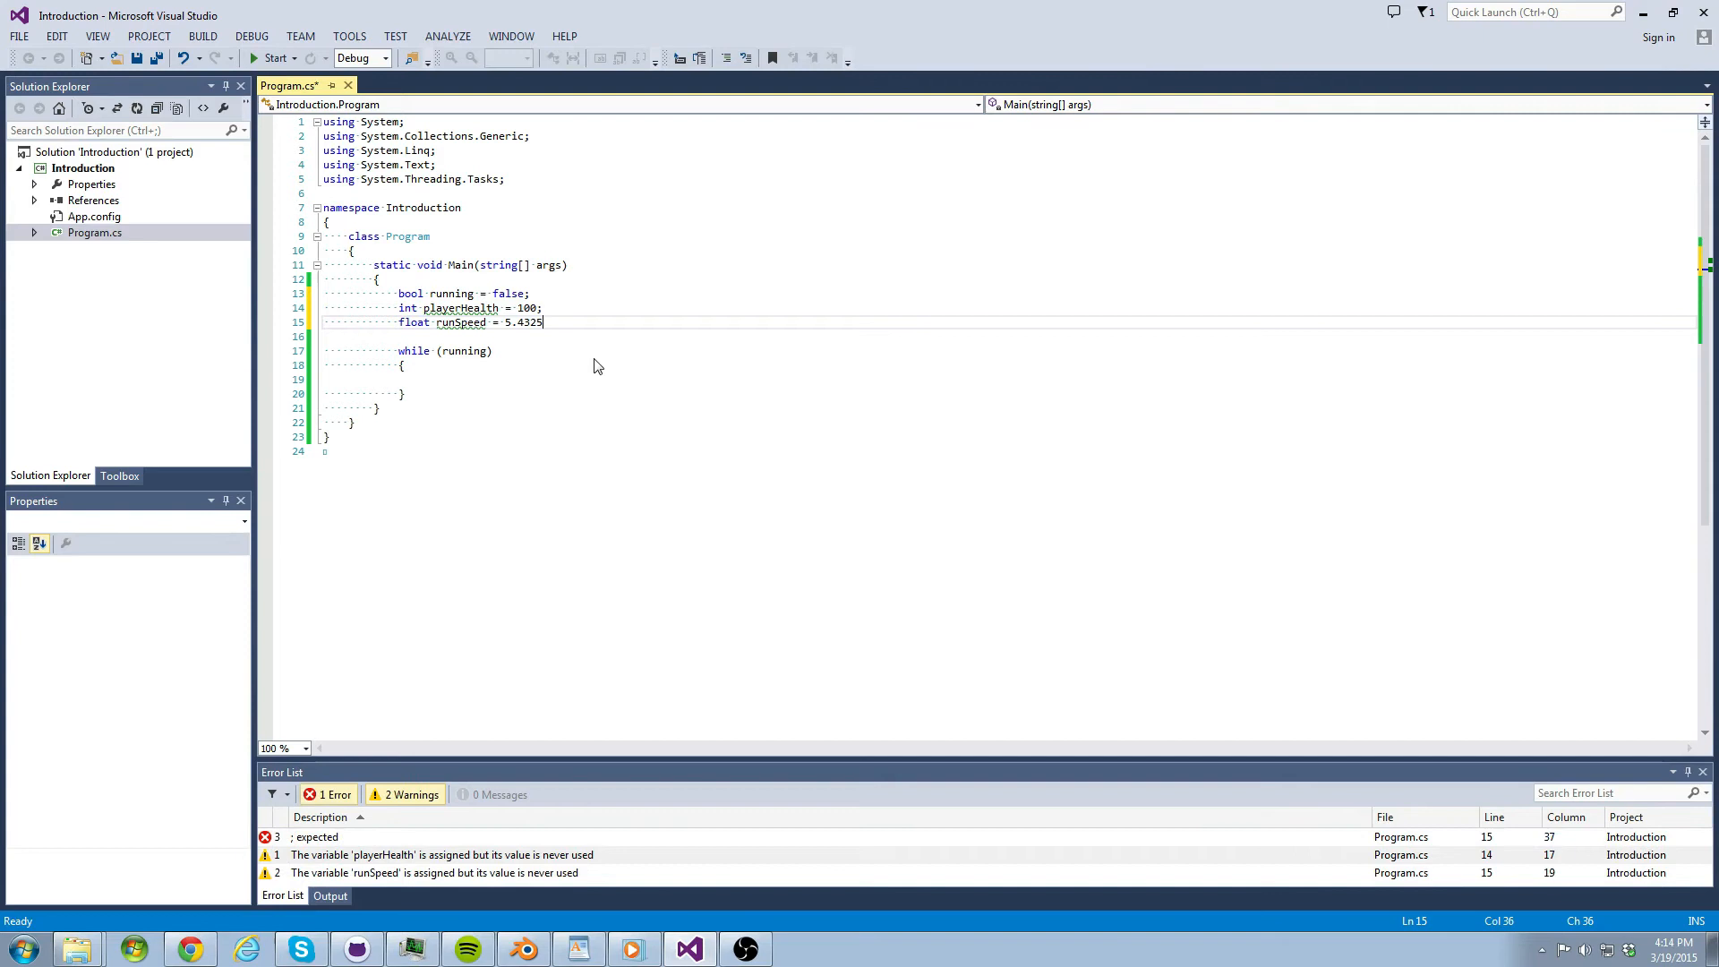
pyautogui.write('f;')
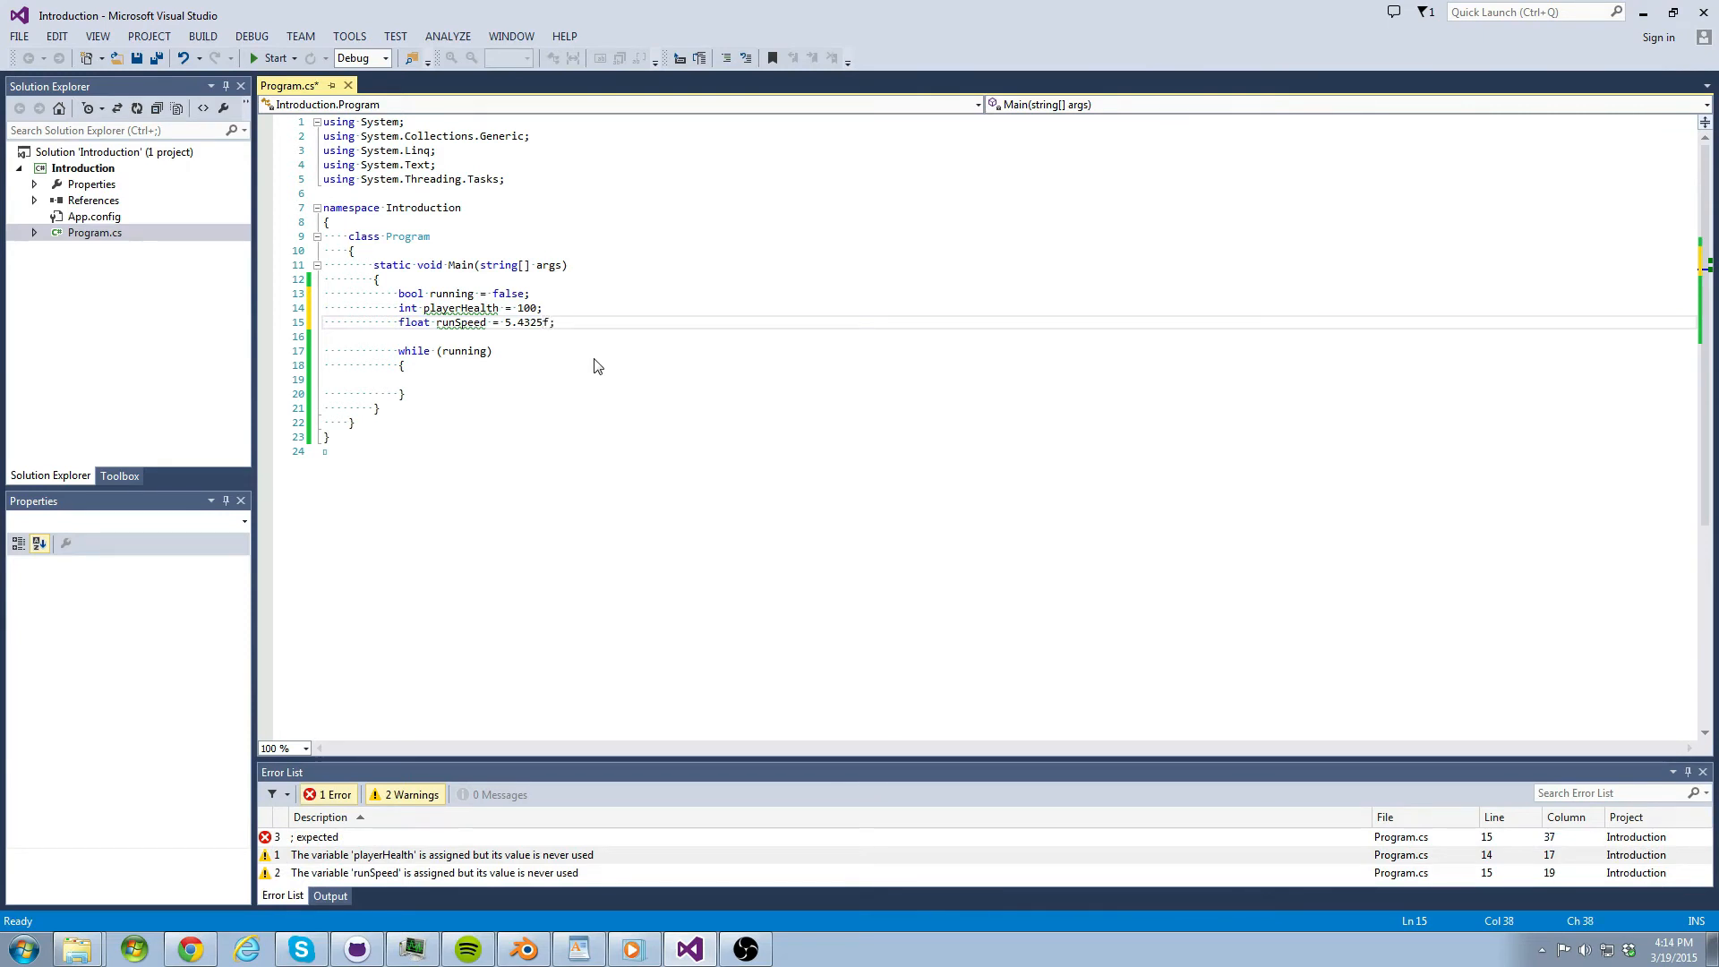
pyautogui.write(';')
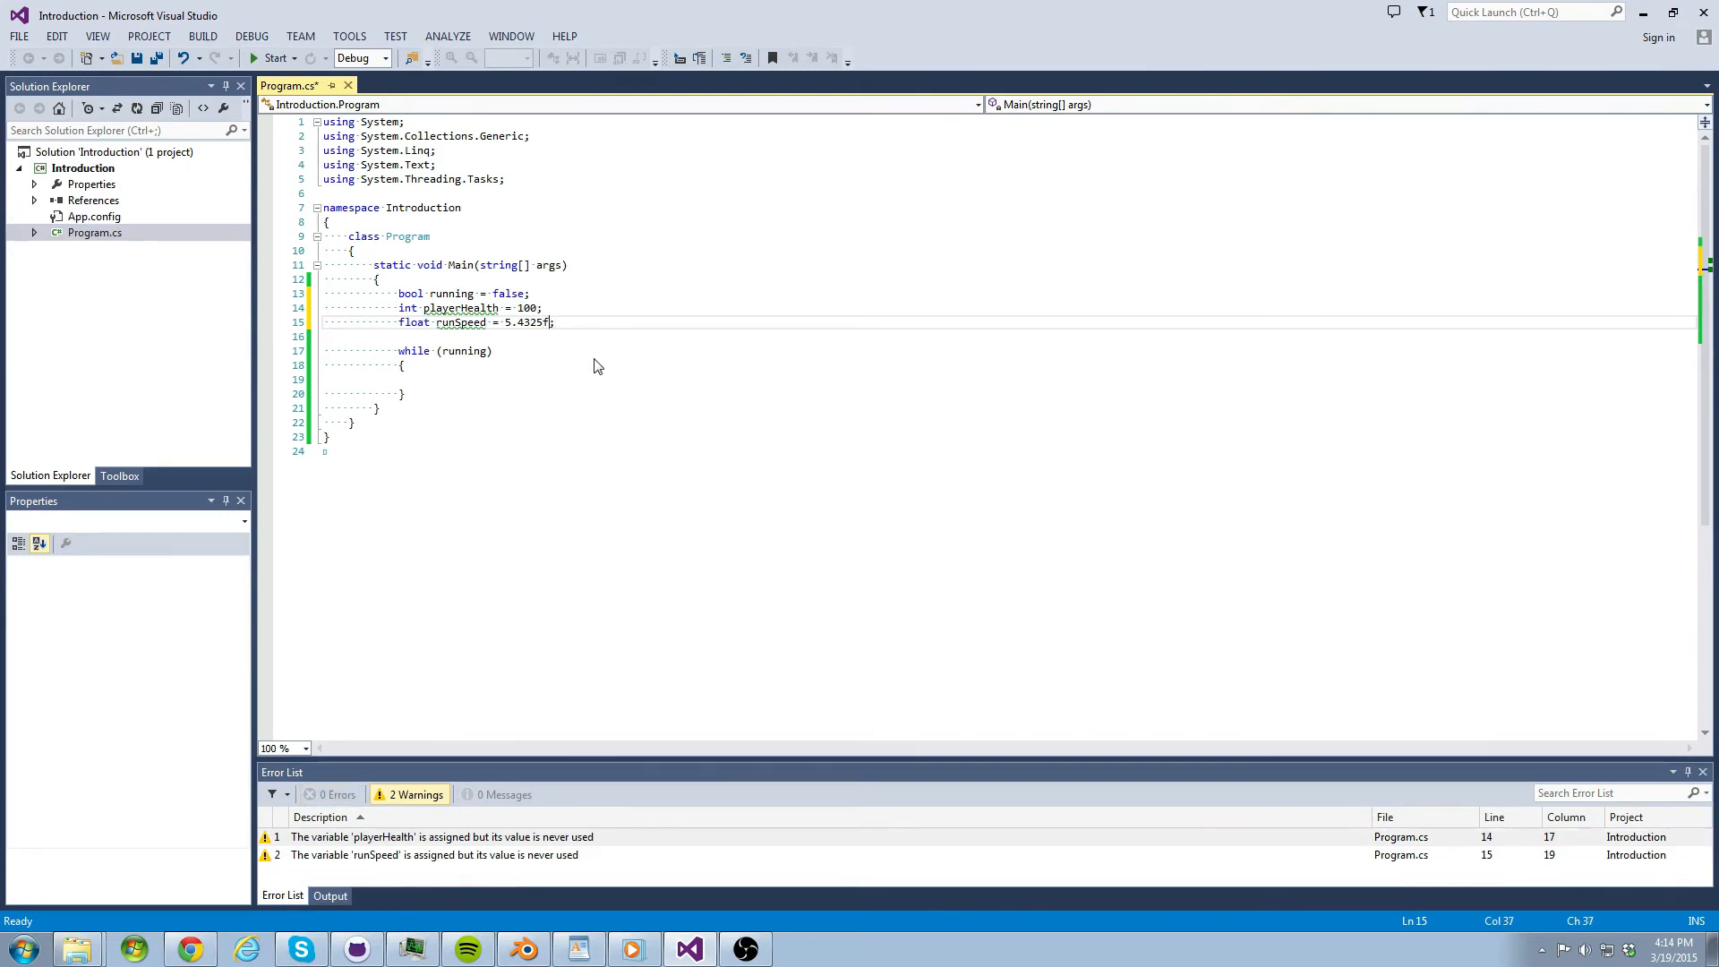
pyautogui.press('Backspace')
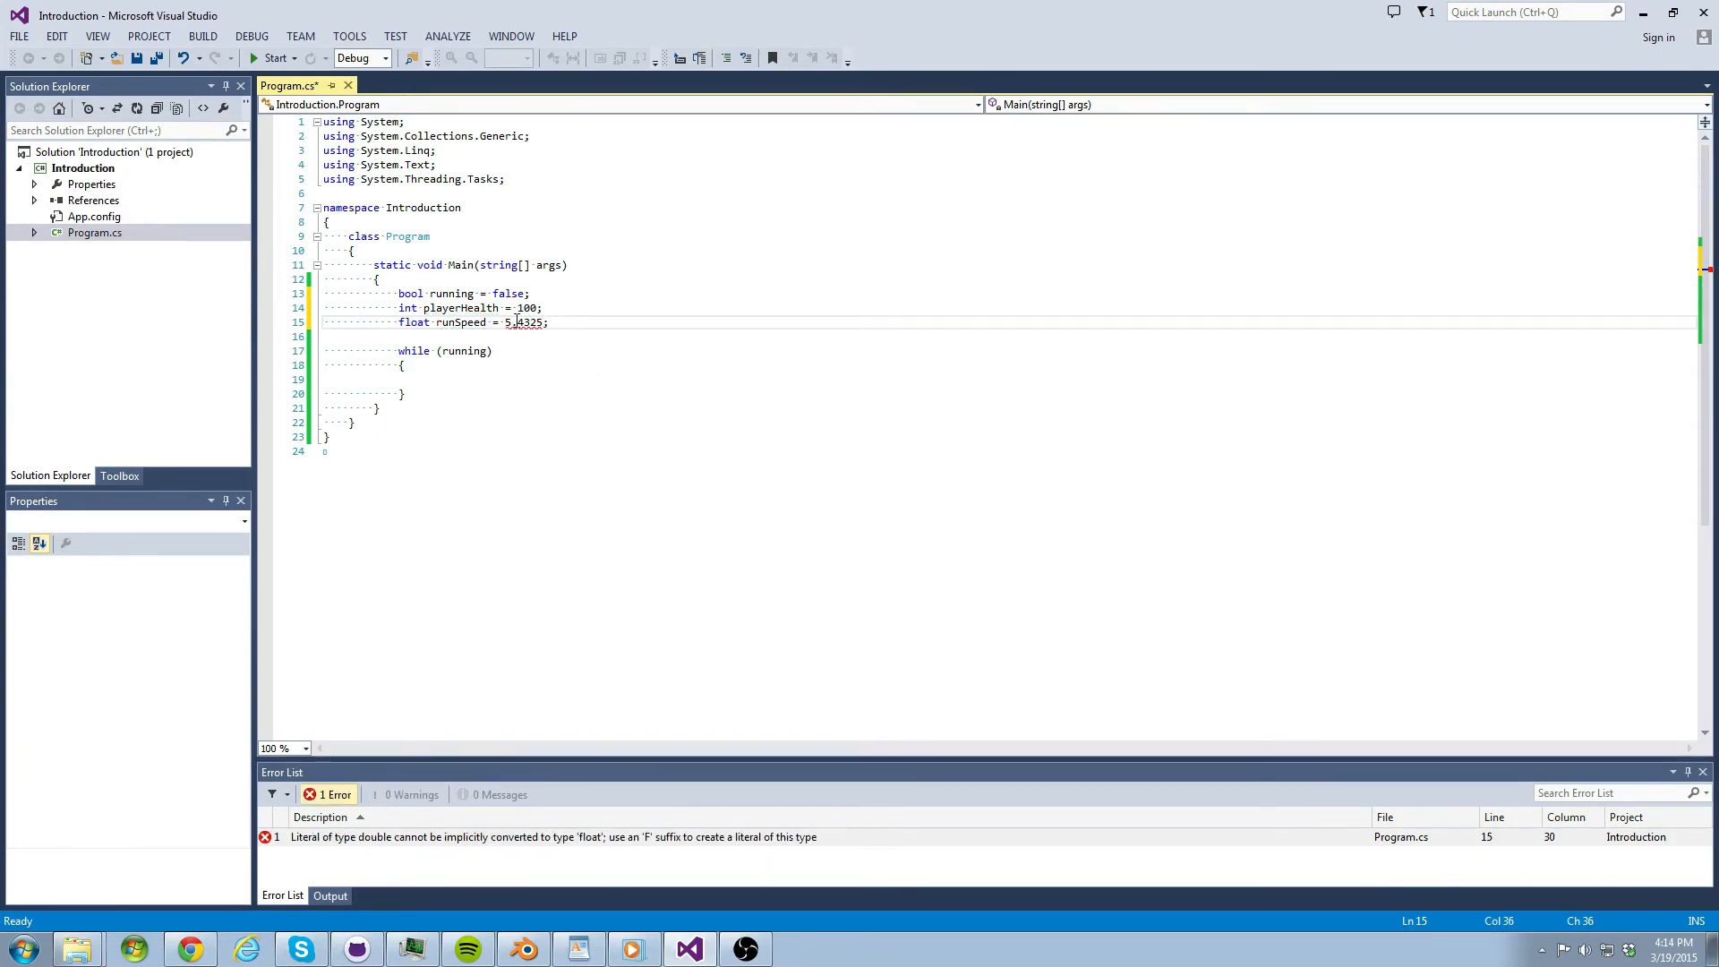
# - Change runSpeed's type from float to double and save Program.cs
pyautogui.doubleClick(413, 322)
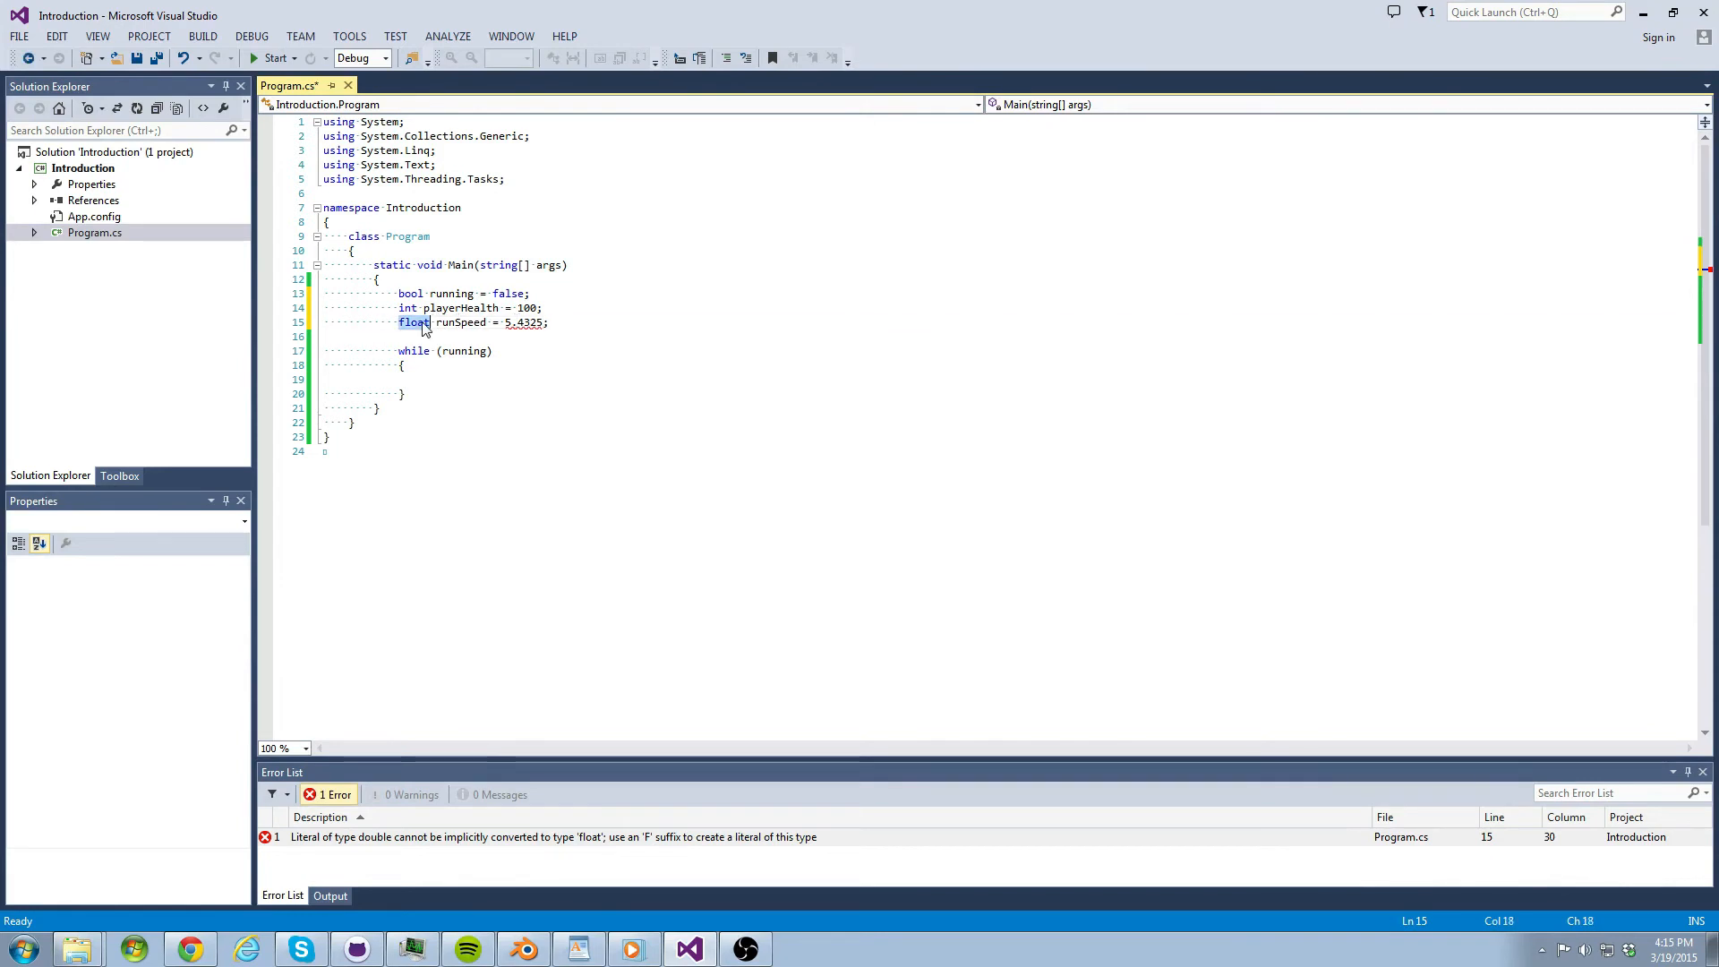
pyautogui.write('double')
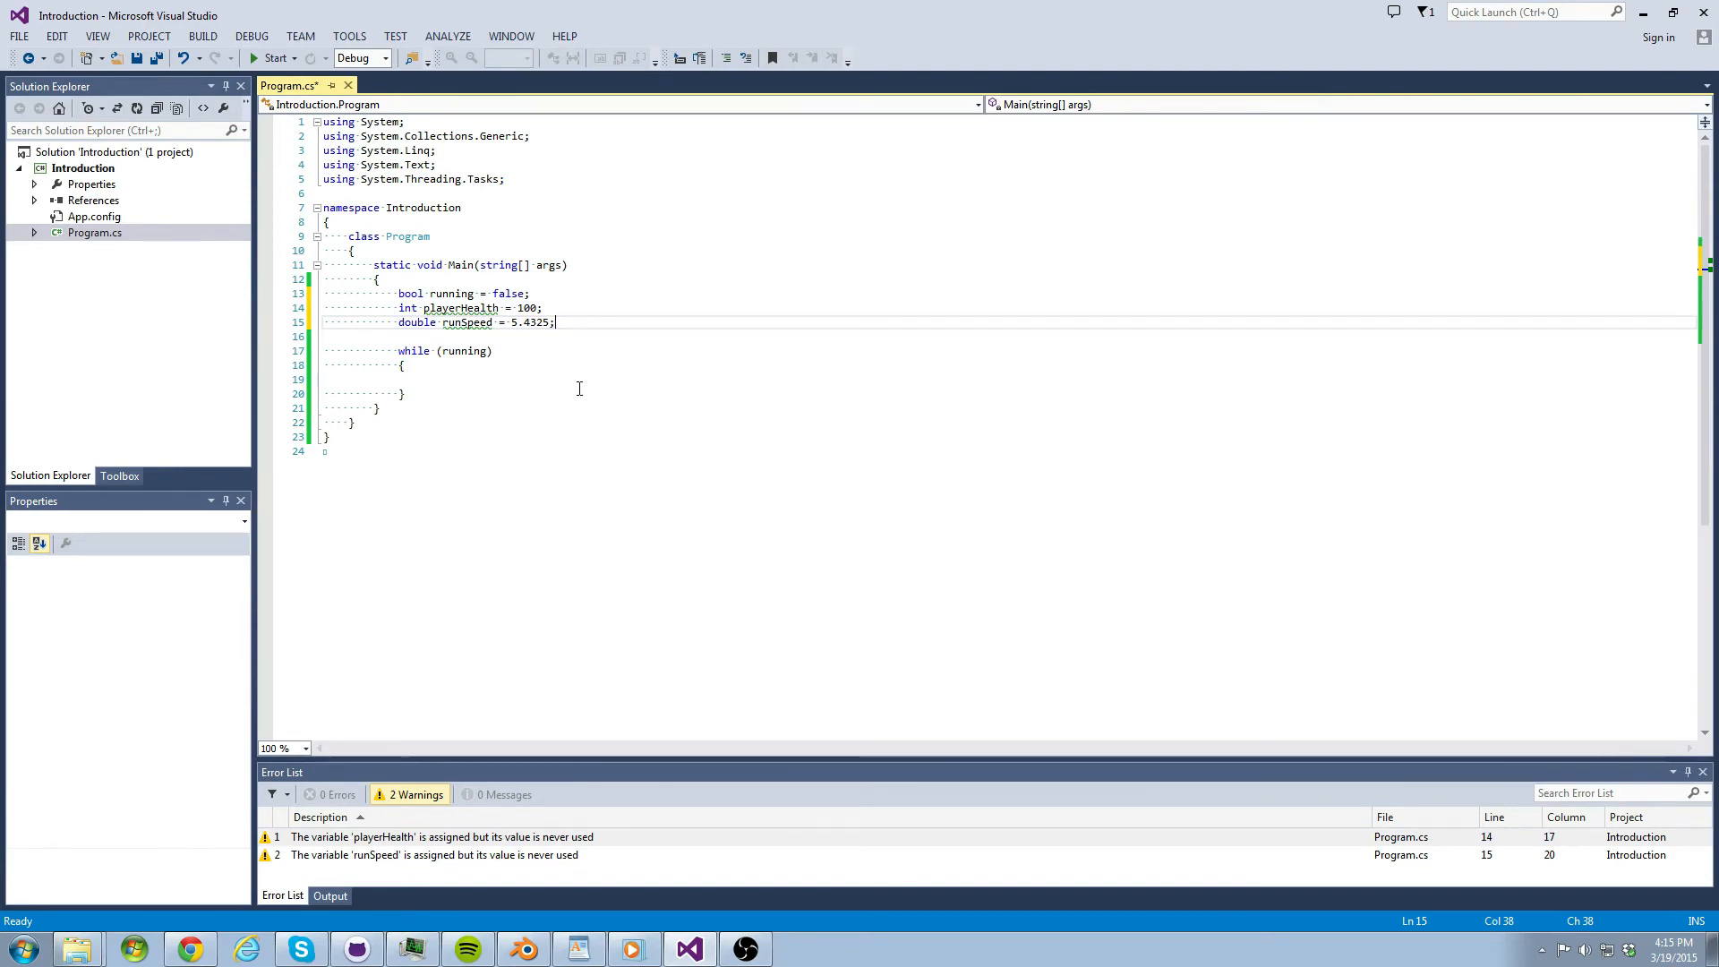
pyautogui.press('Ctrl+S')
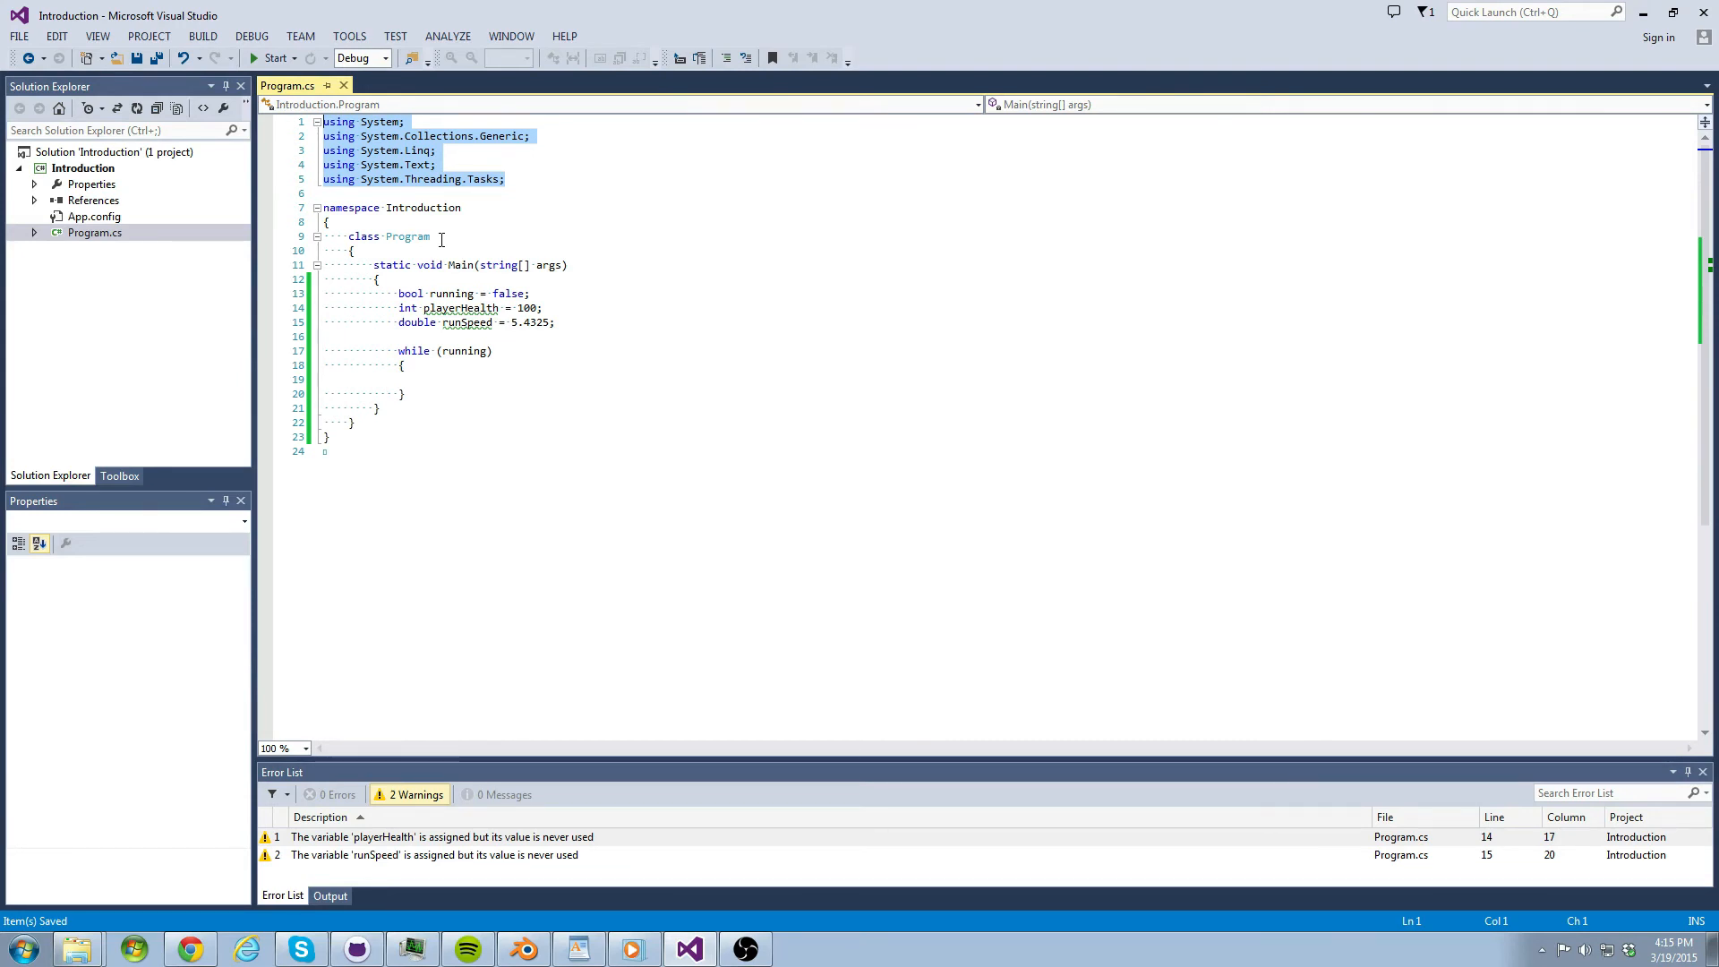
# - Insert a new empty line at the end of the runSpeed line
pyautogui.click(556, 323)
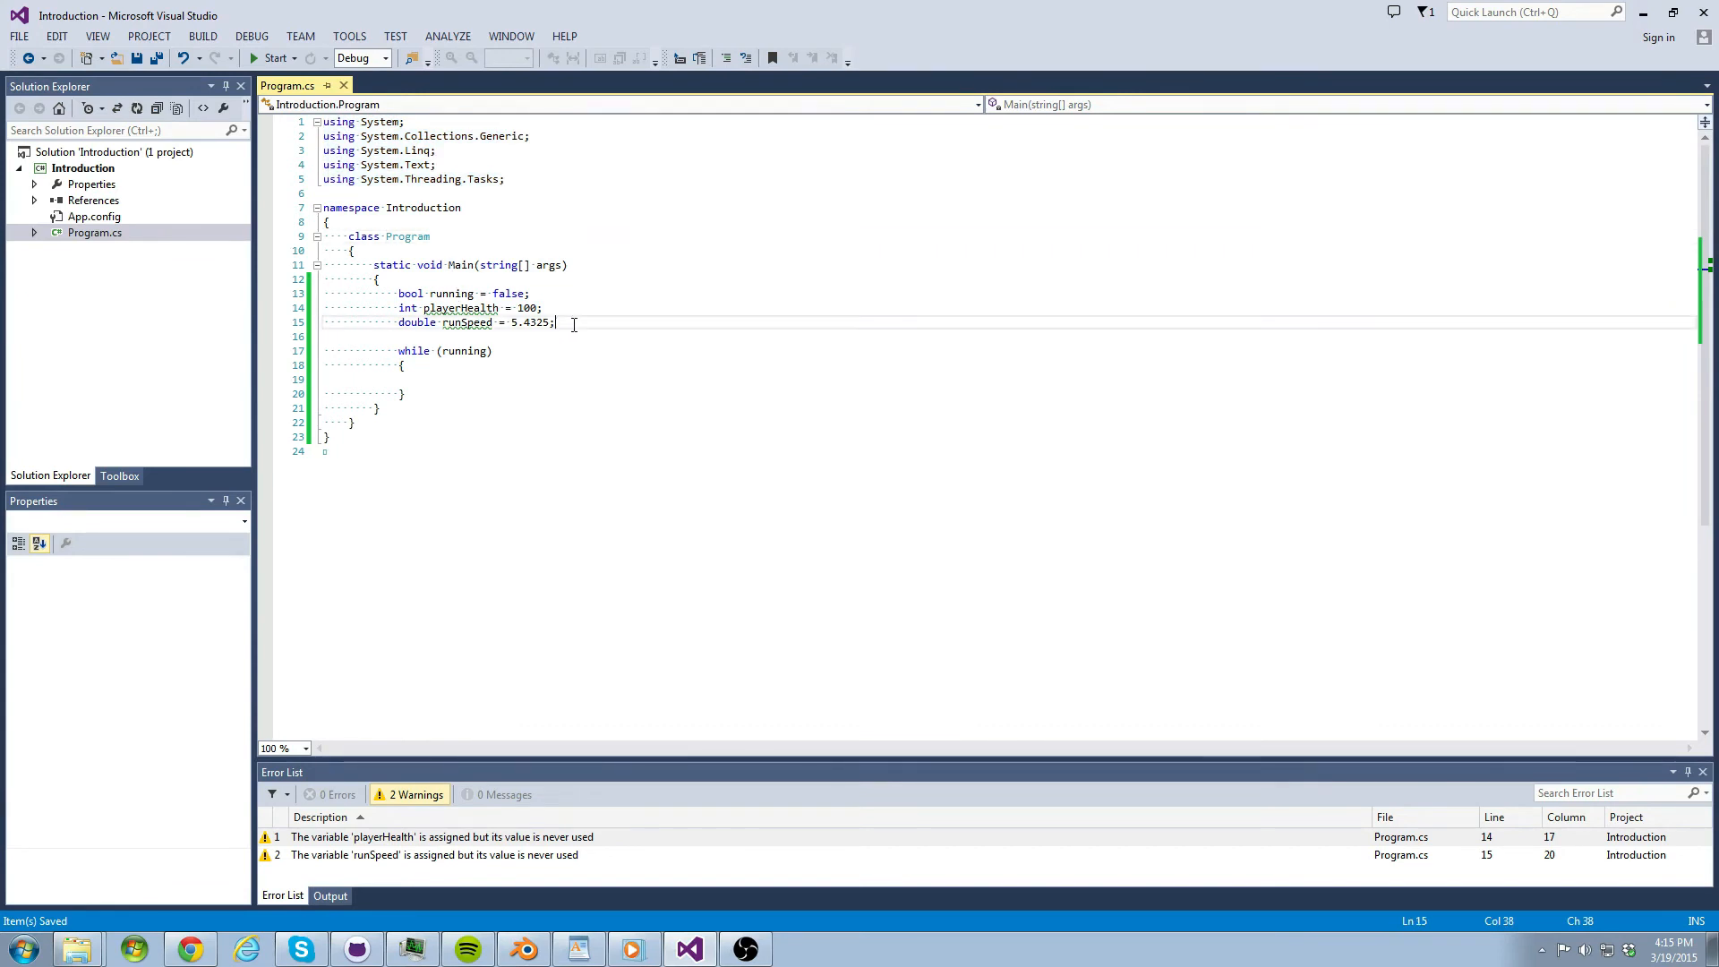
pyautogui.press('Enter')
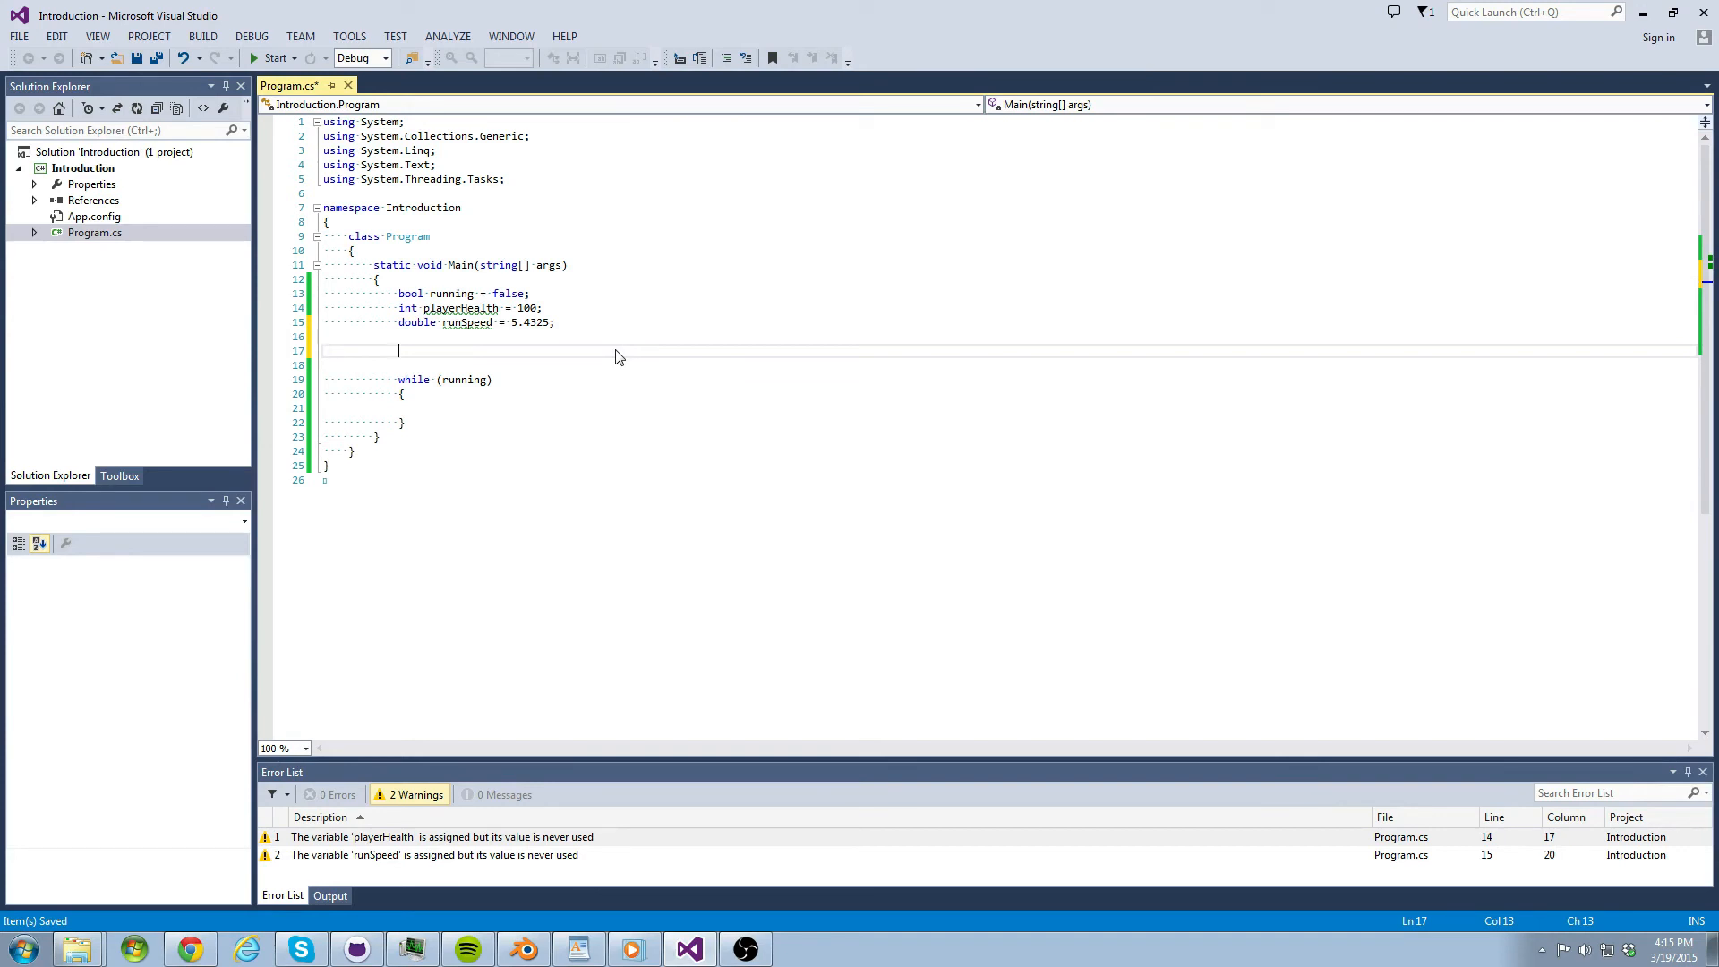
# - Declare 'List<int> myList;' and change its element type to short
pyautogui.write('List<i')
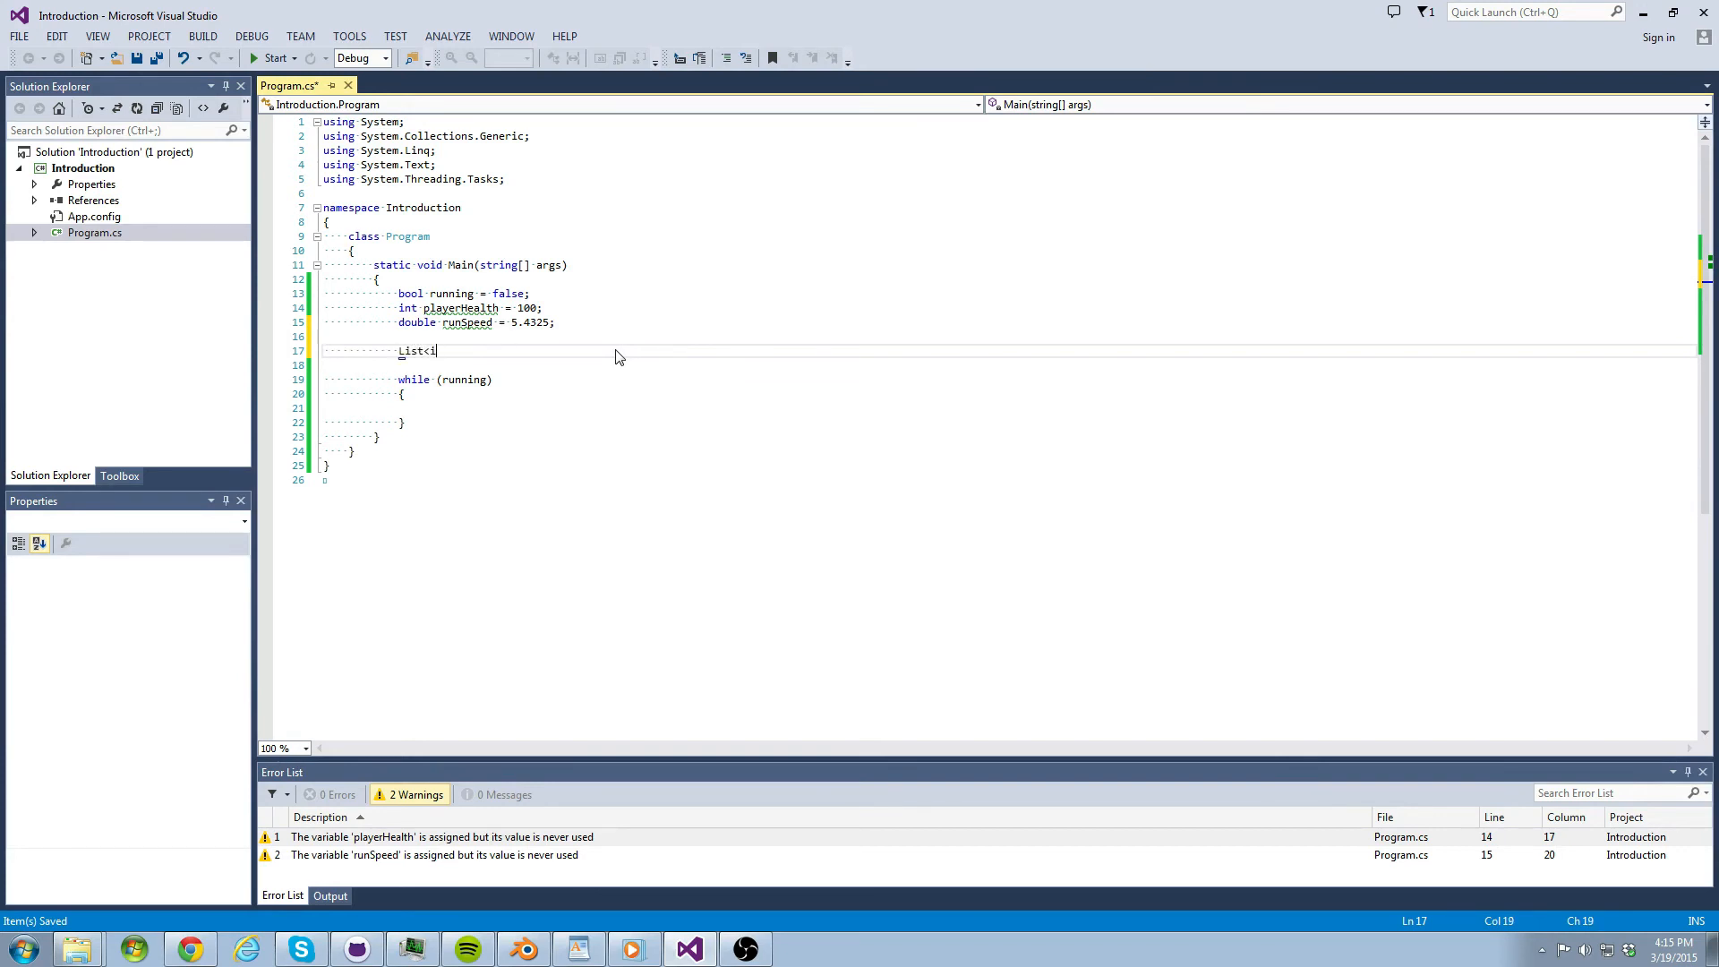
pyautogui.write('nt> myL')
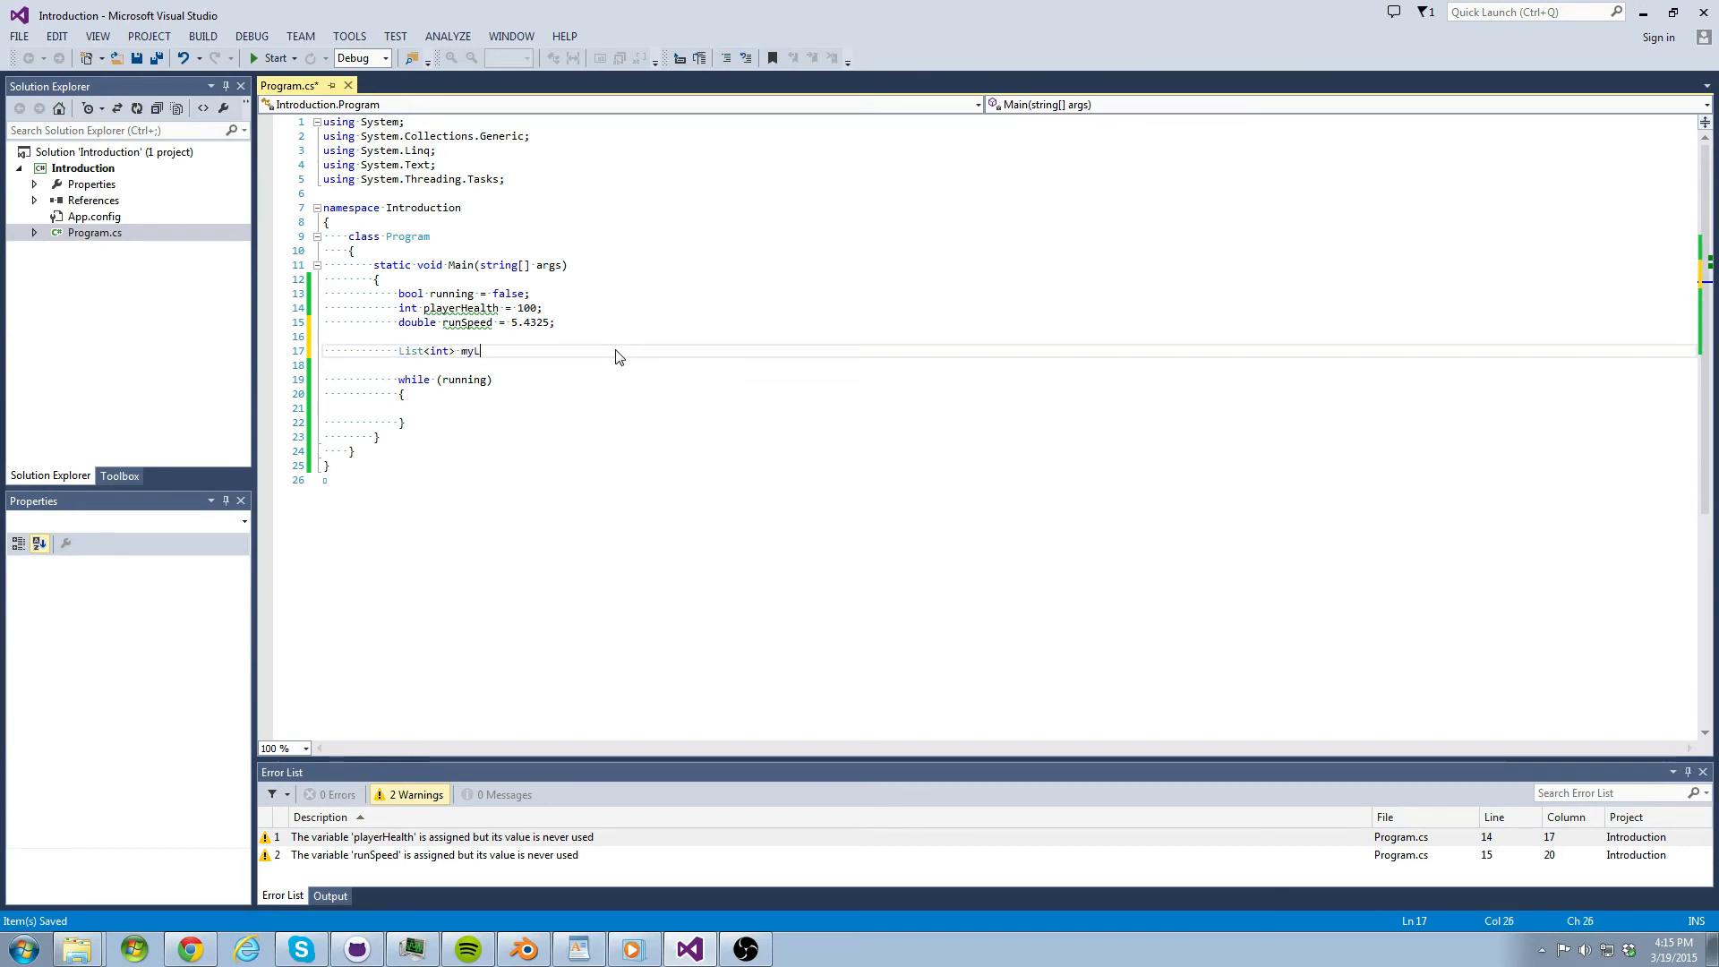
pyautogui.write('ist;')
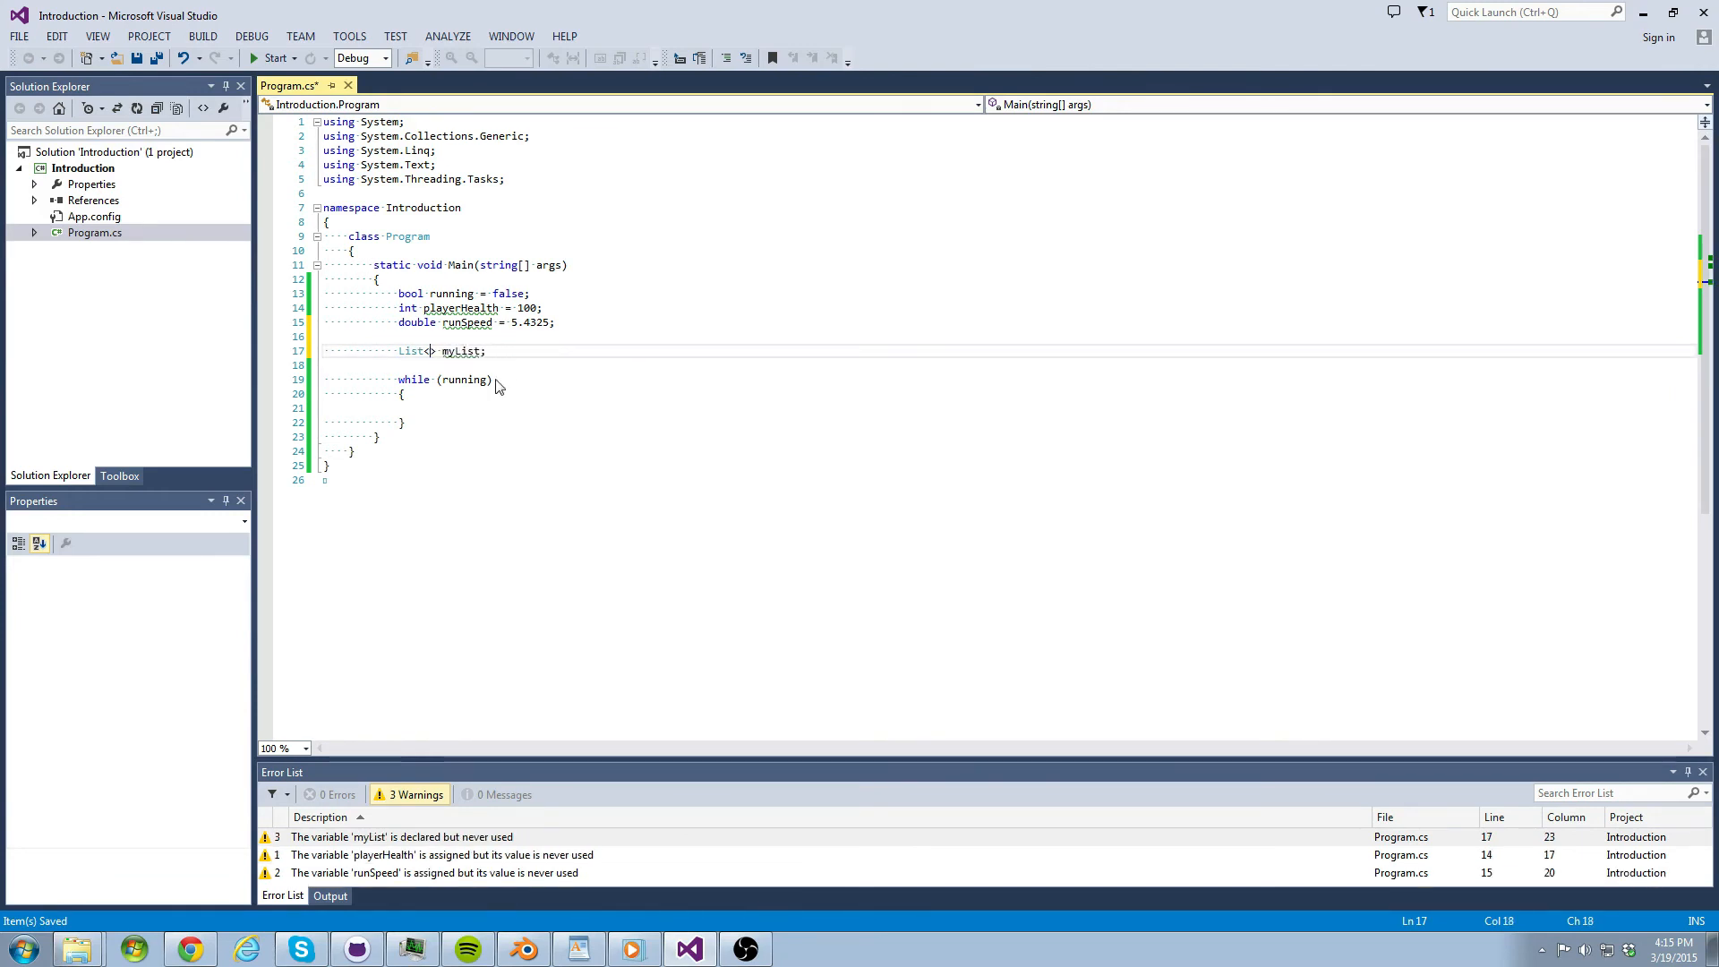
pyautogui.write('d')
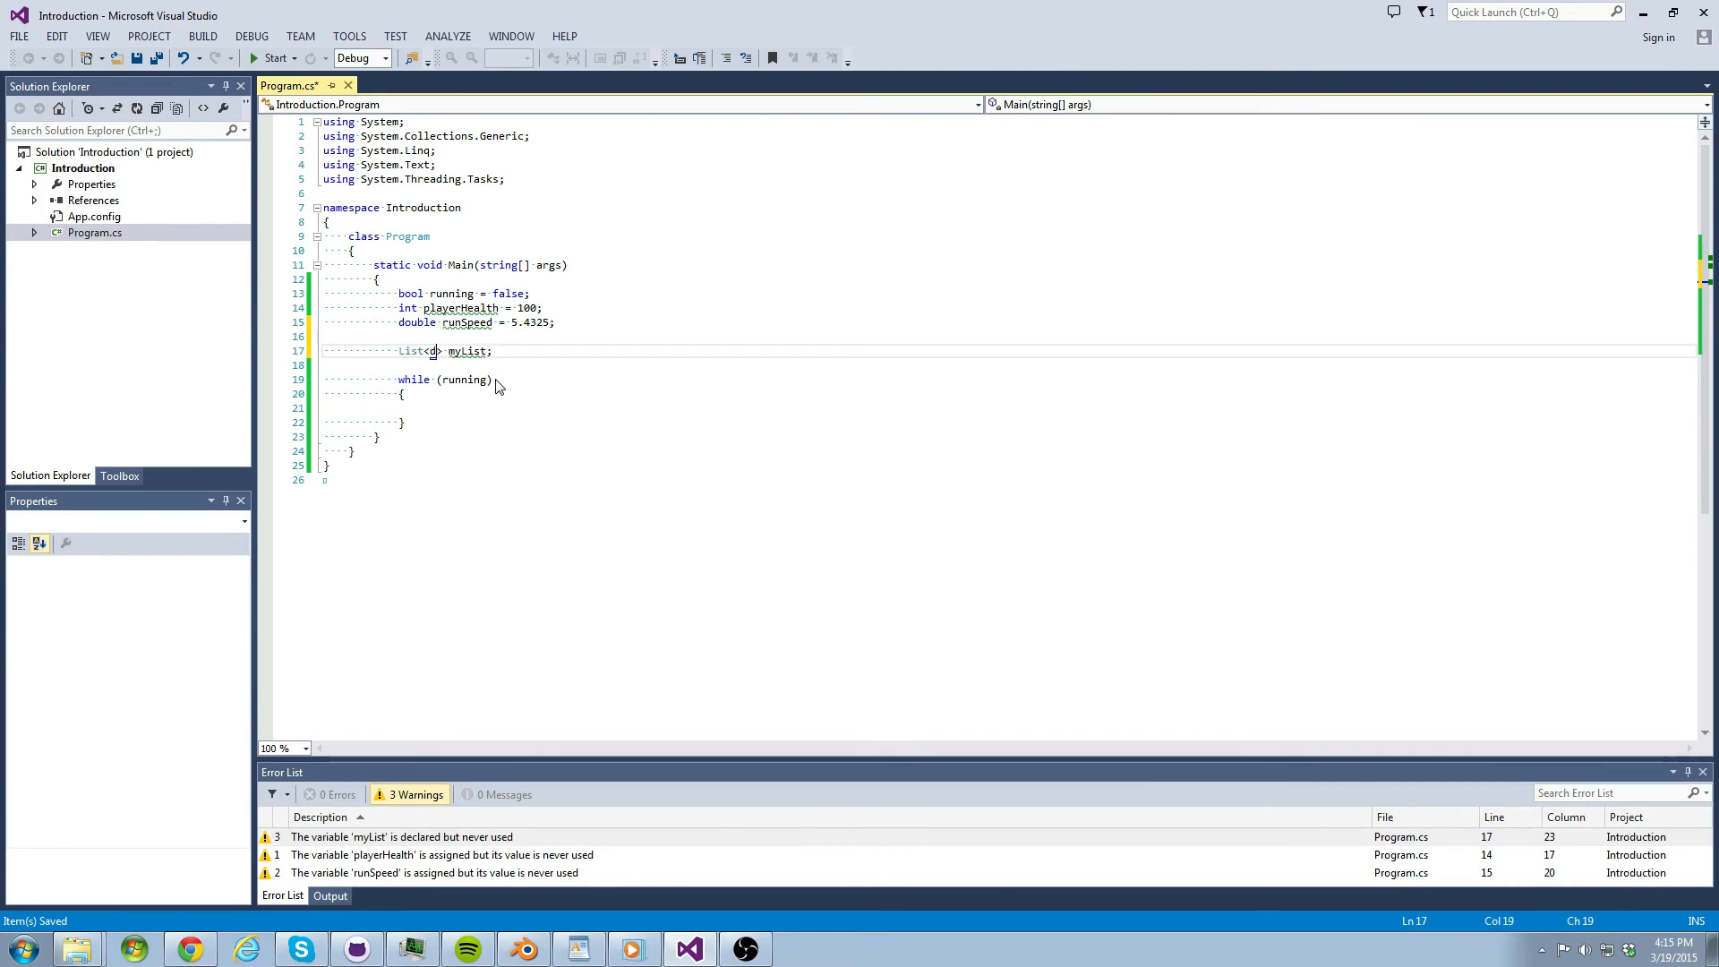
pyautogui.write('d')
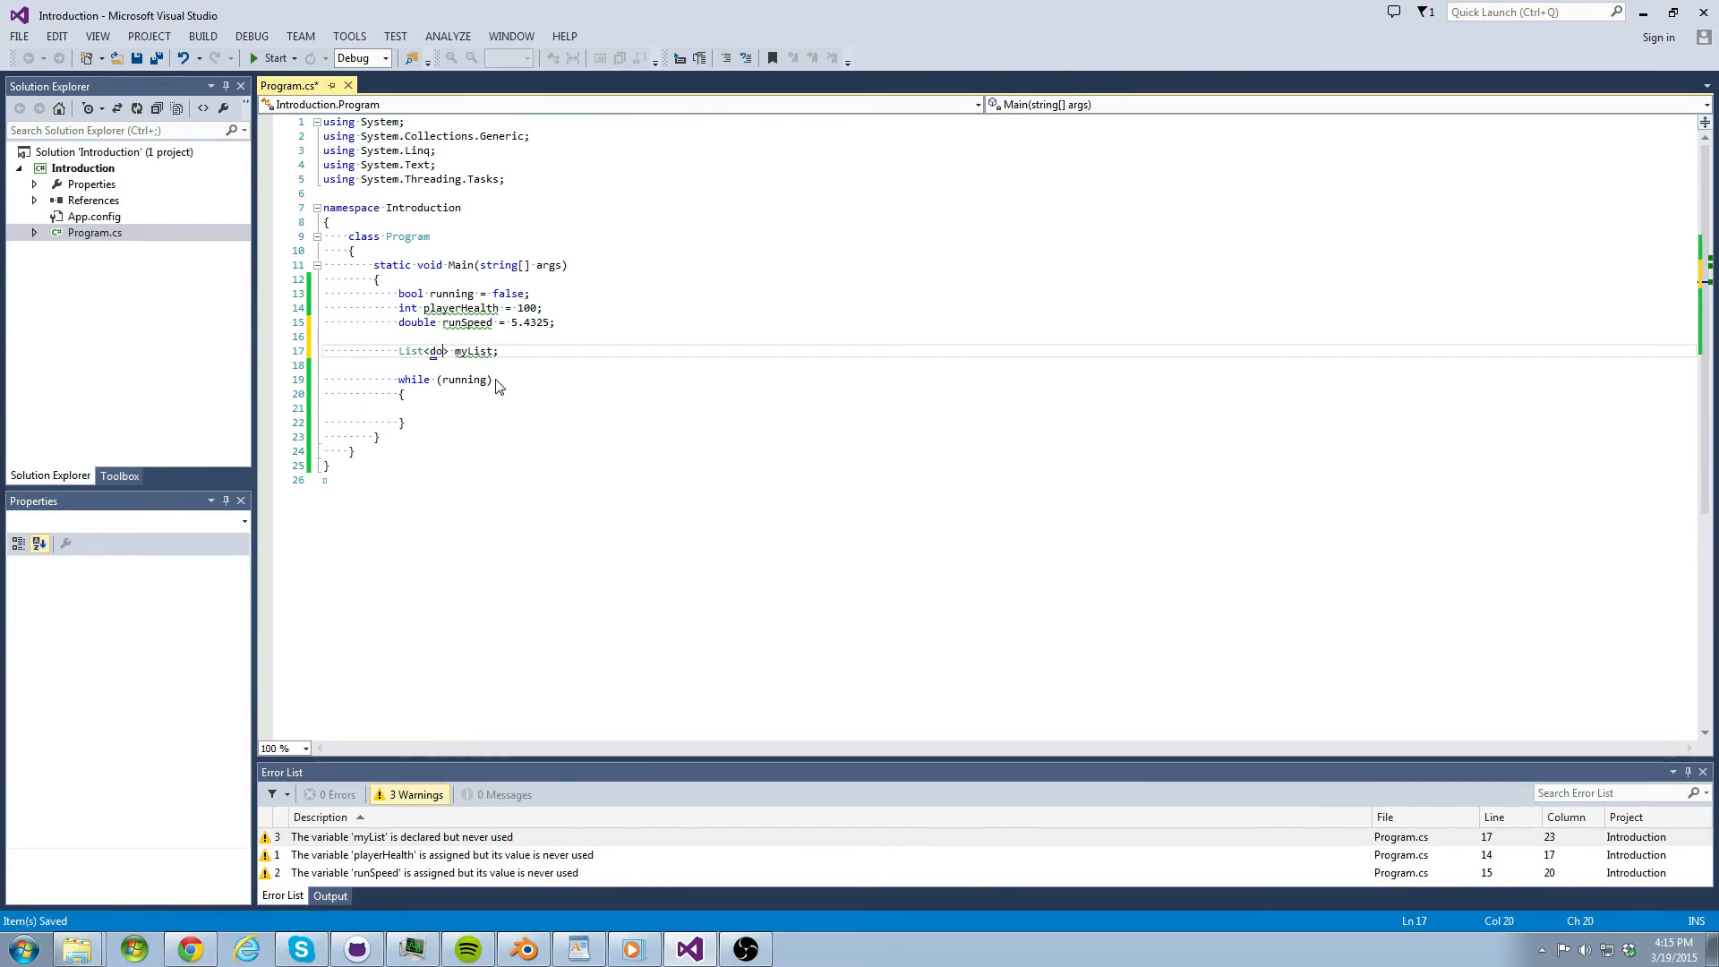
pyautogui.write('short')
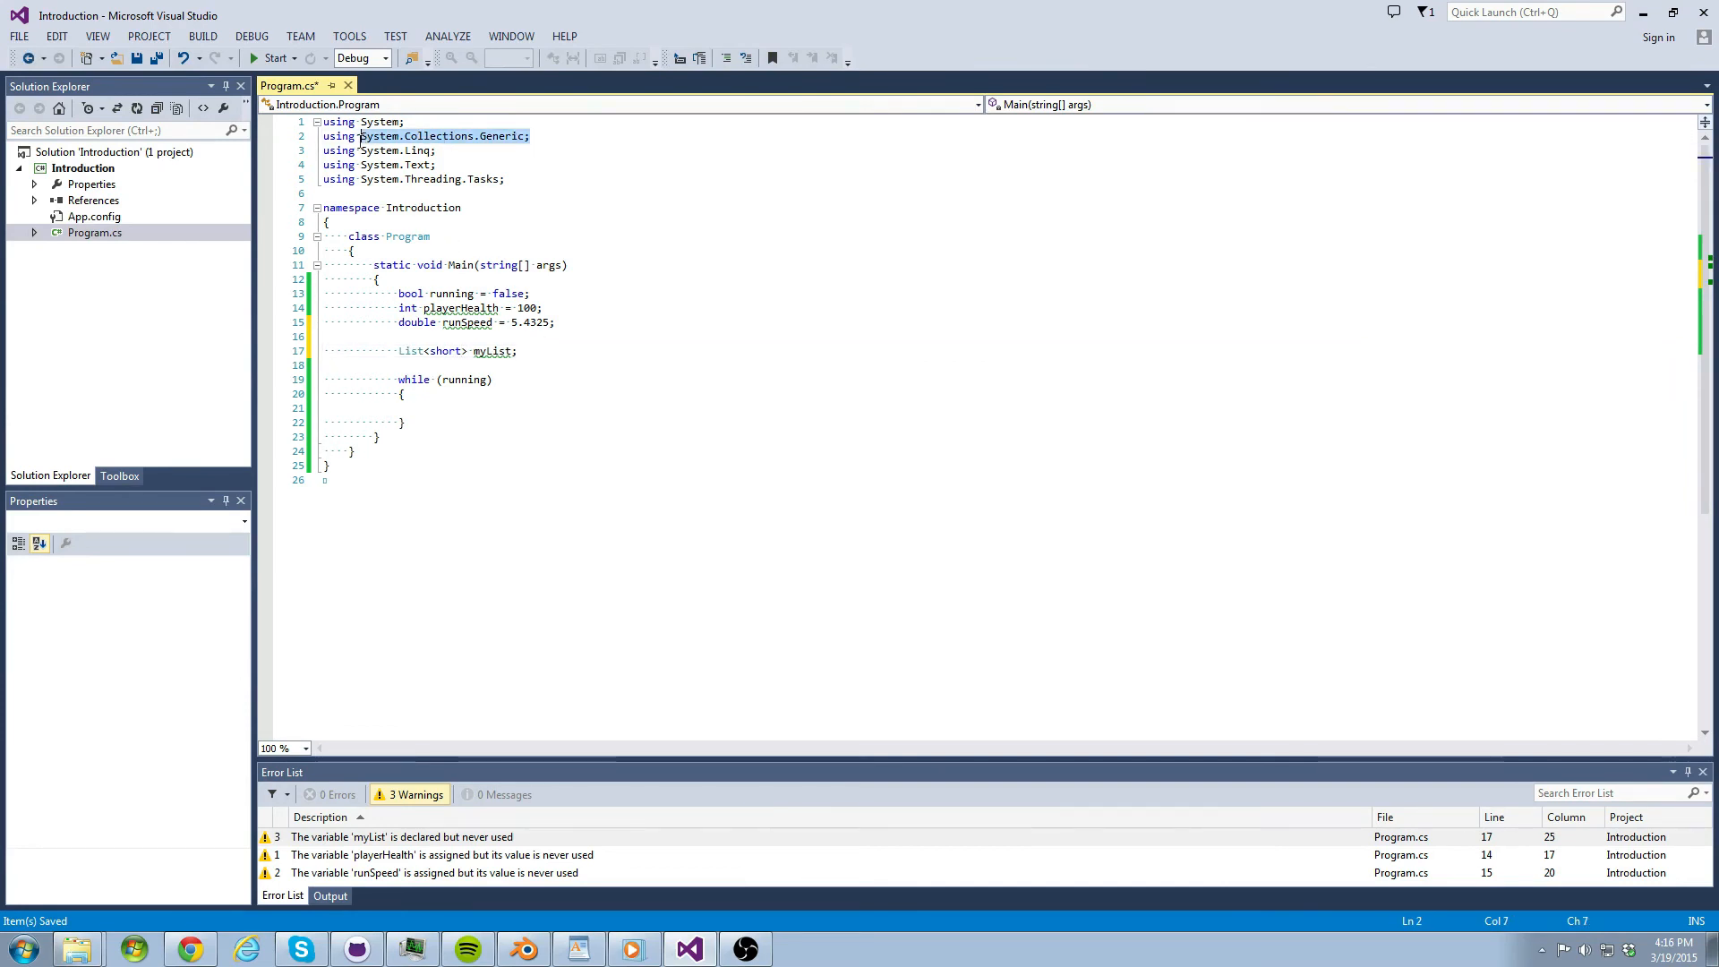
pyautogui.press('Delete')
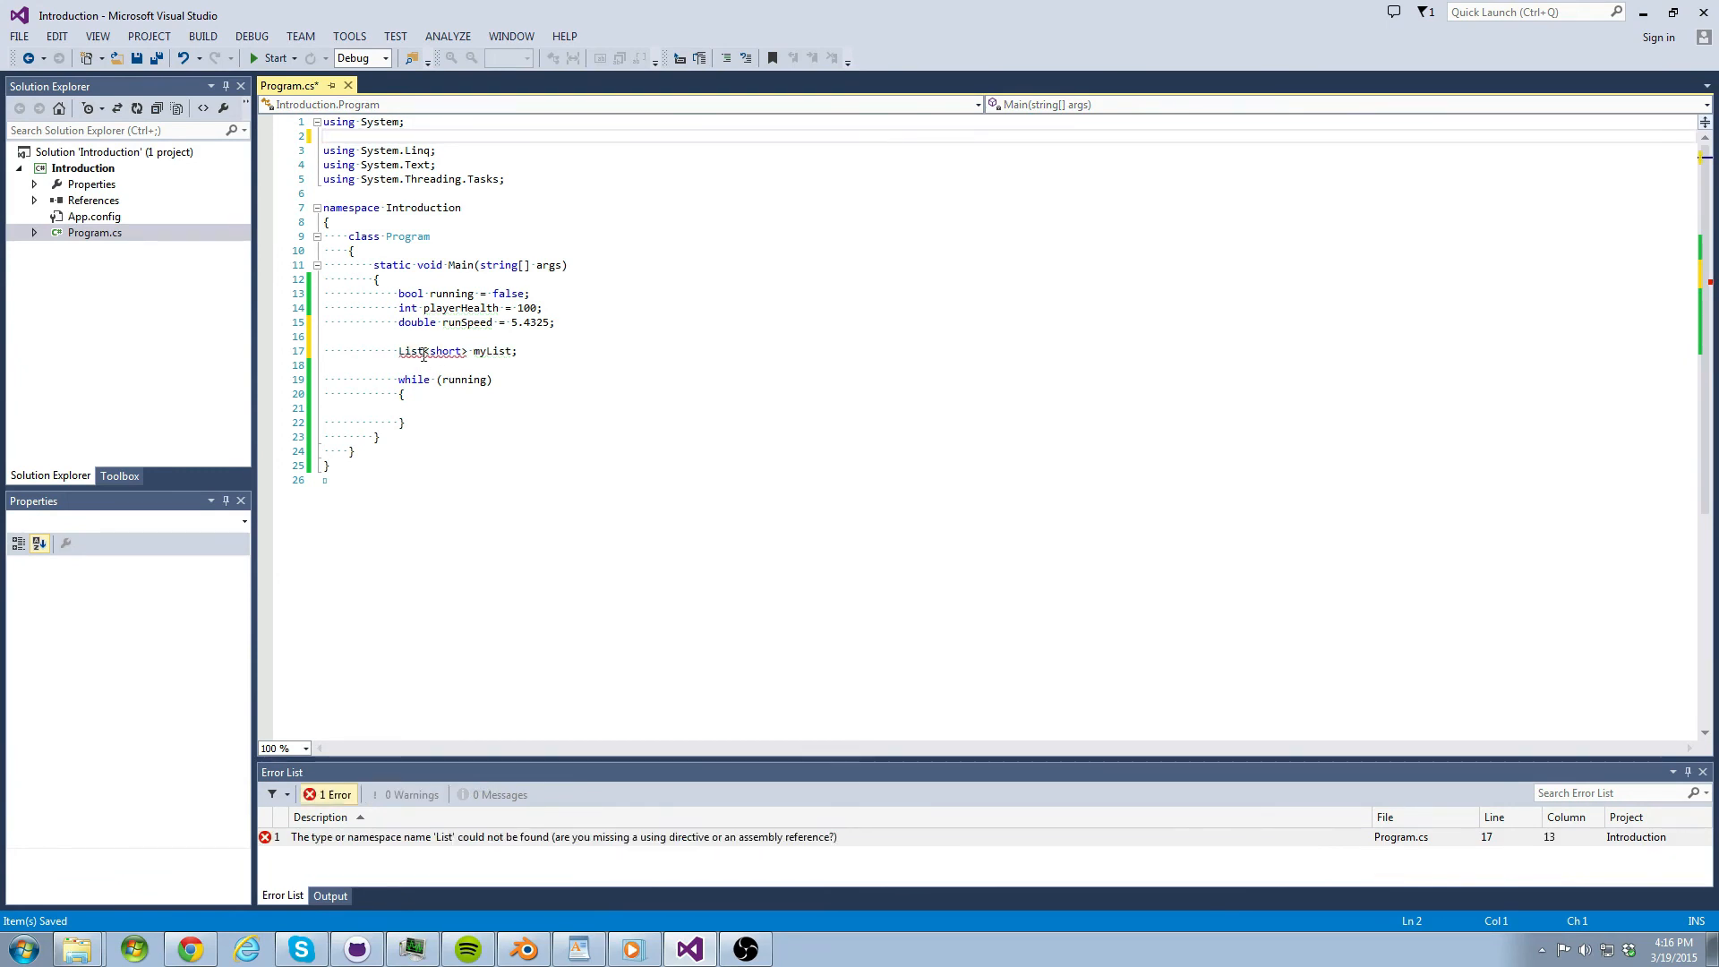
pyautogui.write('using System.Collections.Generic;')
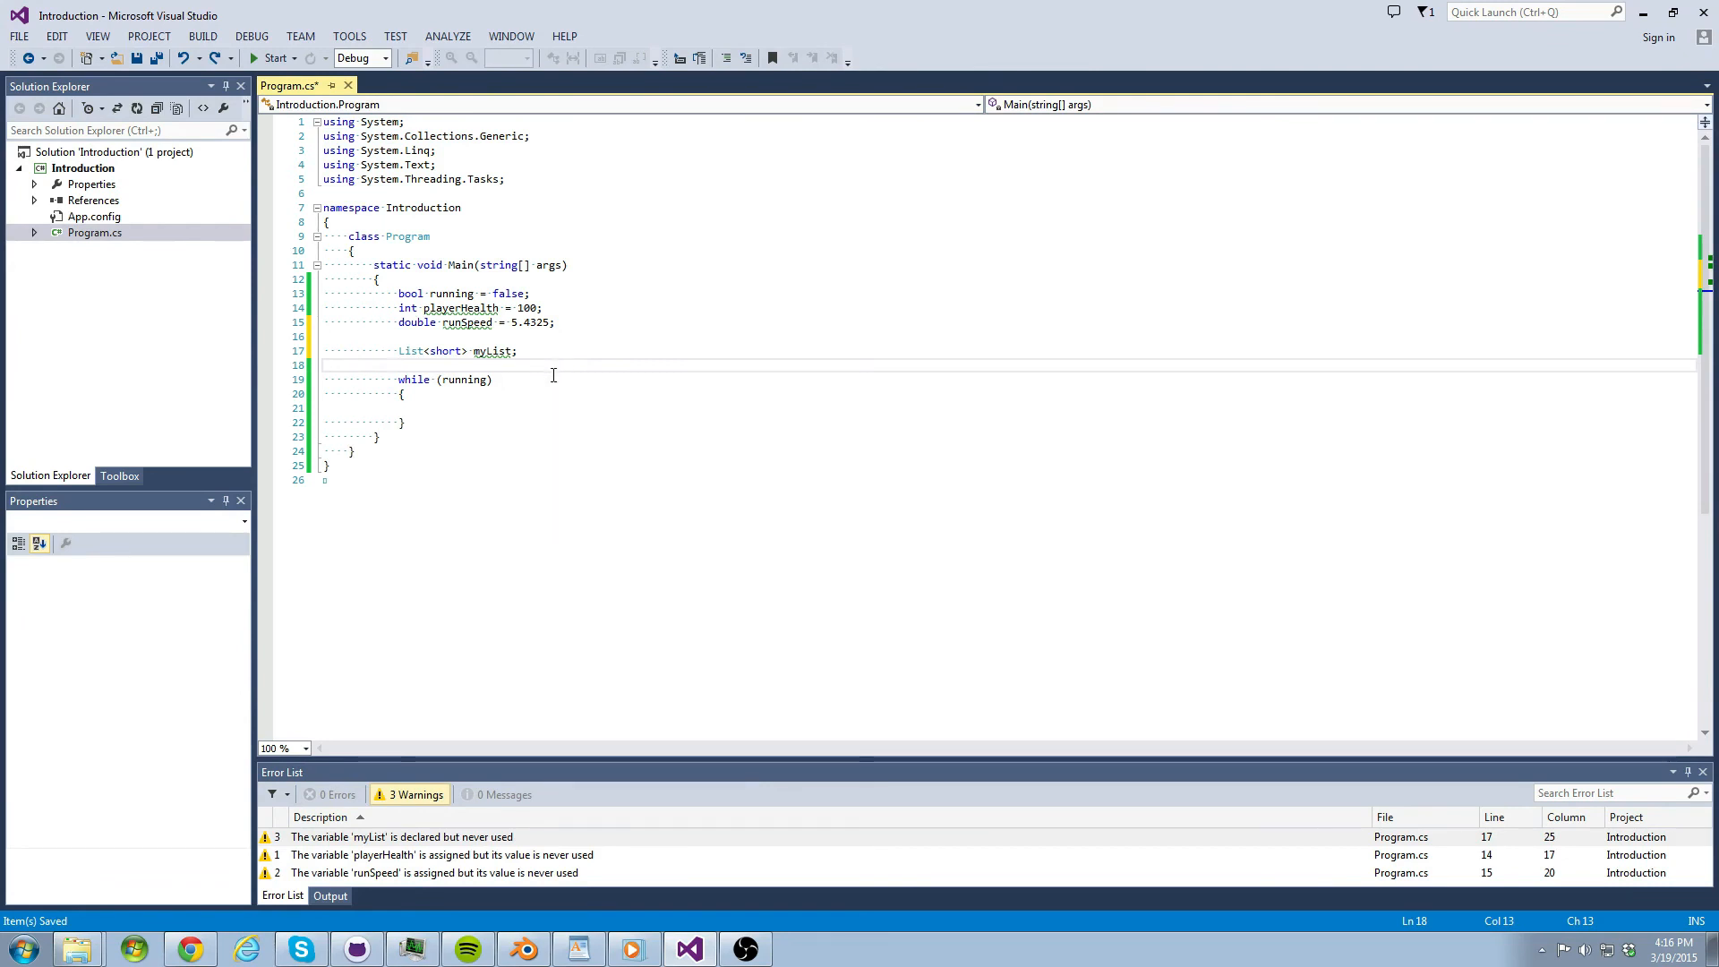
# - Place the cursor on the blank line below the myList declaration and save Program.cs
pyautogui.click(435, 366)
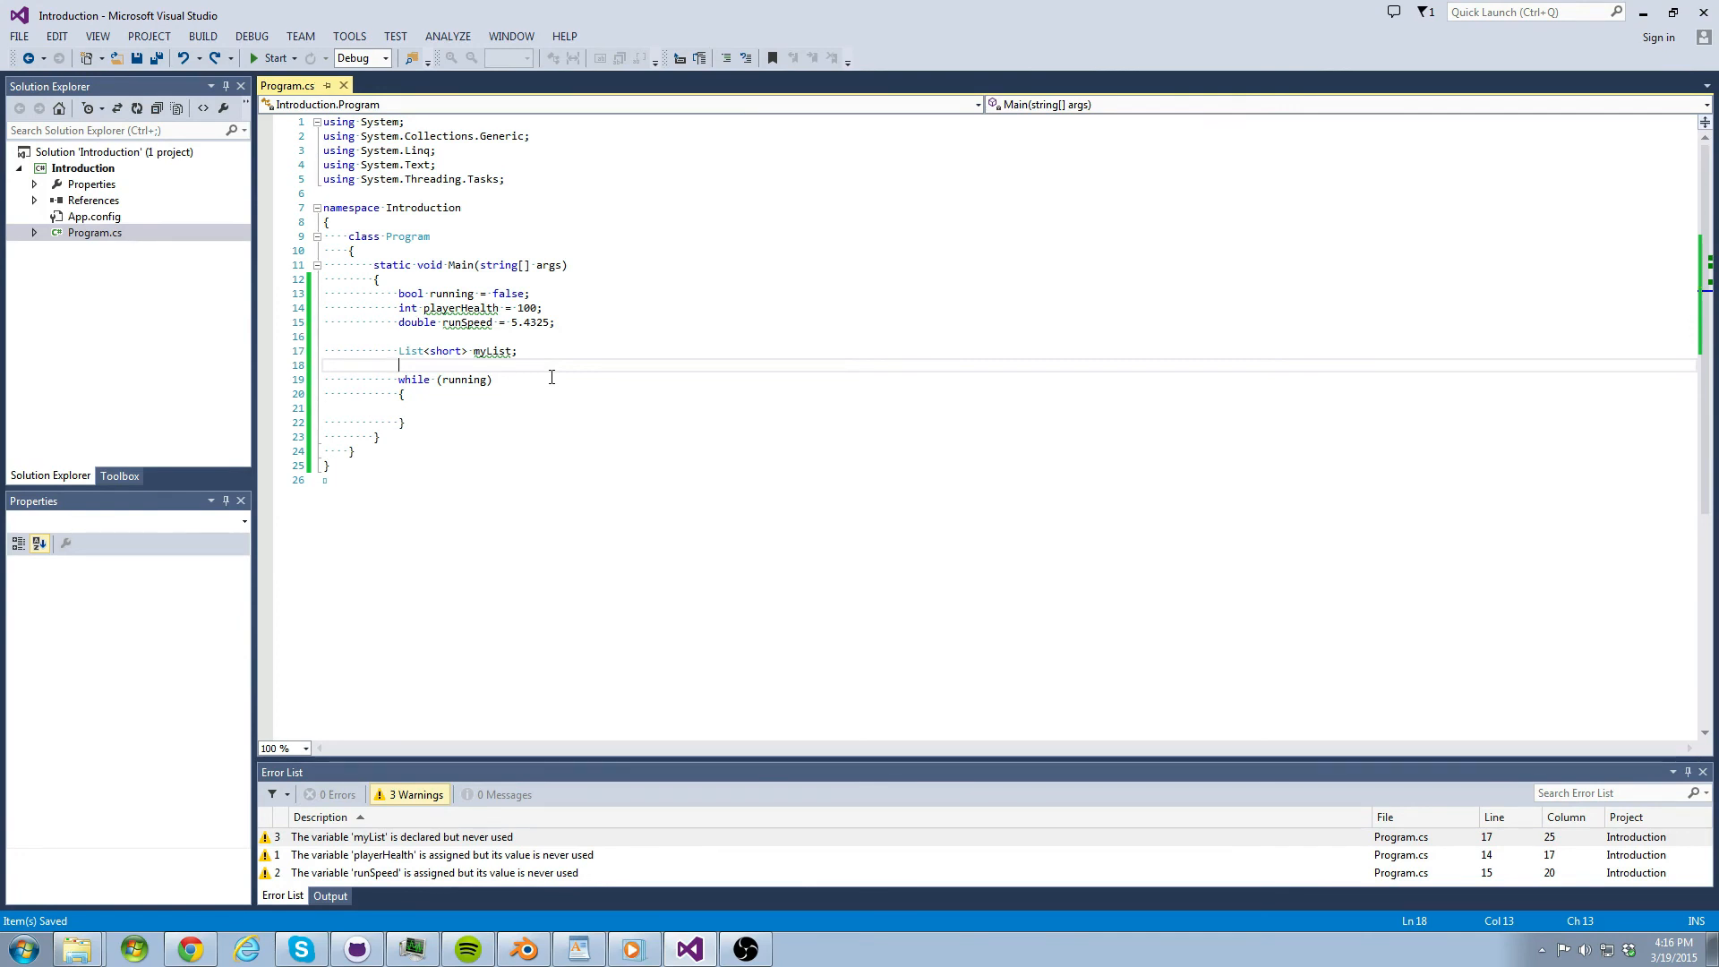
pyautogui.moveTo(540, 387)
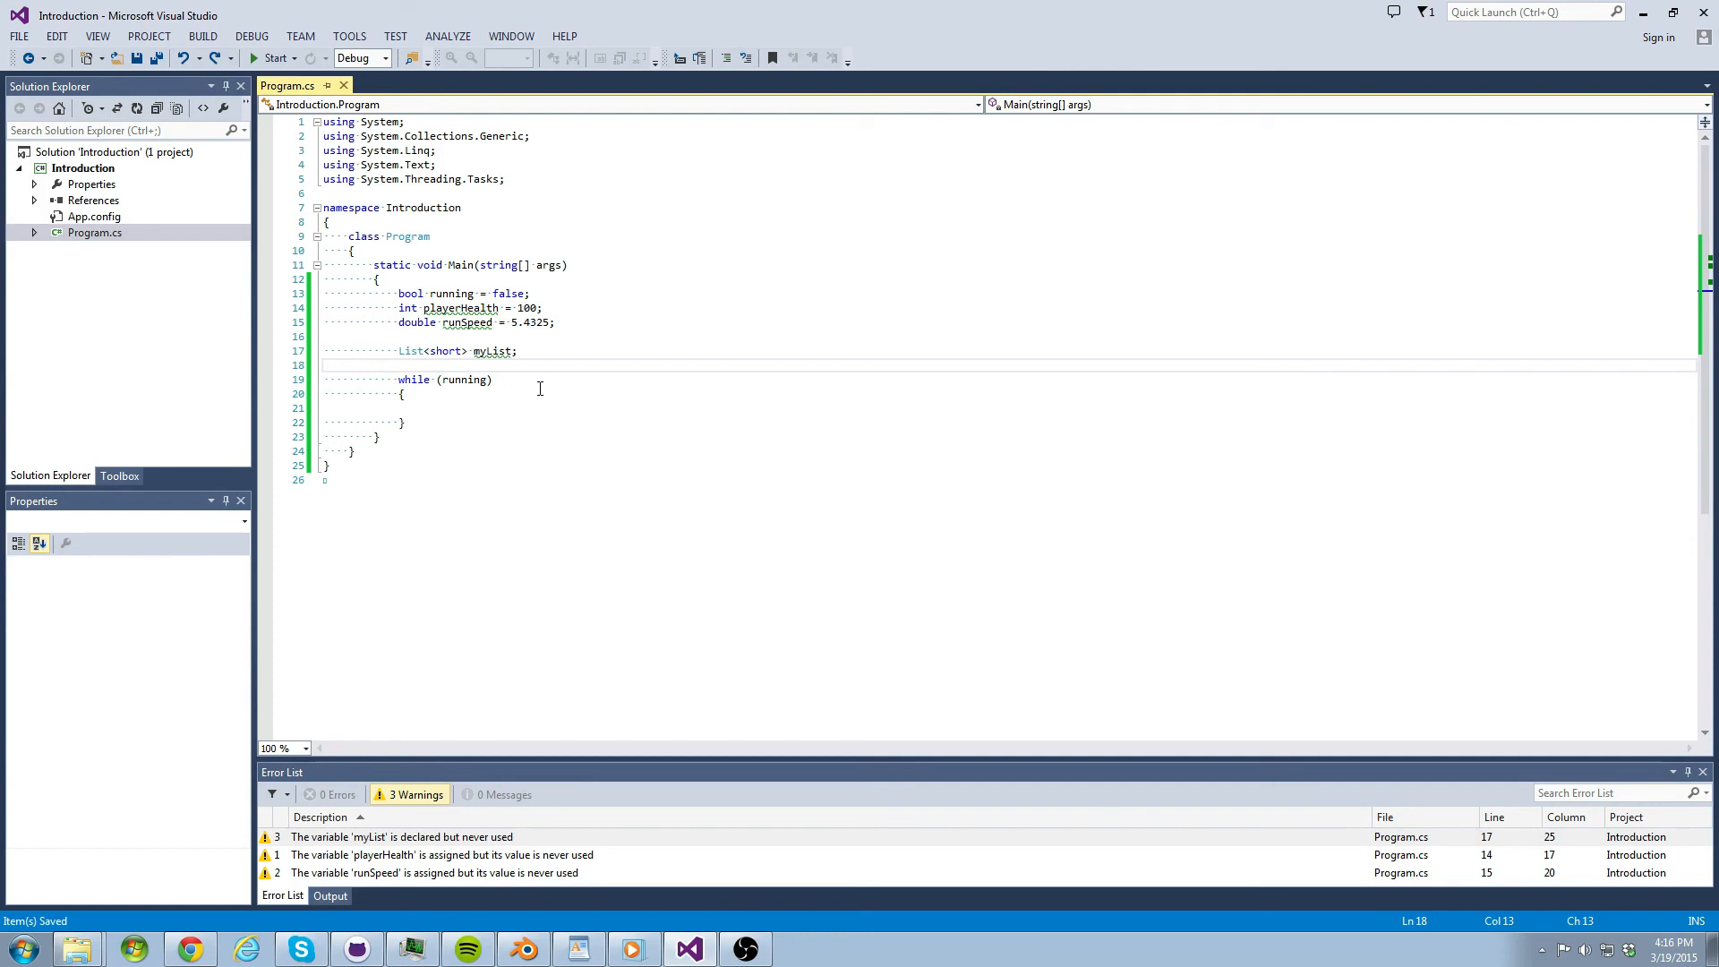
pyautogui.click(400, 365)
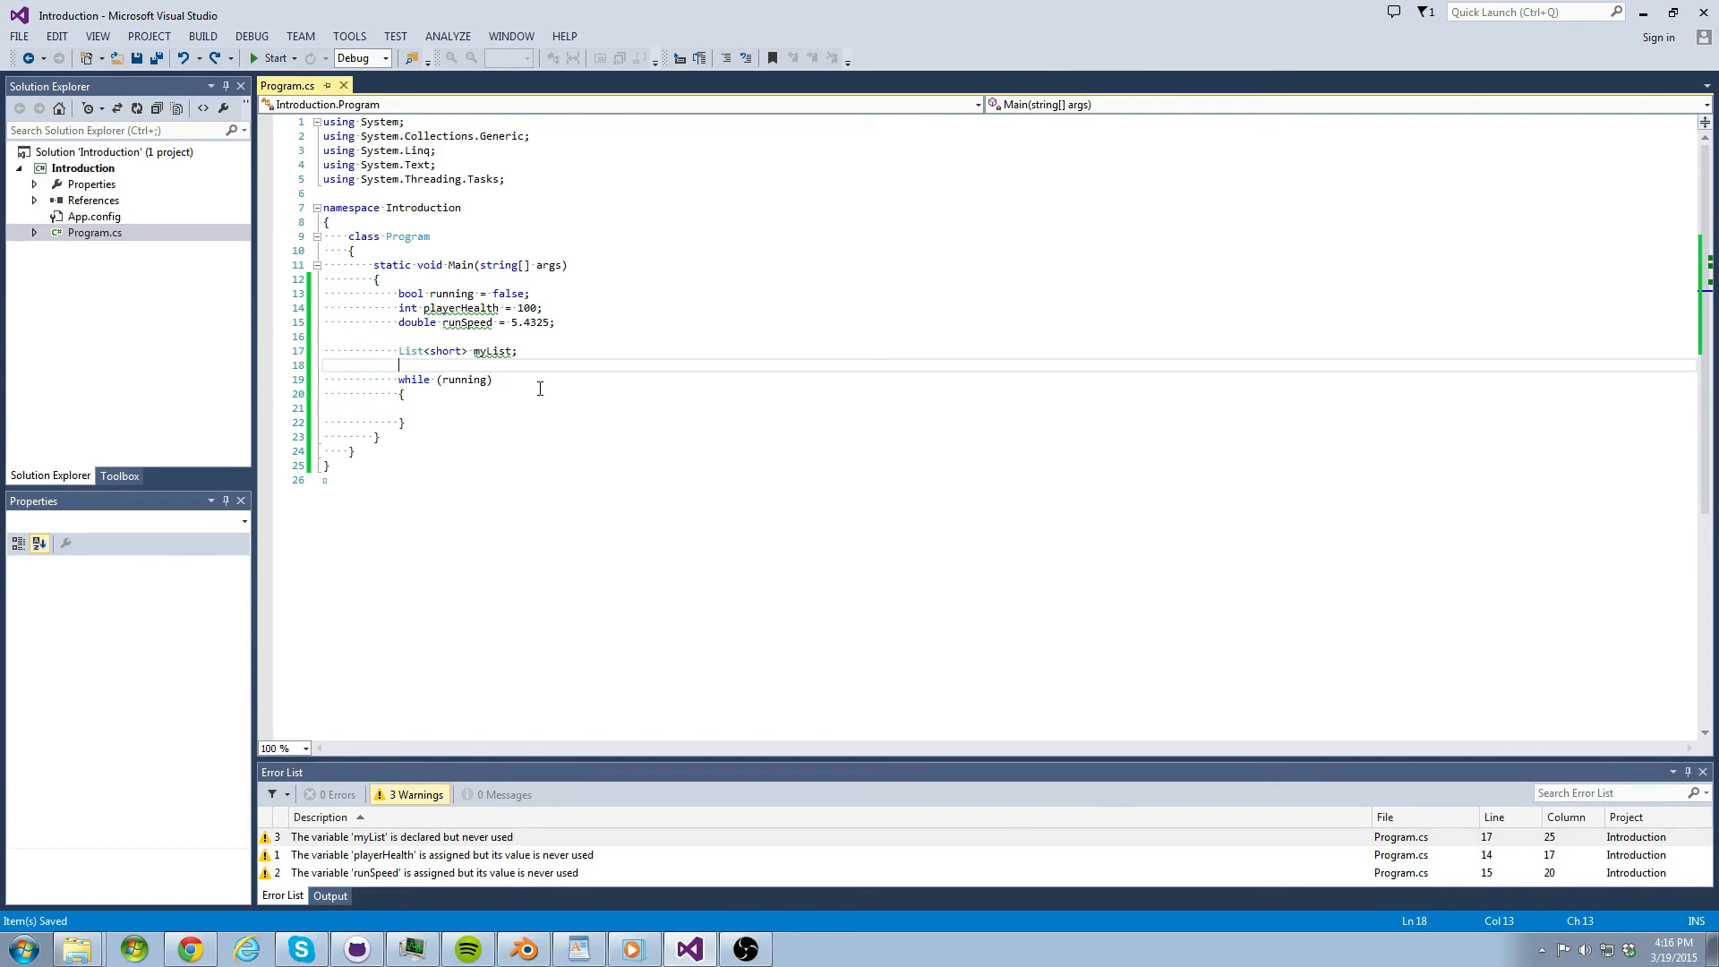